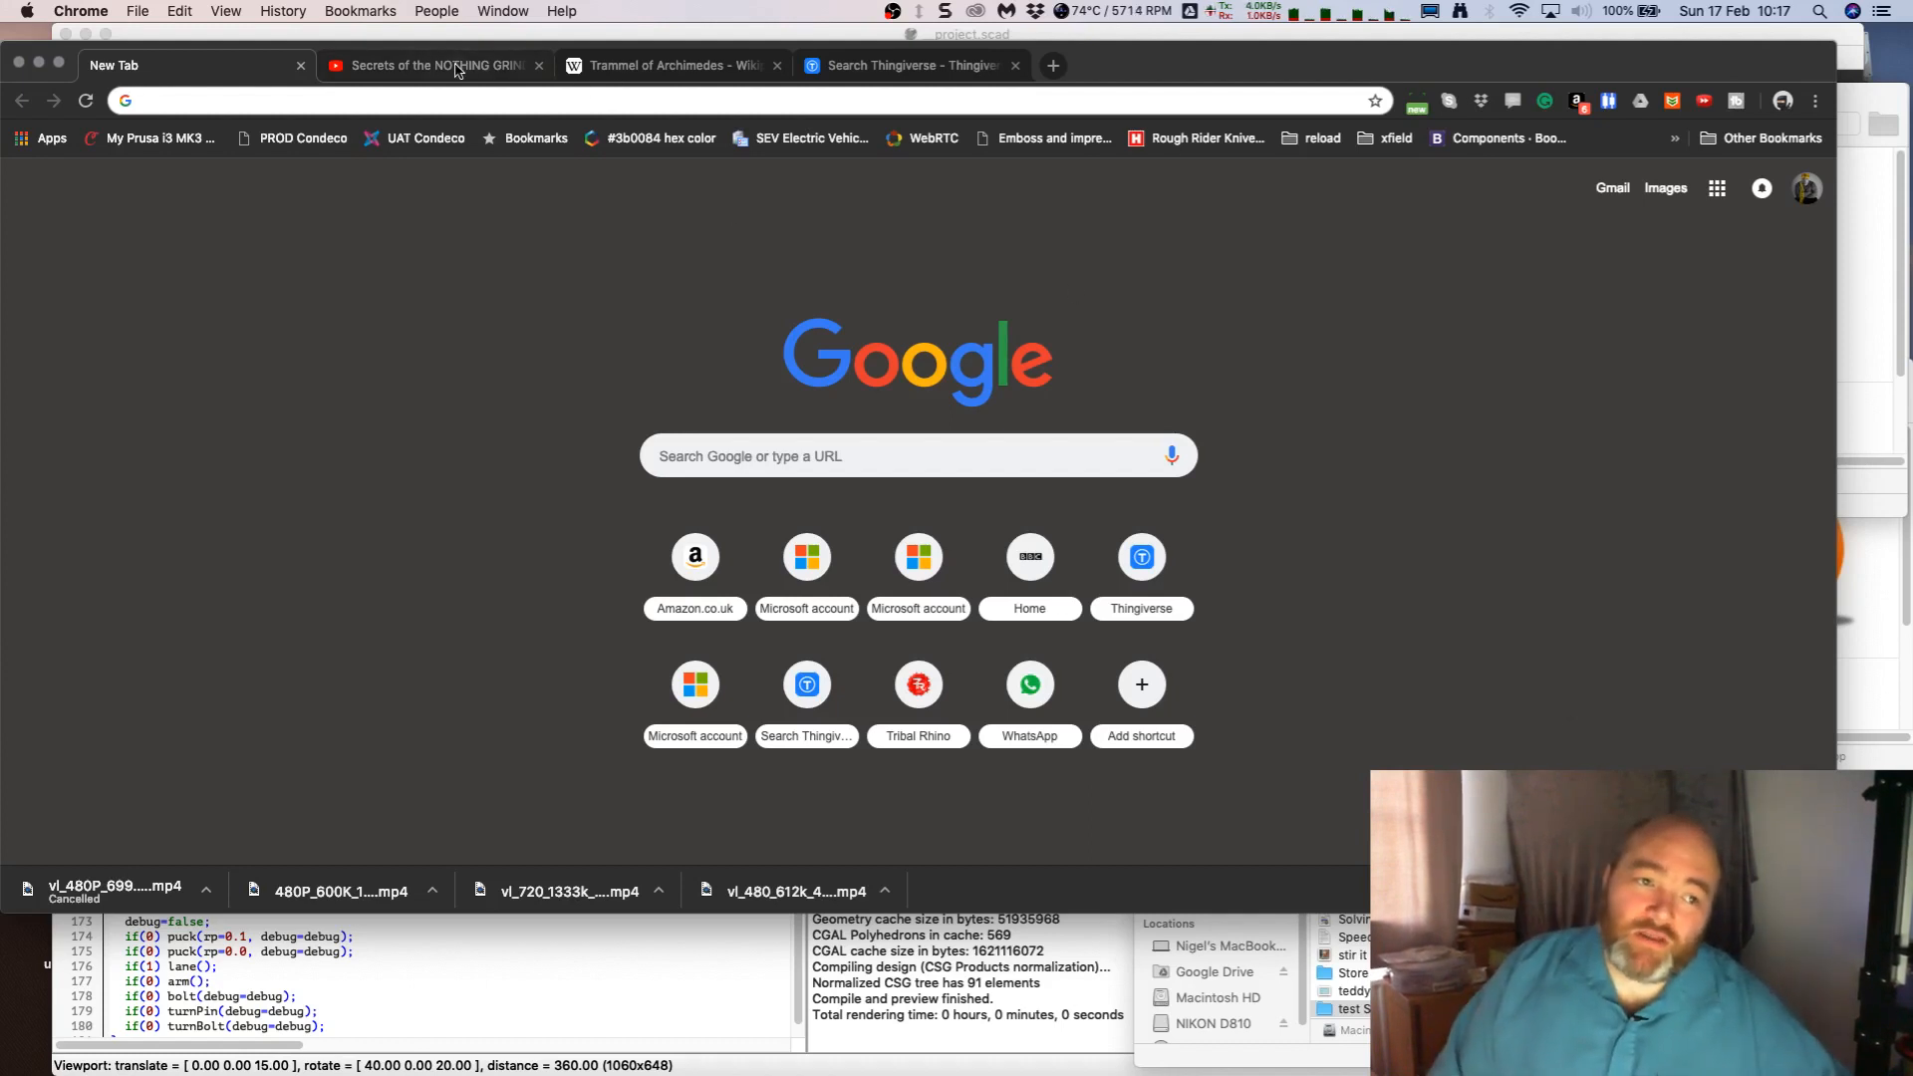
Step: Show the Mathologer 'Secrets of the NOTHING GRINDER' video in YouTube
{"action": "left_click", "coordinate": [433, 64]}
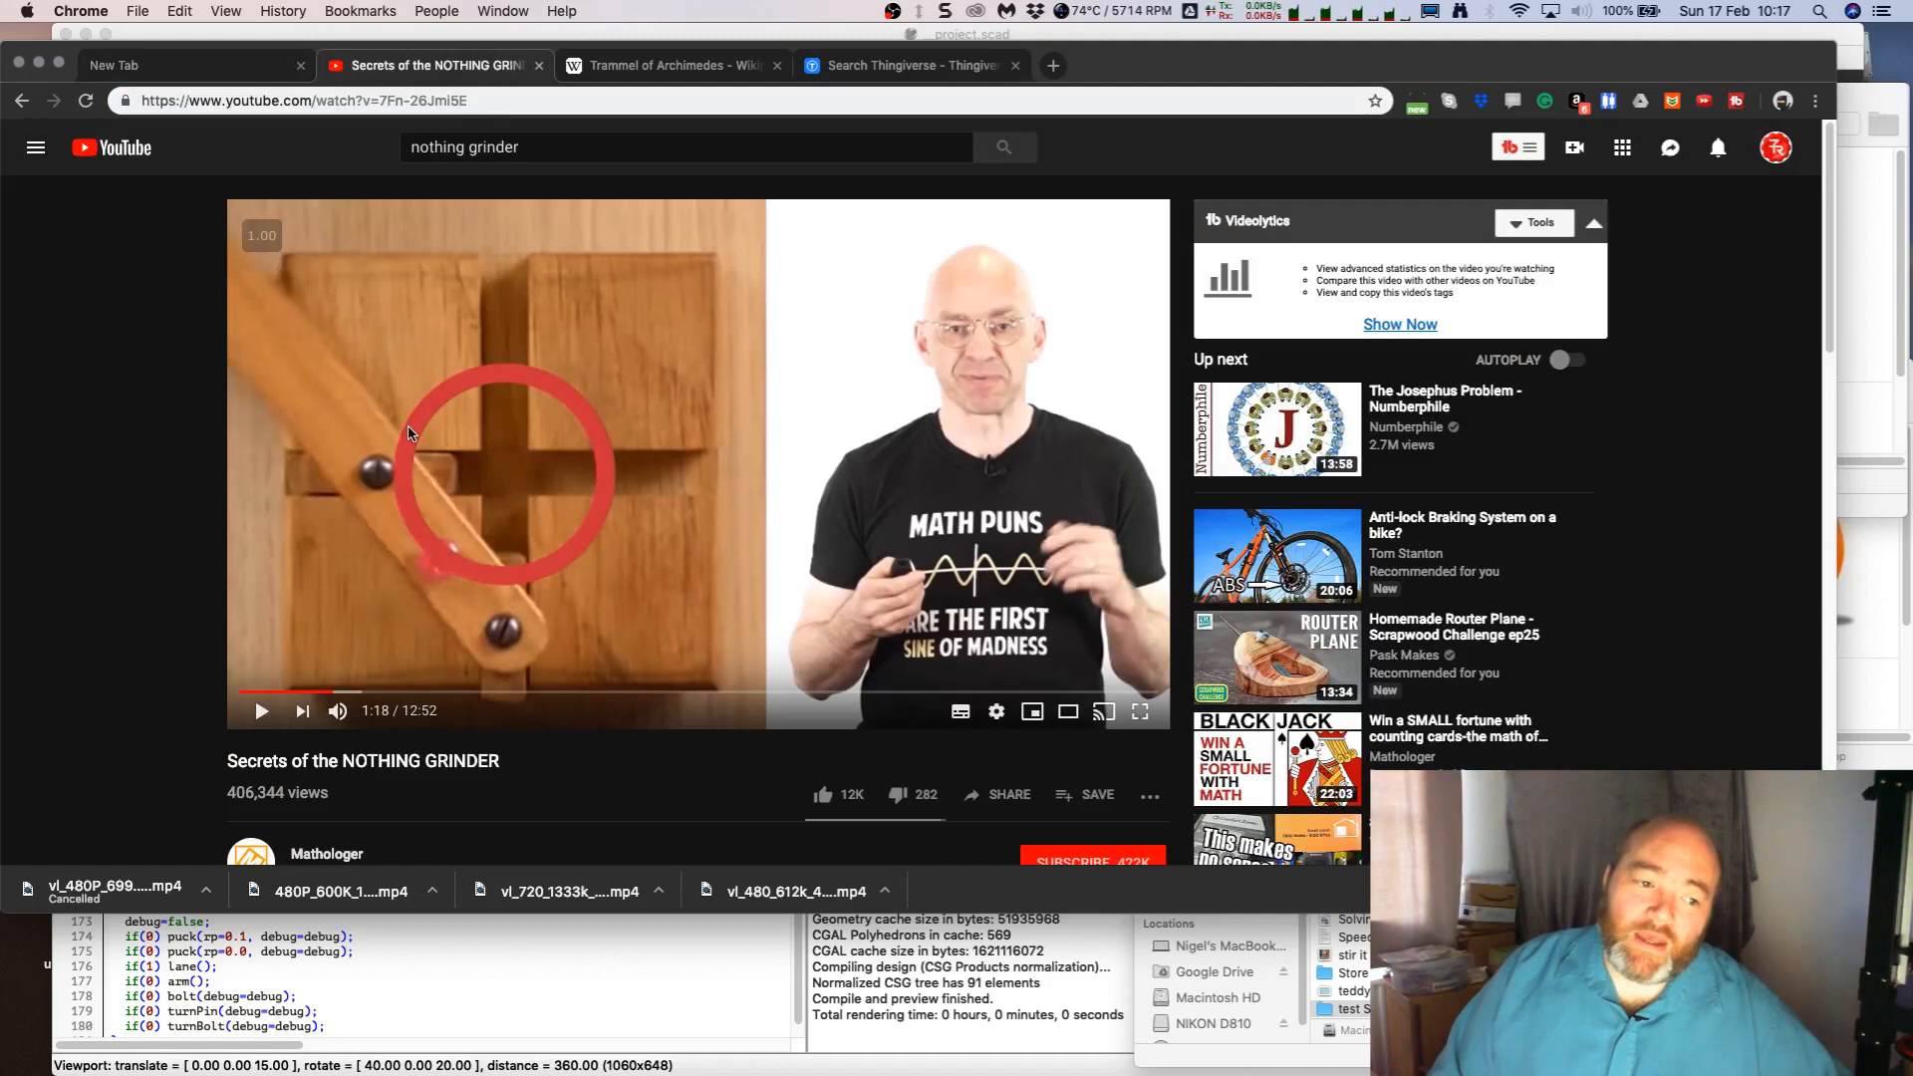
{"action": "mouse_move", "coordinate": [173, 488]}
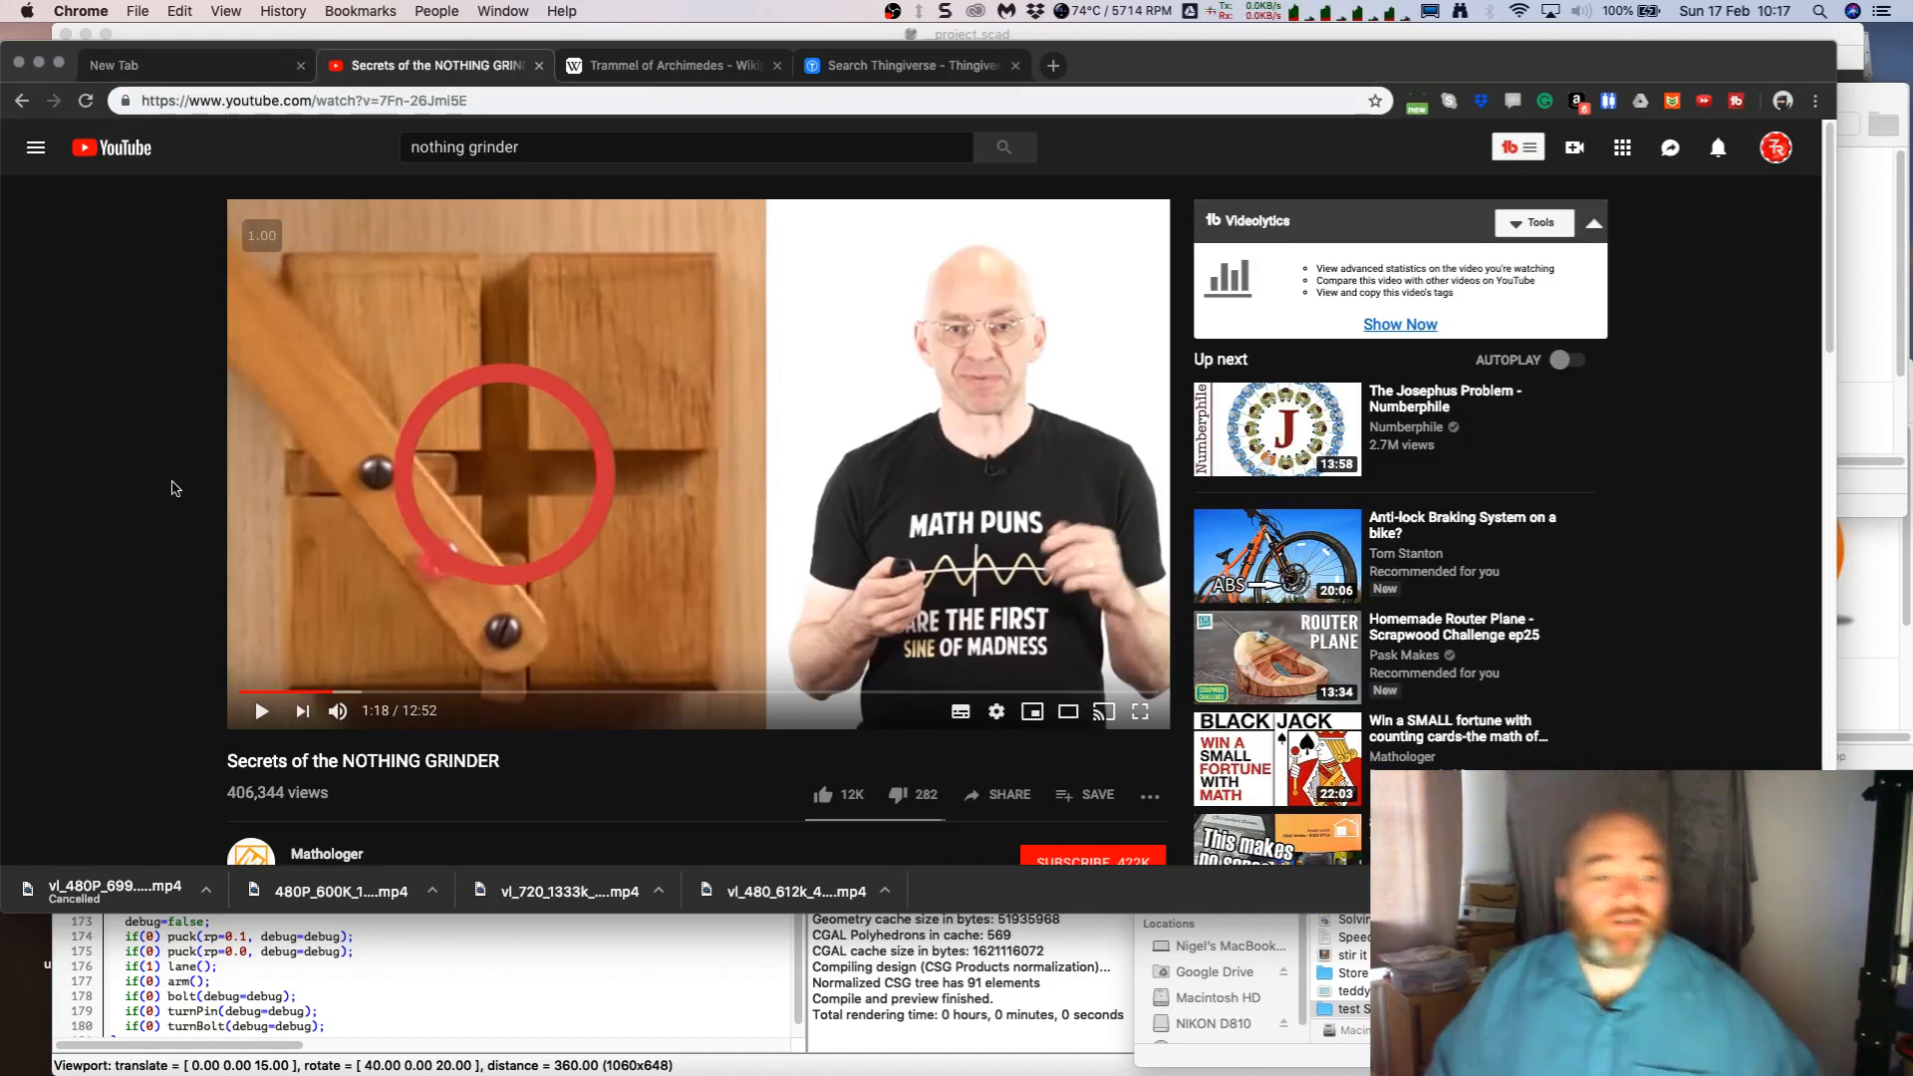
{"action": "mouse_move", "coordinate": [308, 473]}
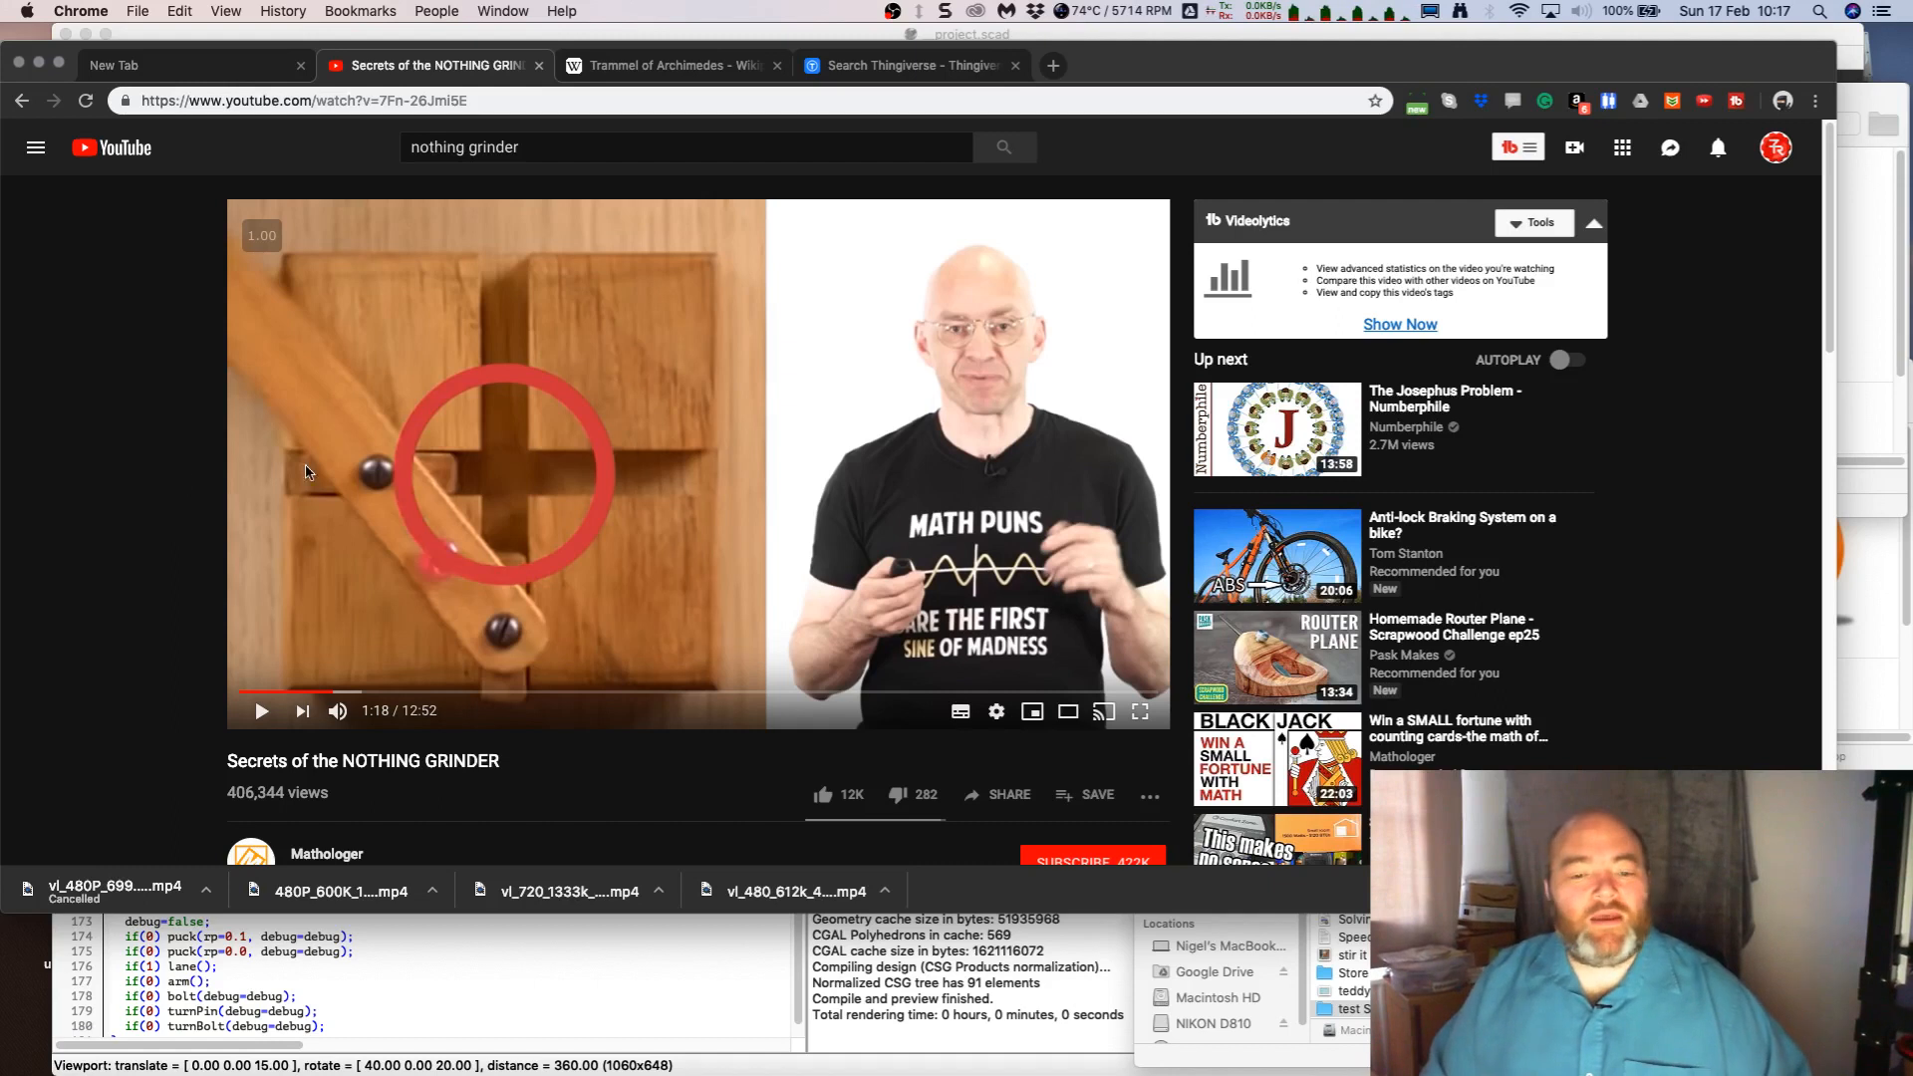
{"action": "mouse_move", "coordinate": [696, 531]}
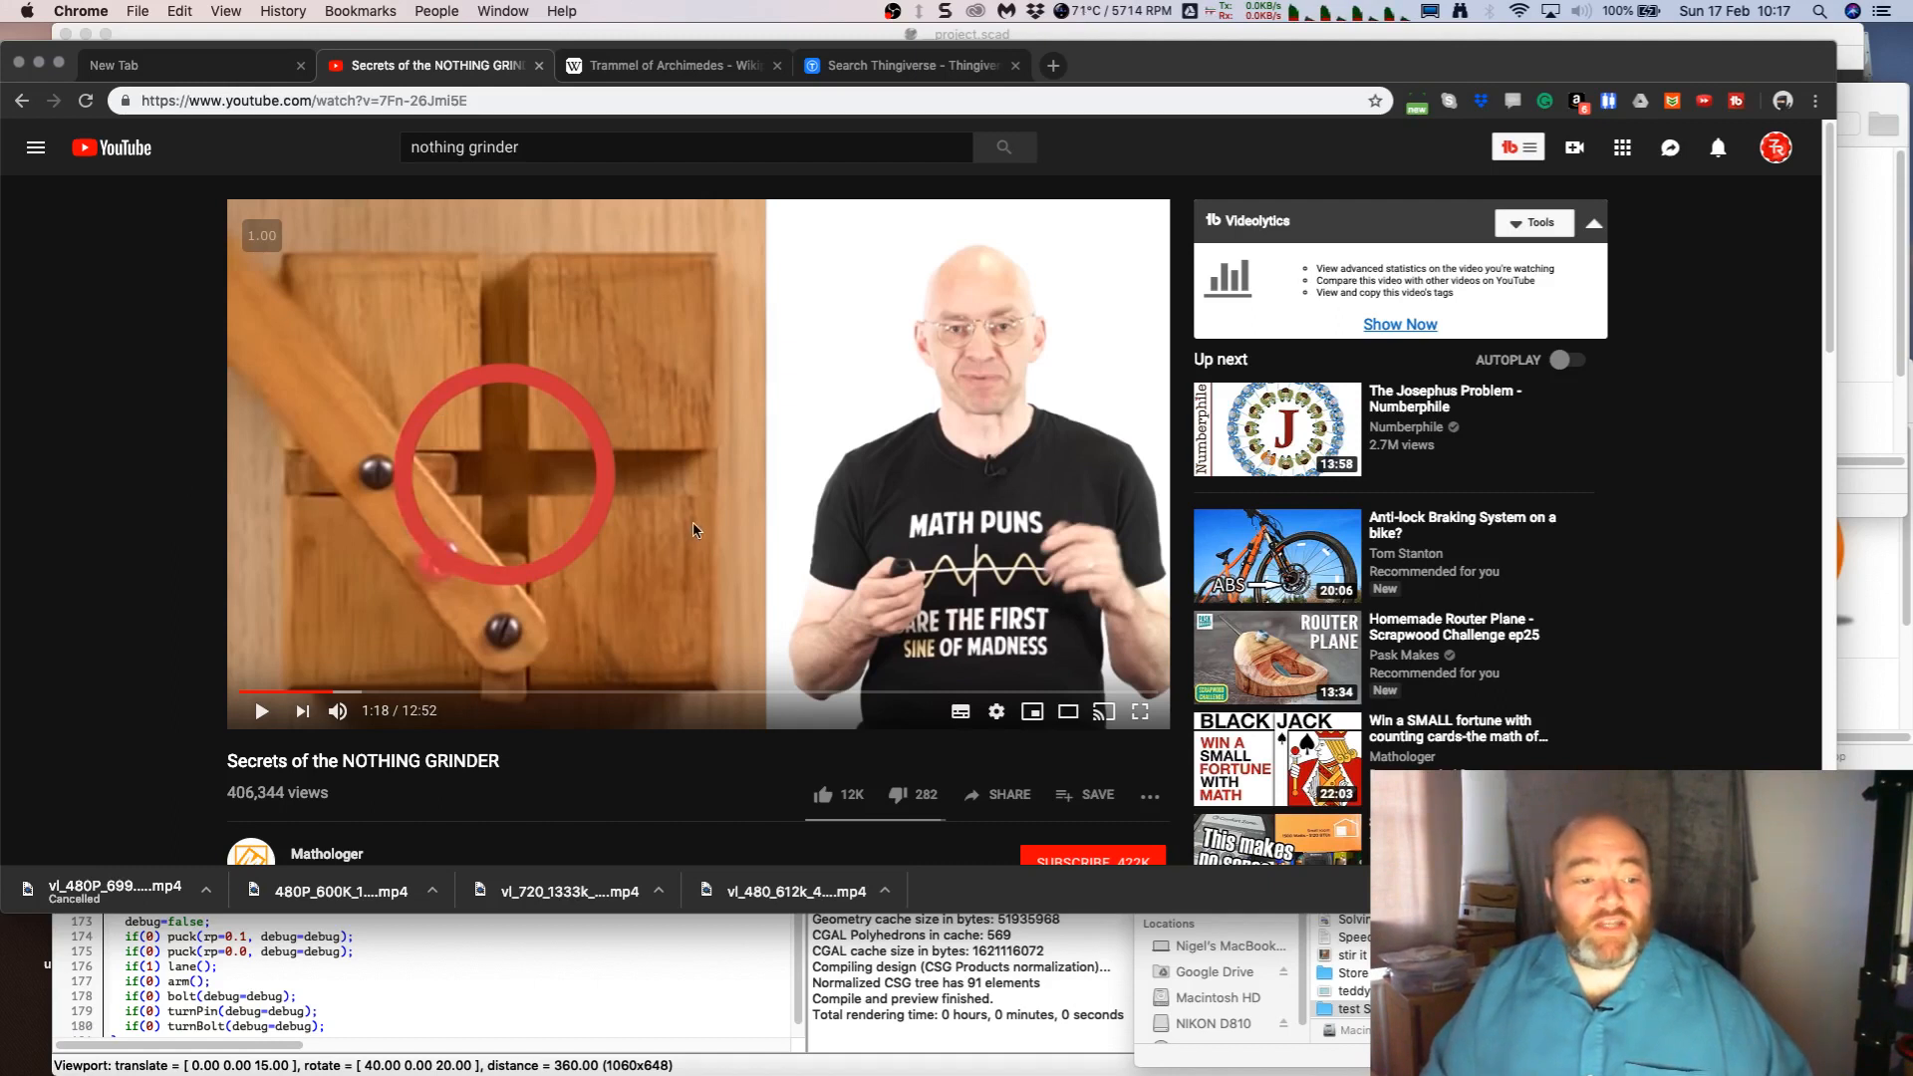
{"action": "mouse_move", "coordinate": [1053, 496]}
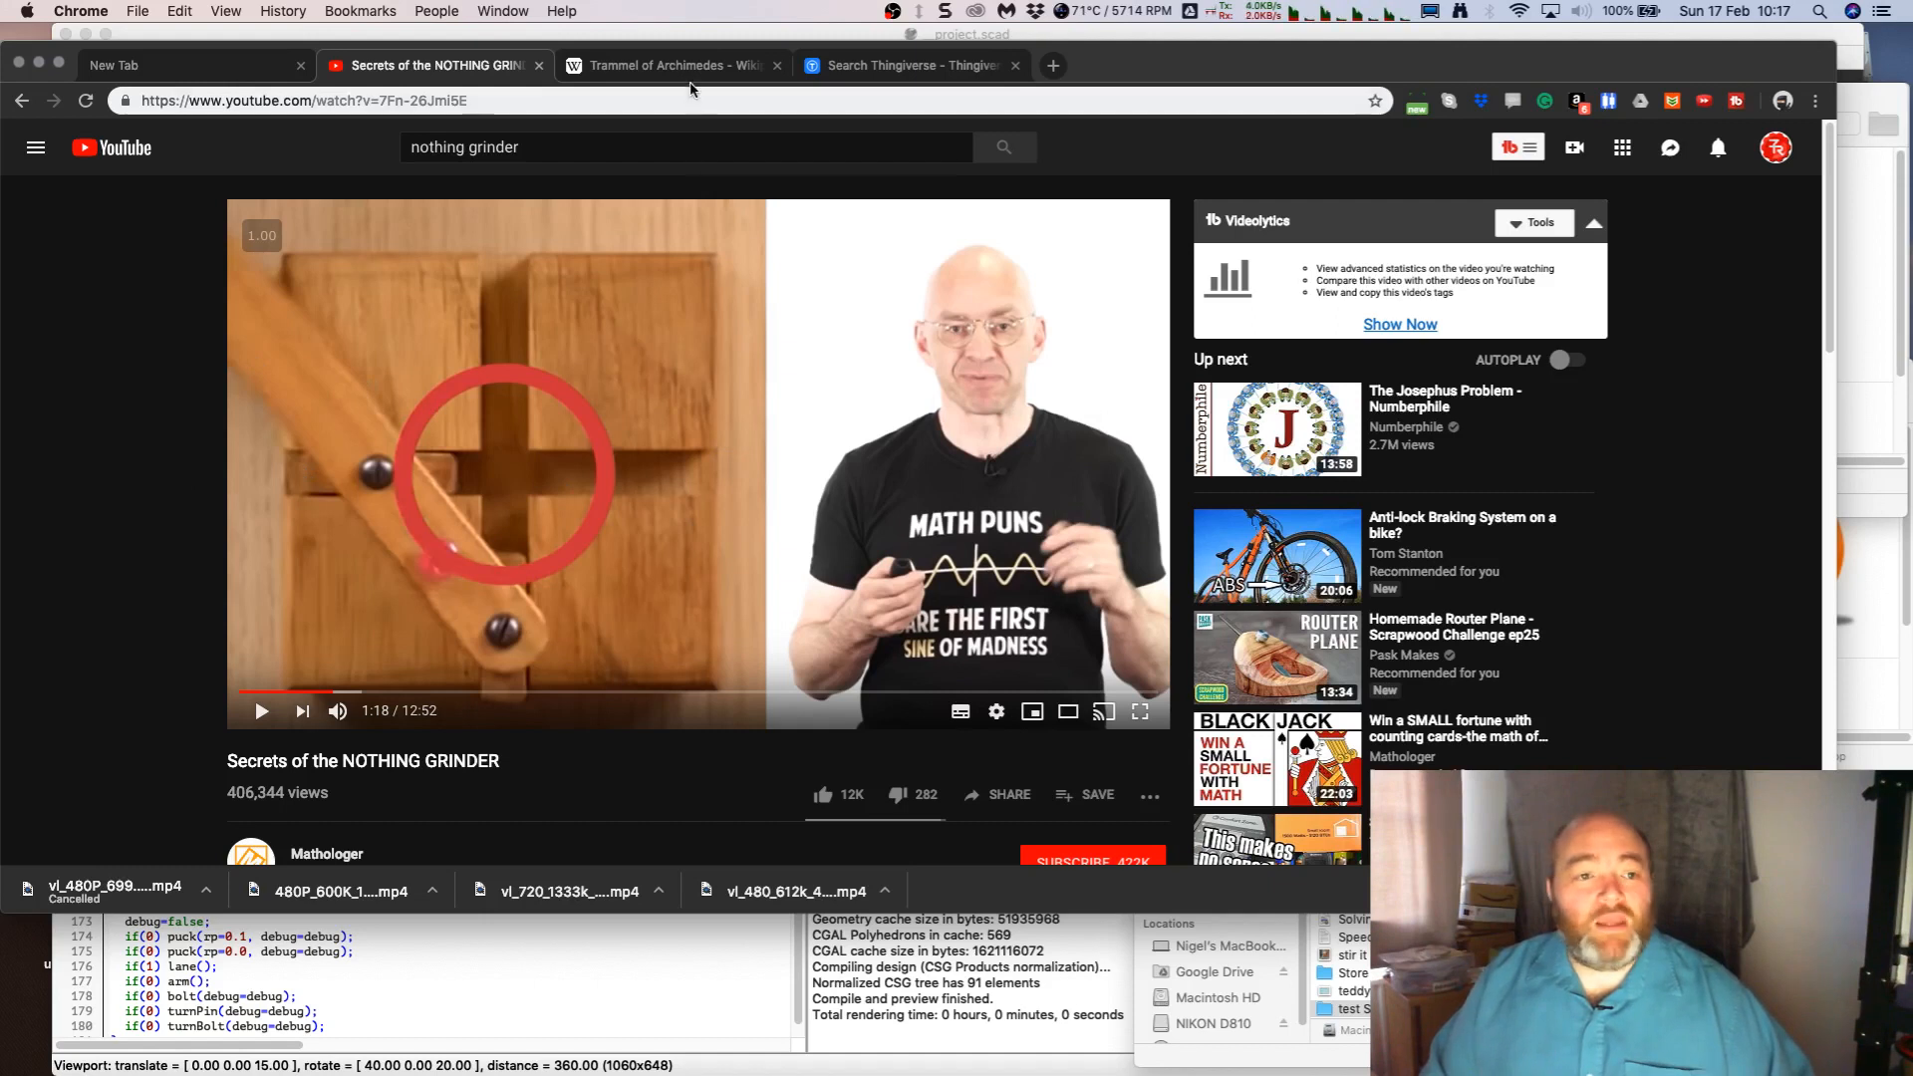
Step: Show the Wikipedia 'Trammel of Archimedes' article
{"action": "left_click", "coordinate": [669, 65]}
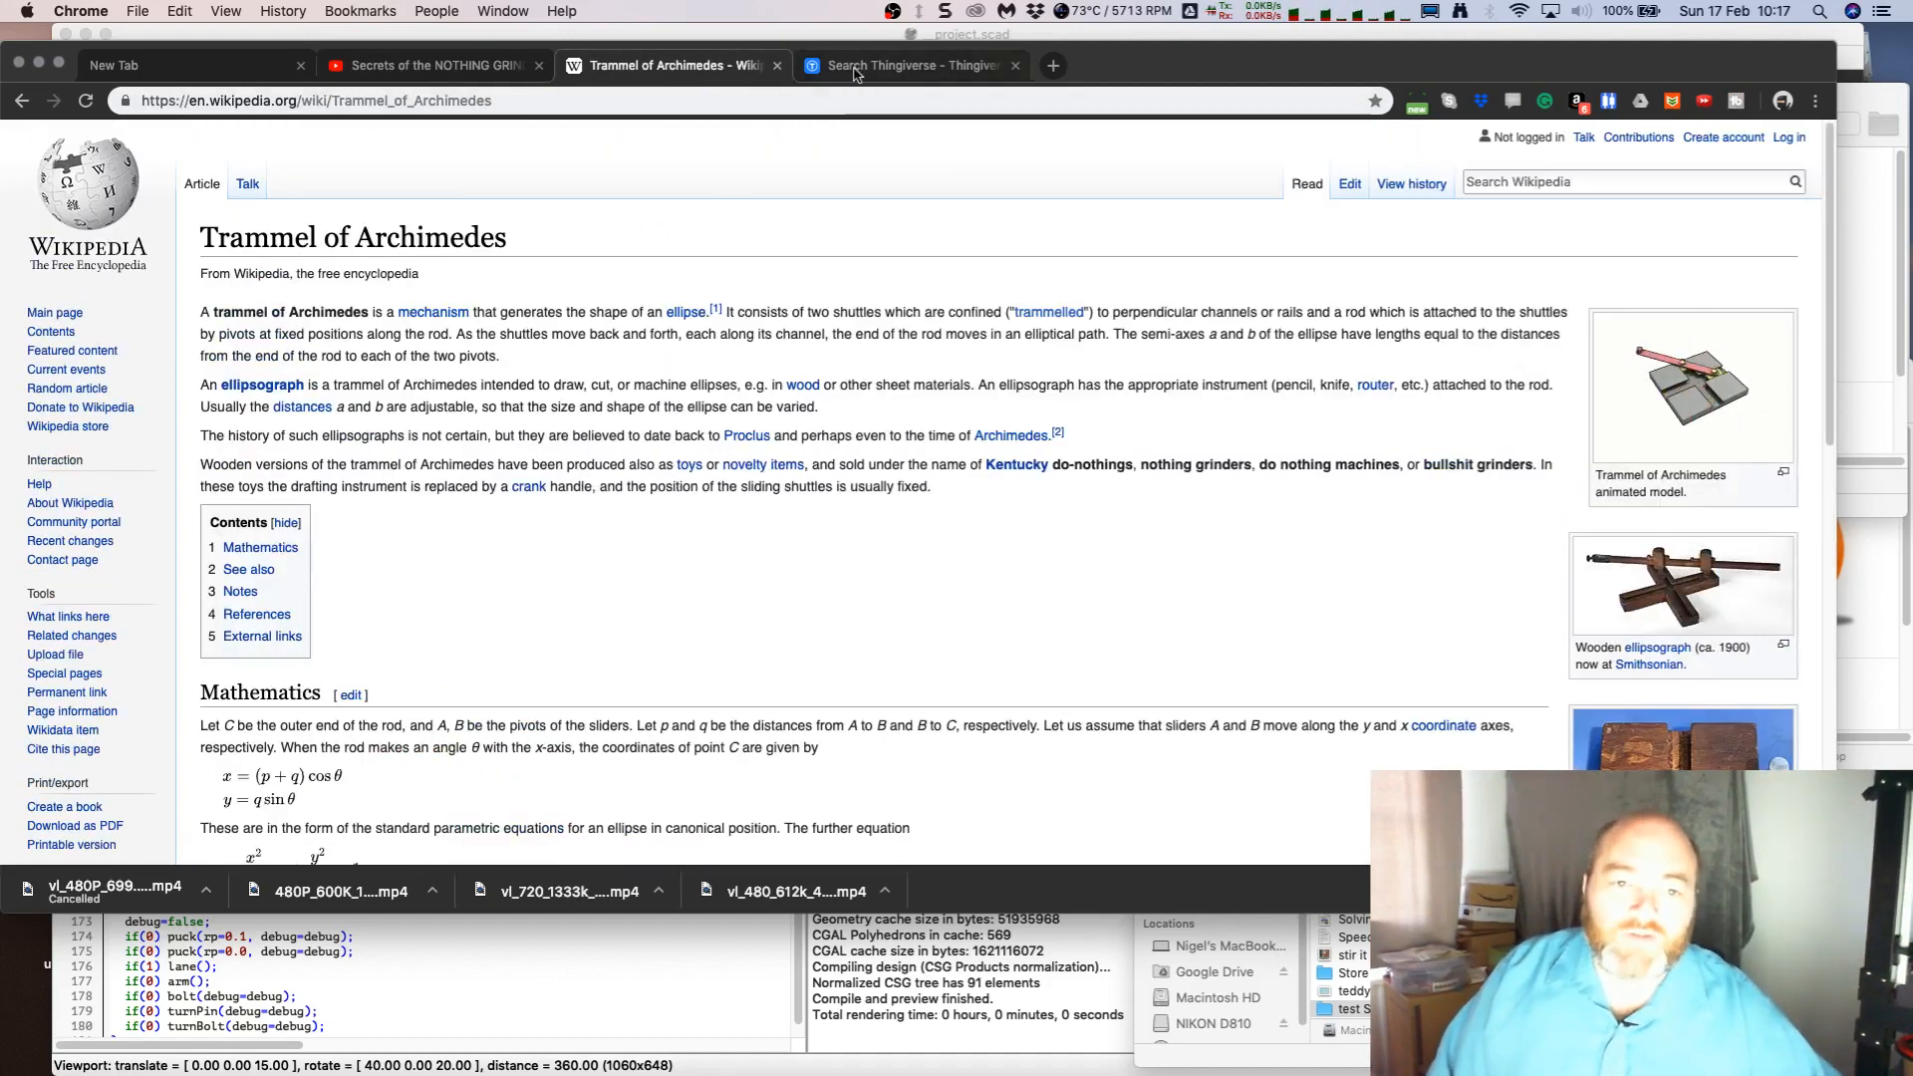
Step: Browse the Thingiverse trammel search results for existing trammel designs
{"action": "left_click", "coordinate": [909, 65]}
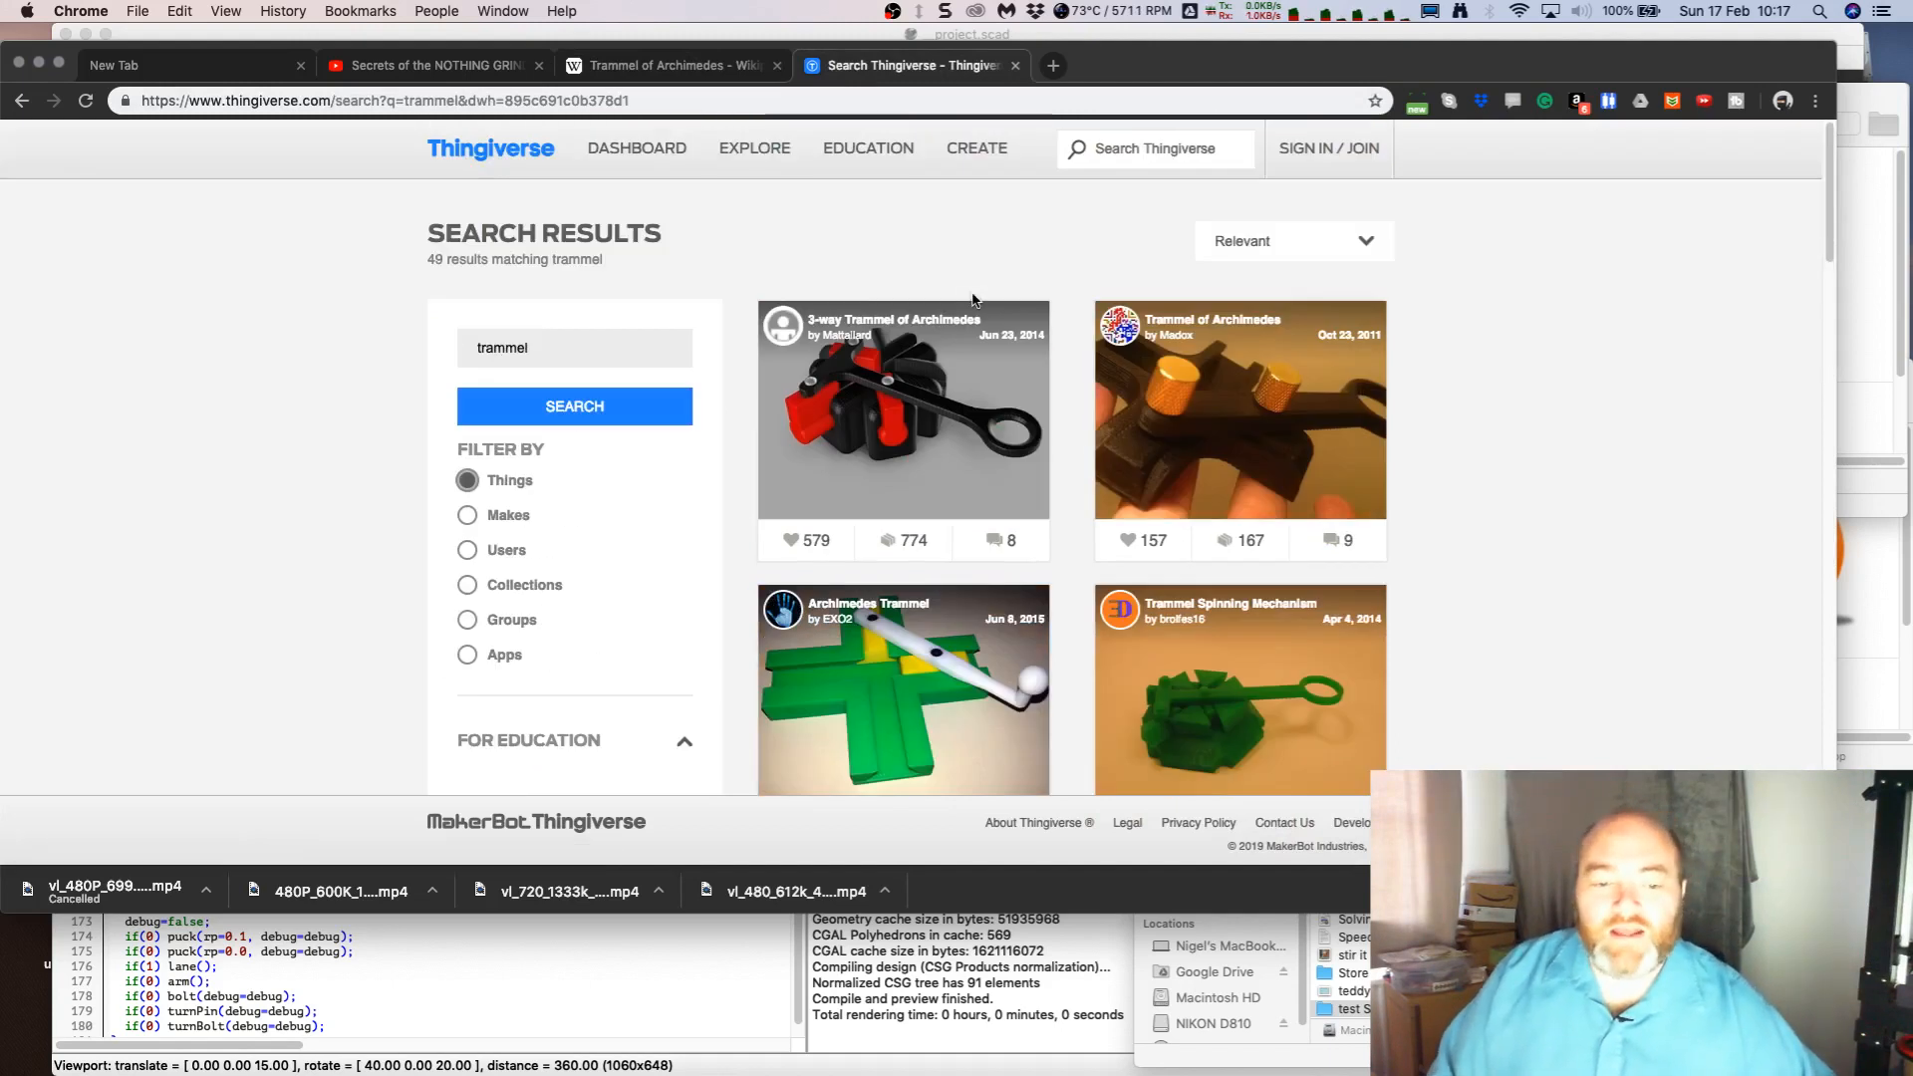
{"action": "mouse_move", "coordinate": [1338, 452]}
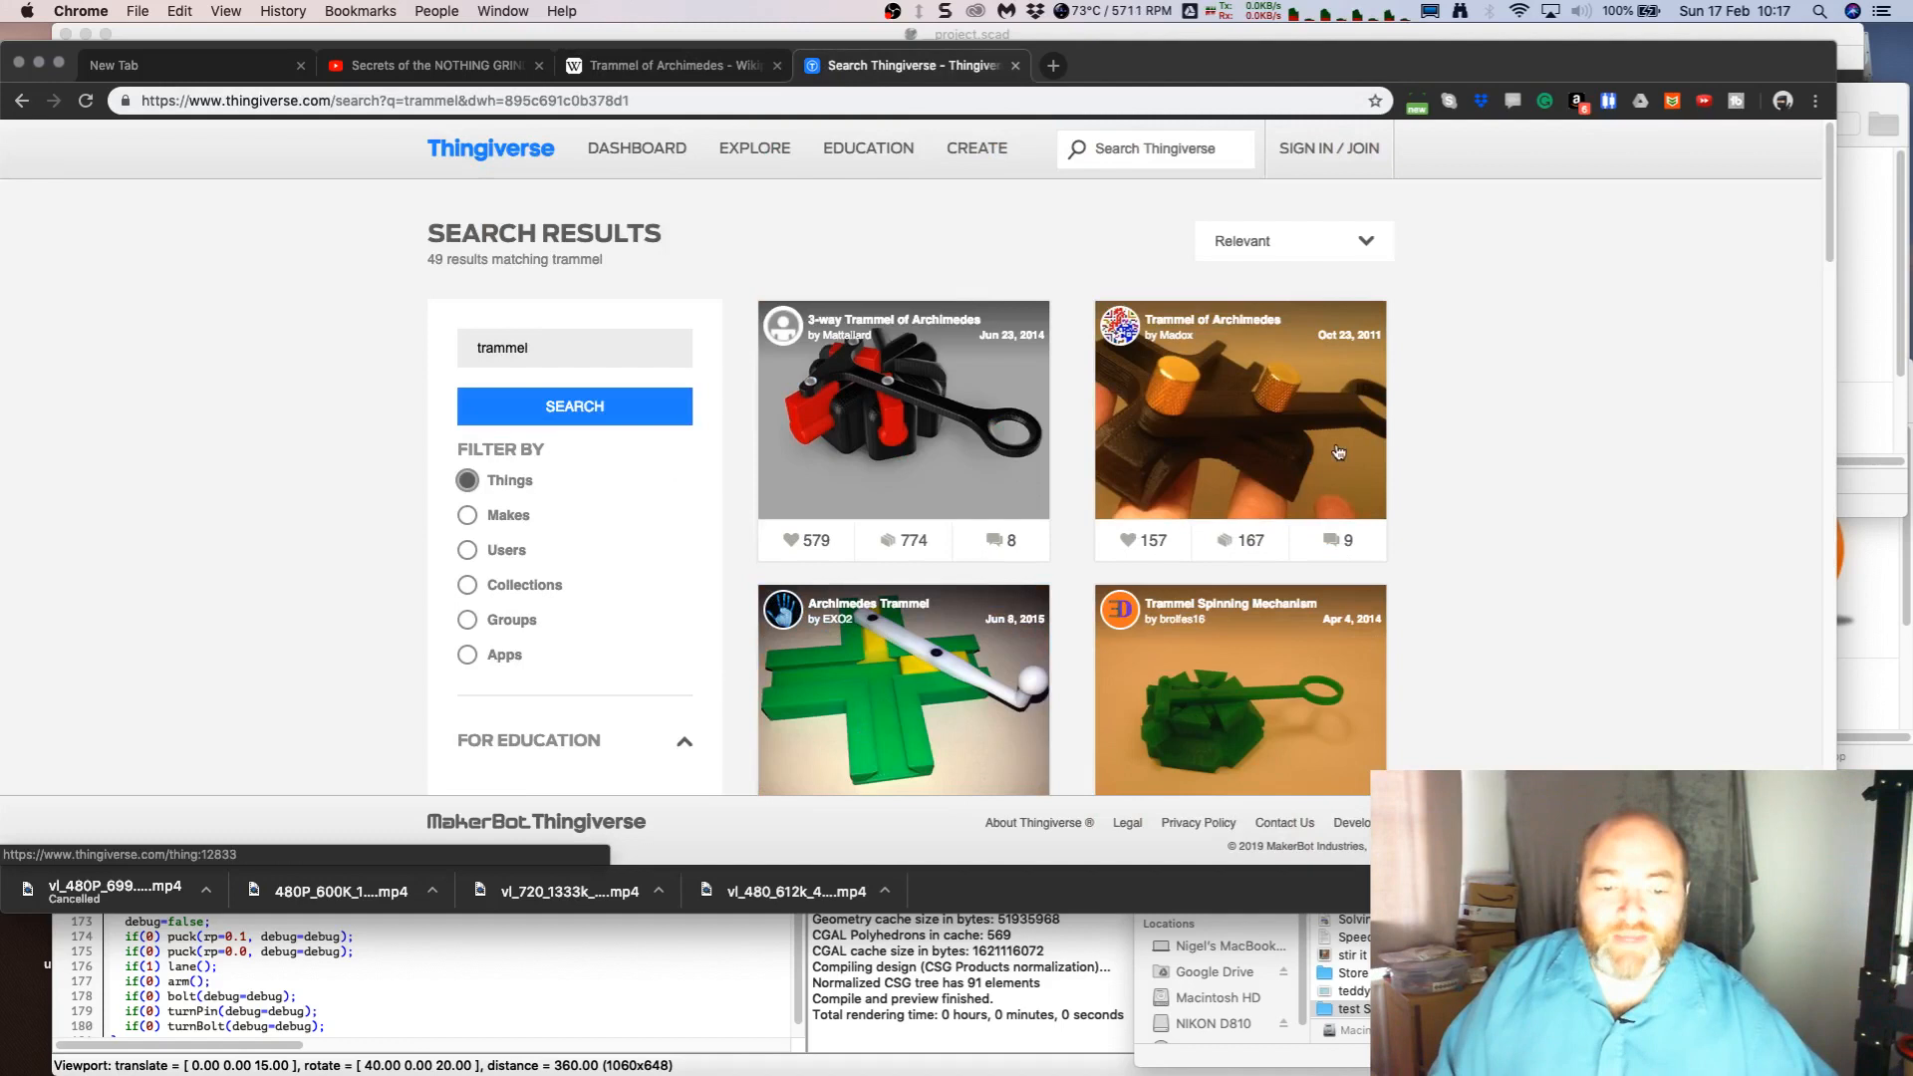
{"action": "mouse_move", "coordinate": [921, 339]}
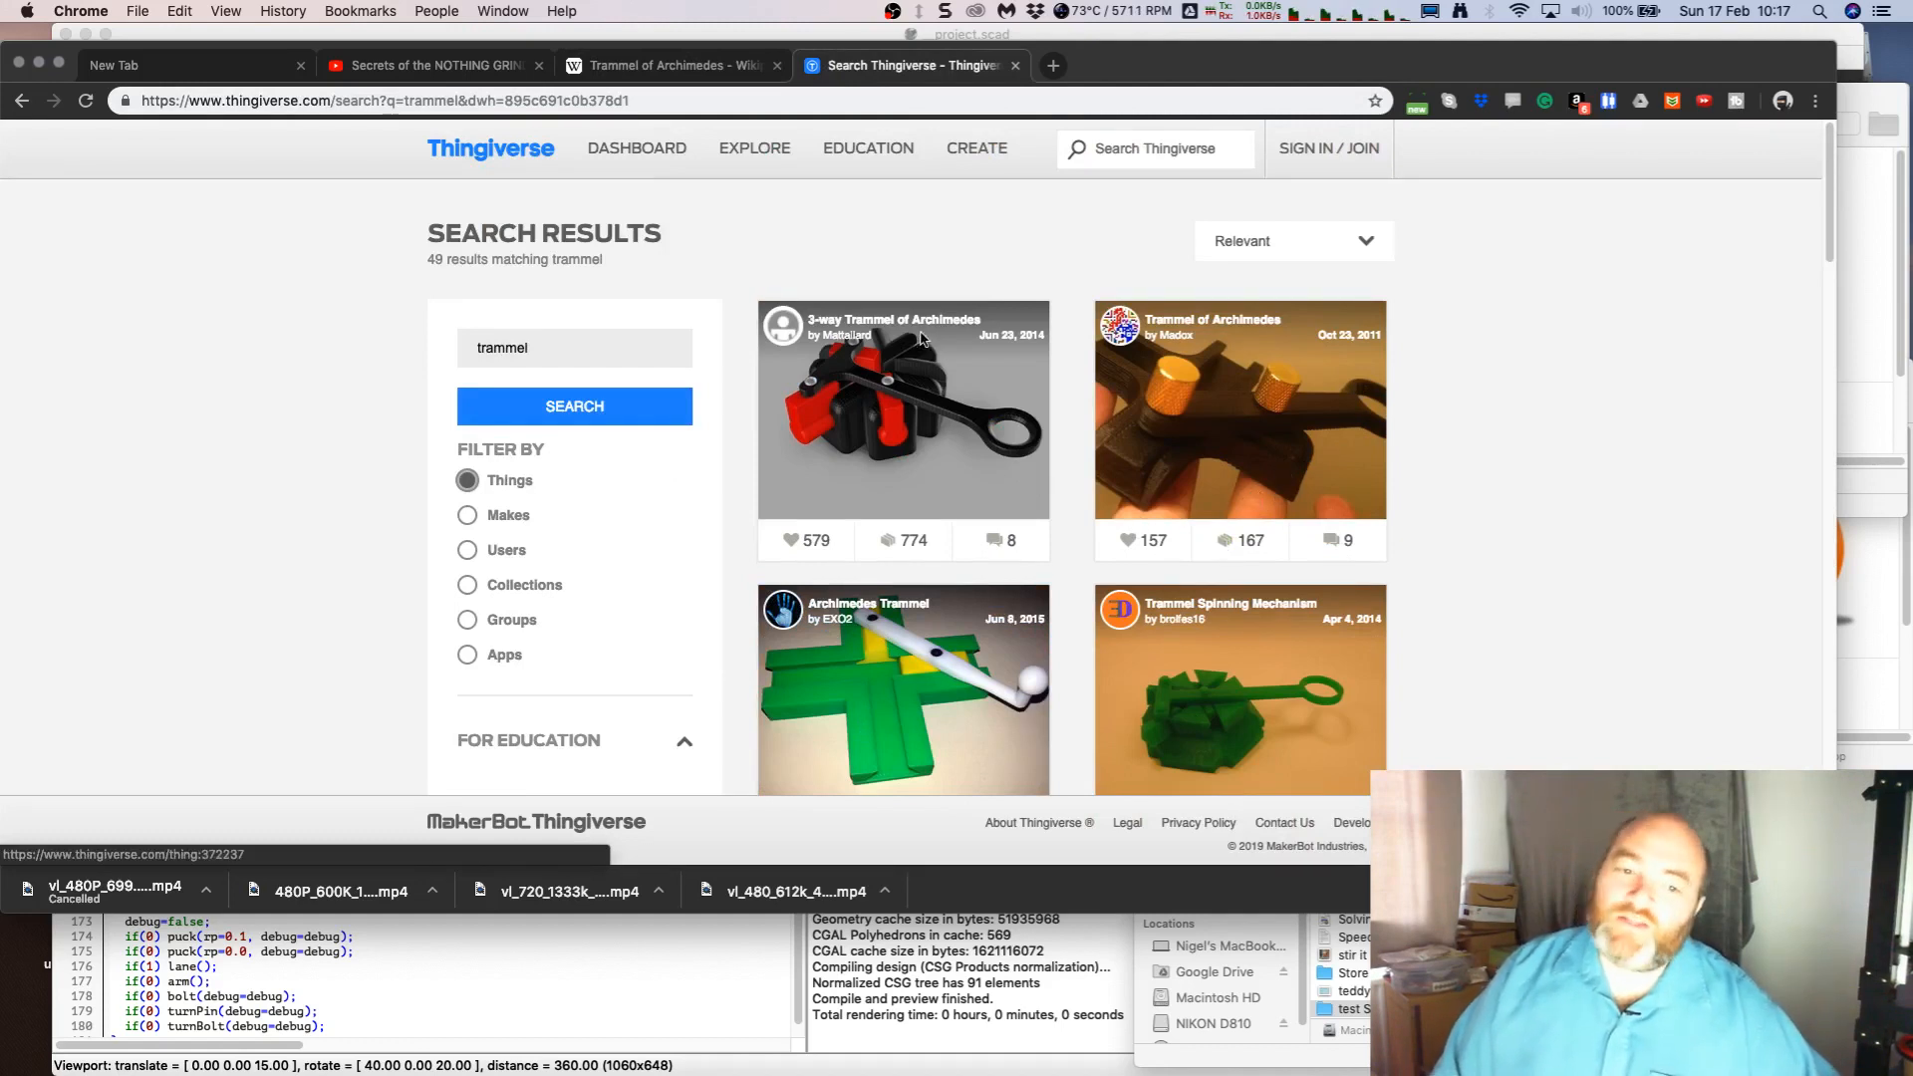
{"action": "mouse_move", "coordinate": [979, 667]}
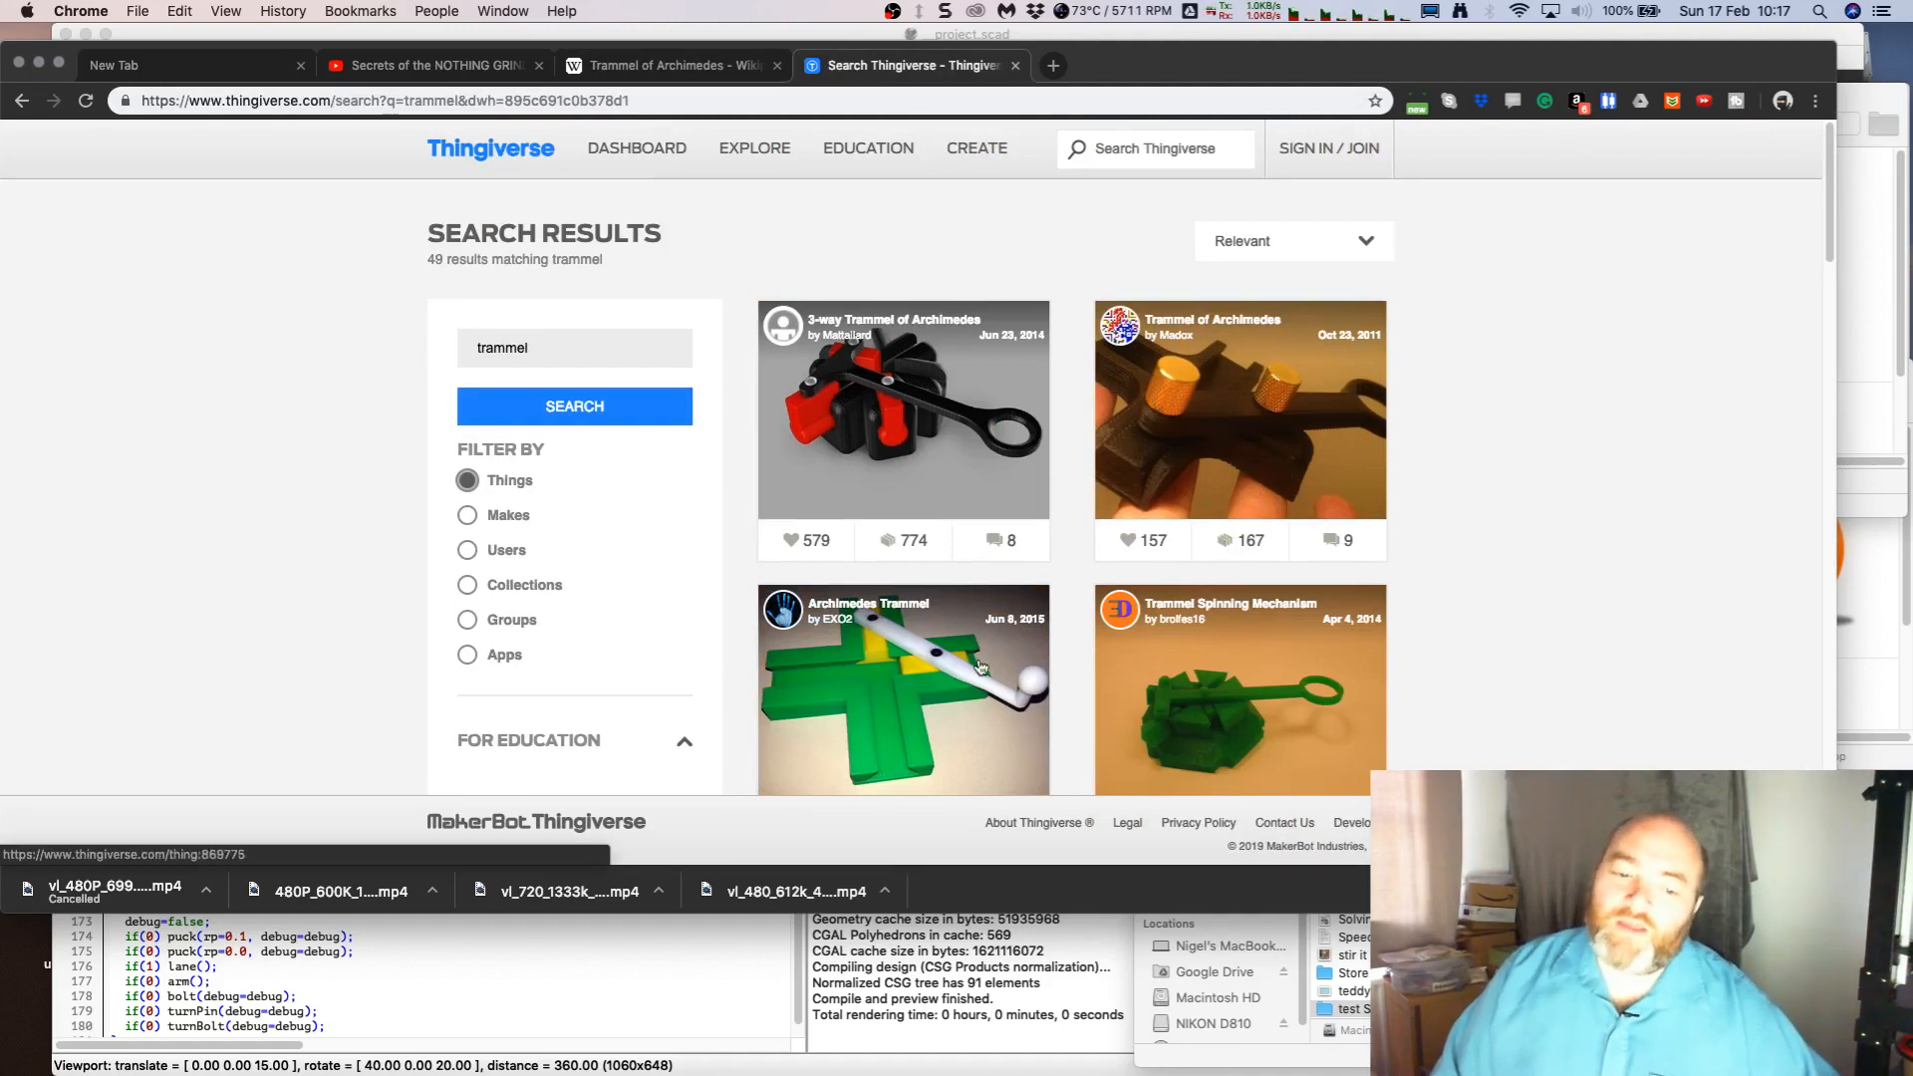
{"action": "scroll", "scroll_direction": "down", "scroll_amount": 3}
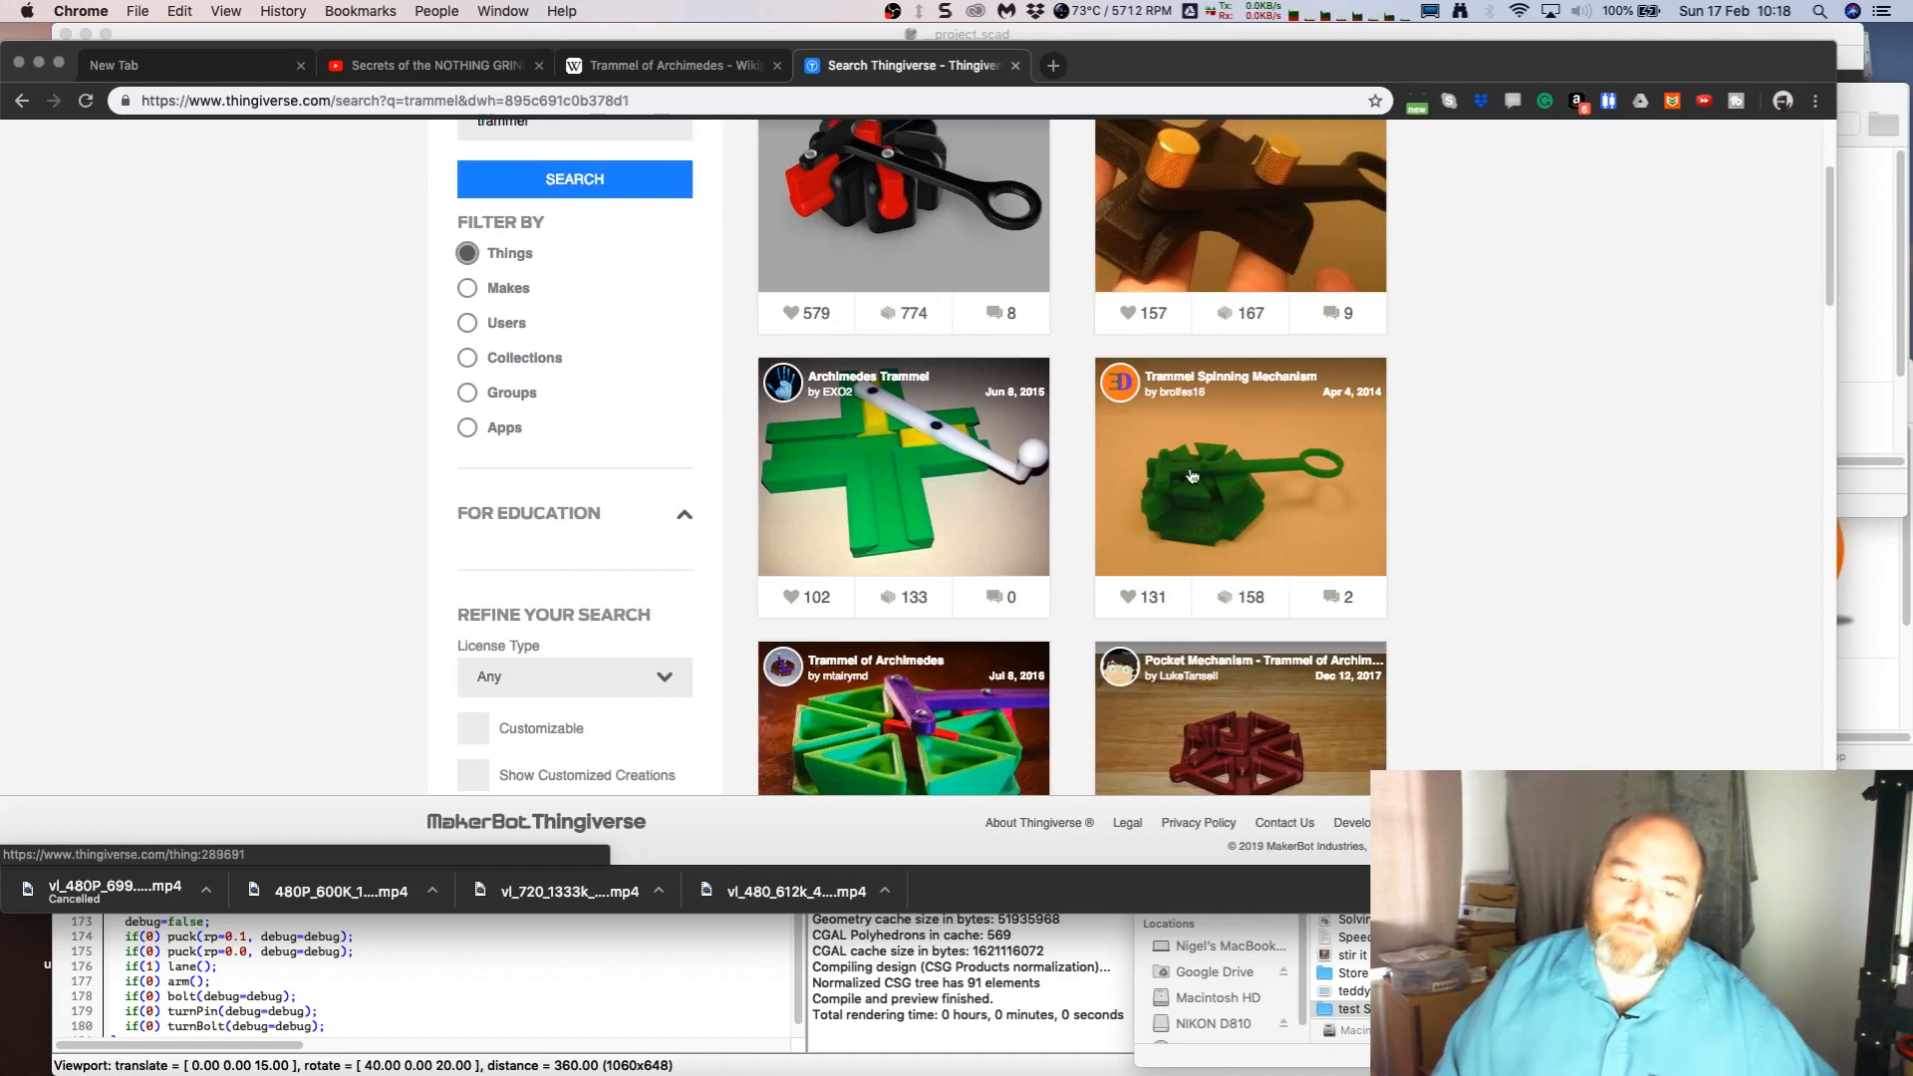
{"action": "scroll", "scroll_direction": "down", "scroll_amount": 3}
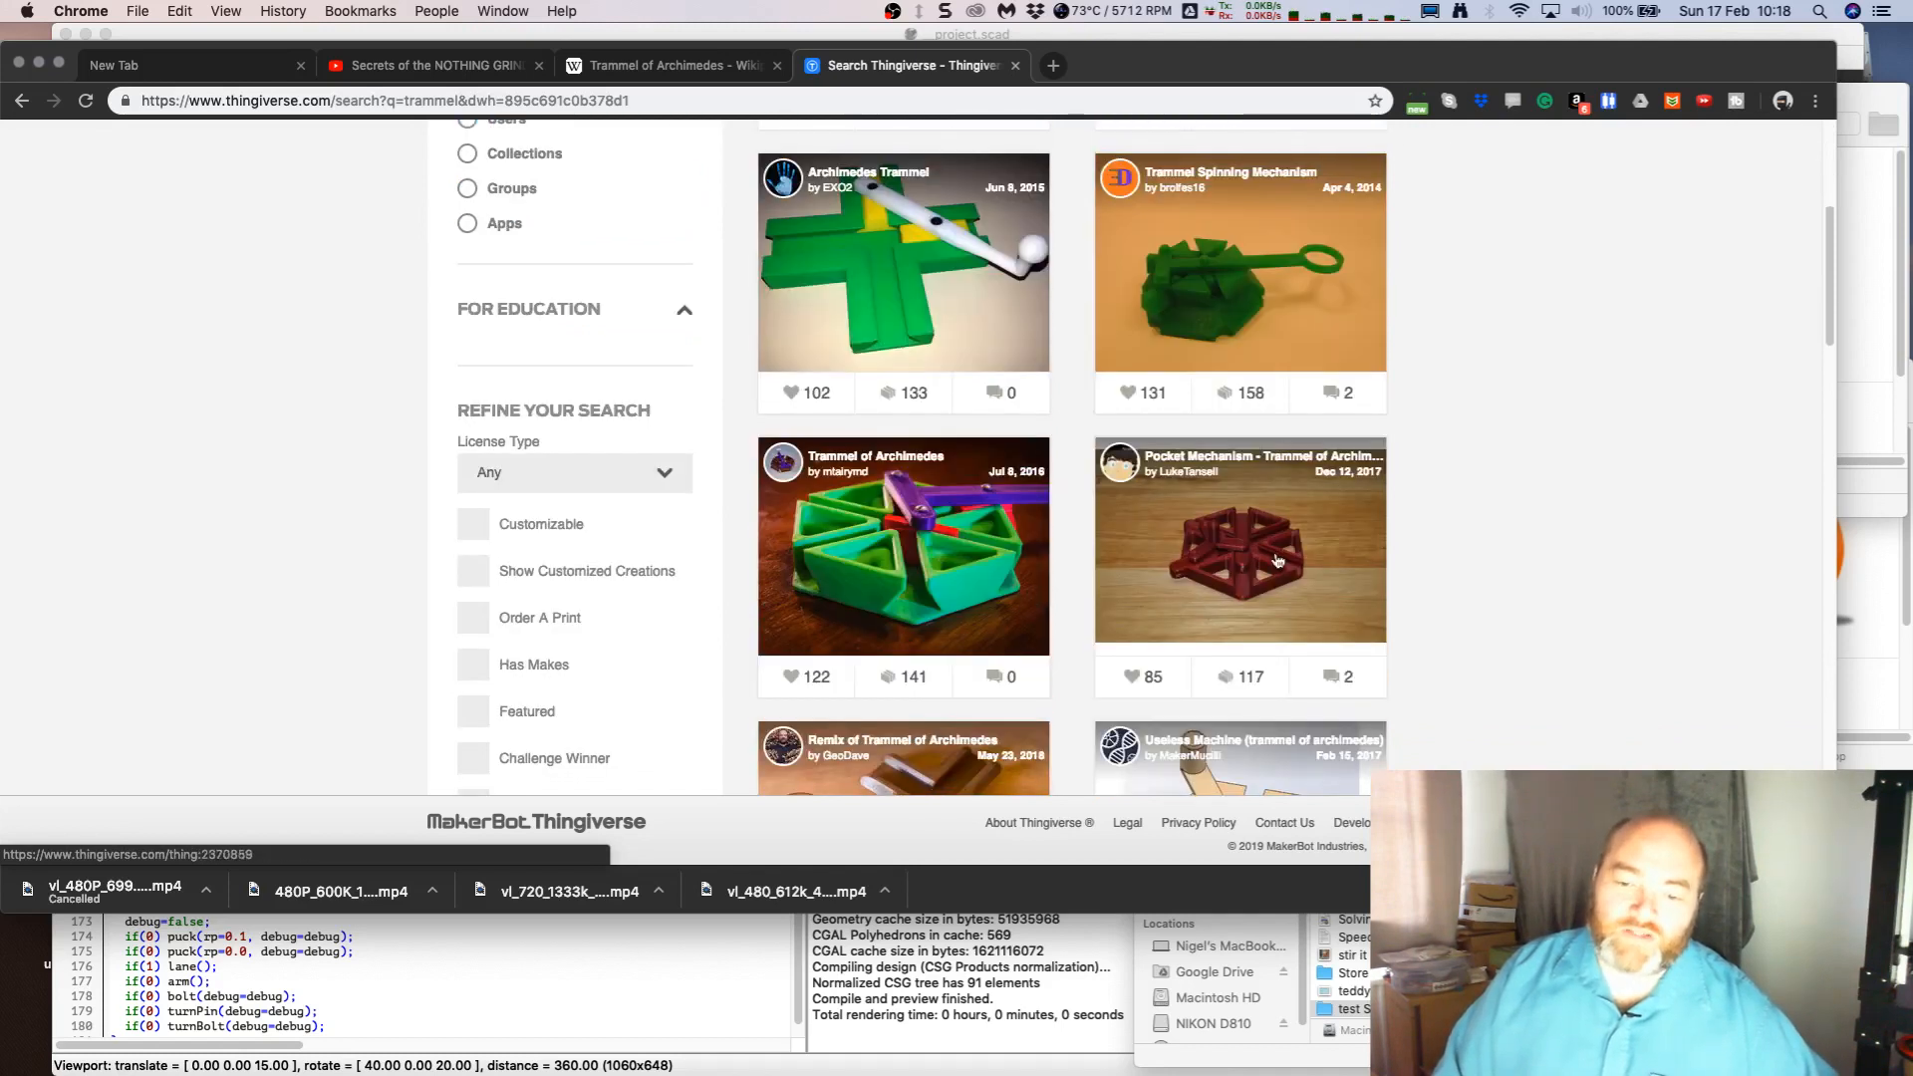
{"action": "scroll", "scroll_direction": "down", "scroll_amount": 3}
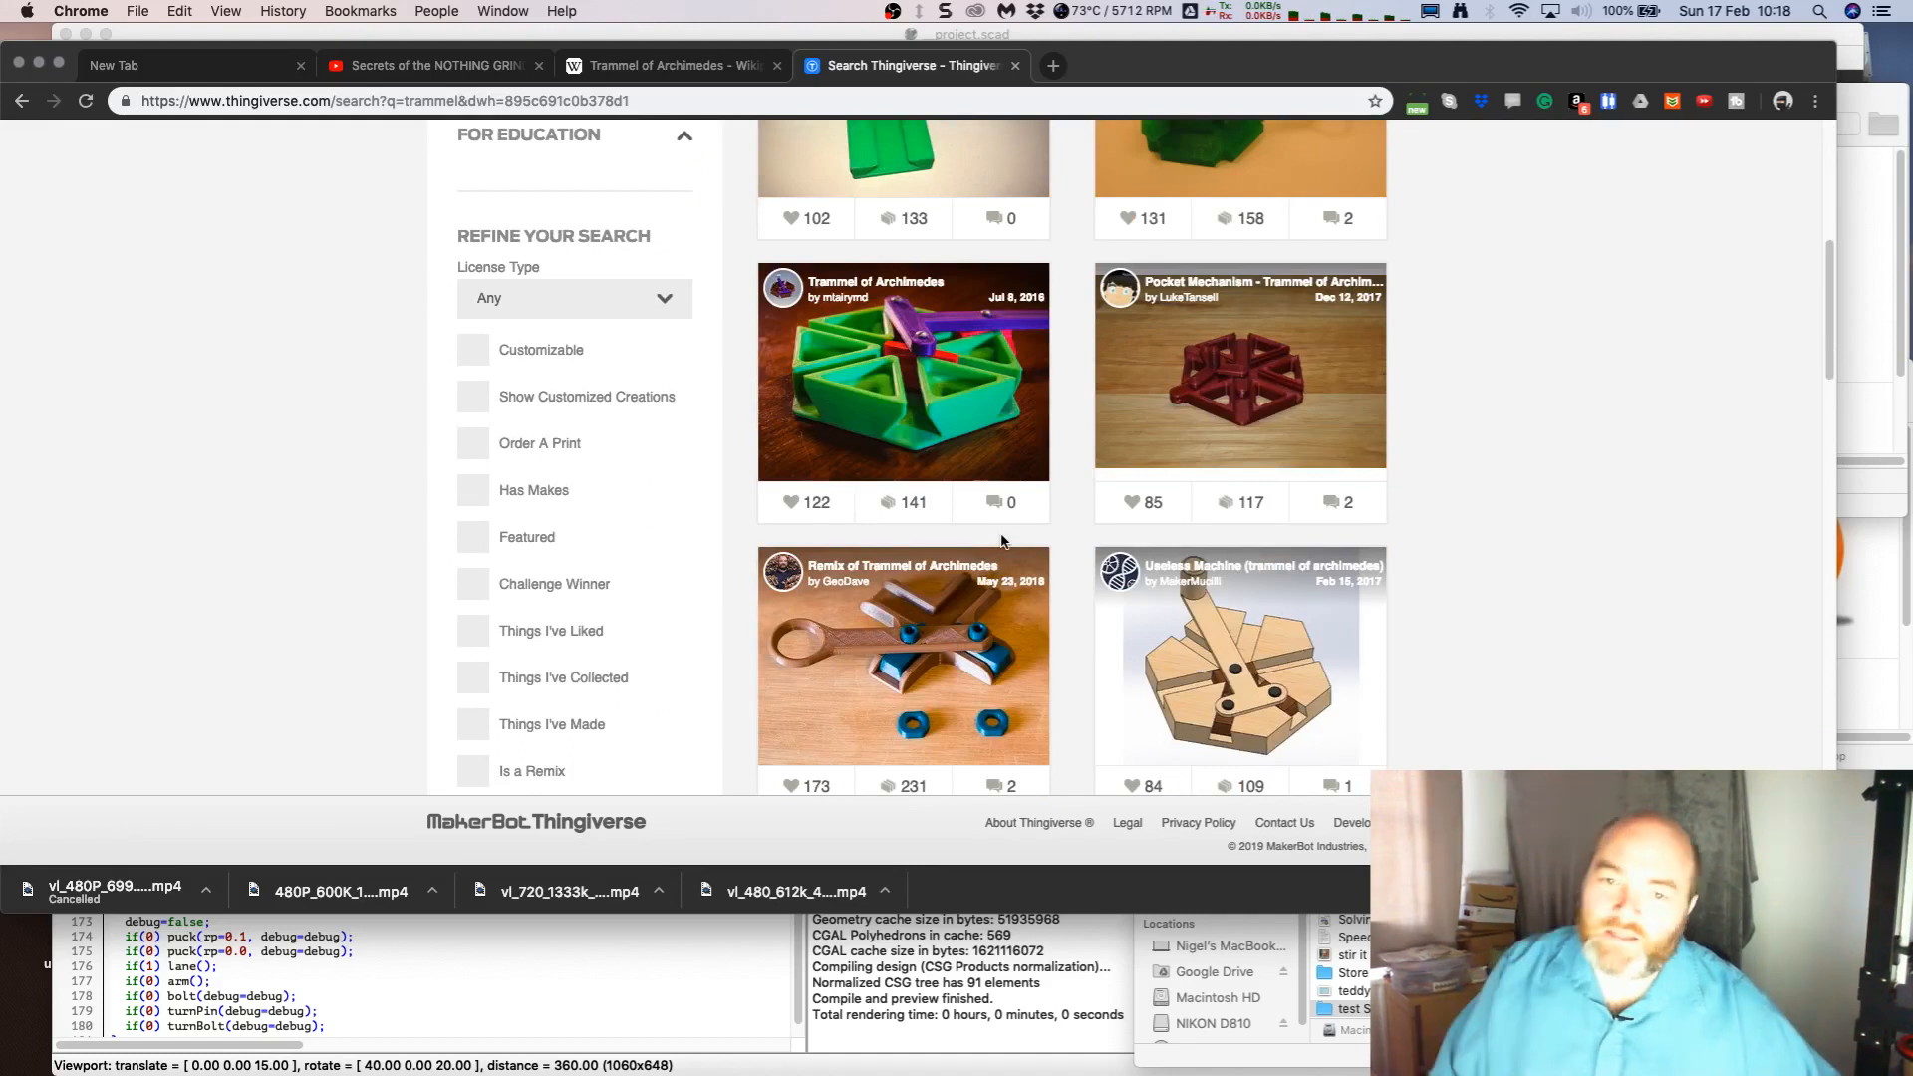
{"action": "scroll", "scroll_direction": "up", "scroll_amount": 3}
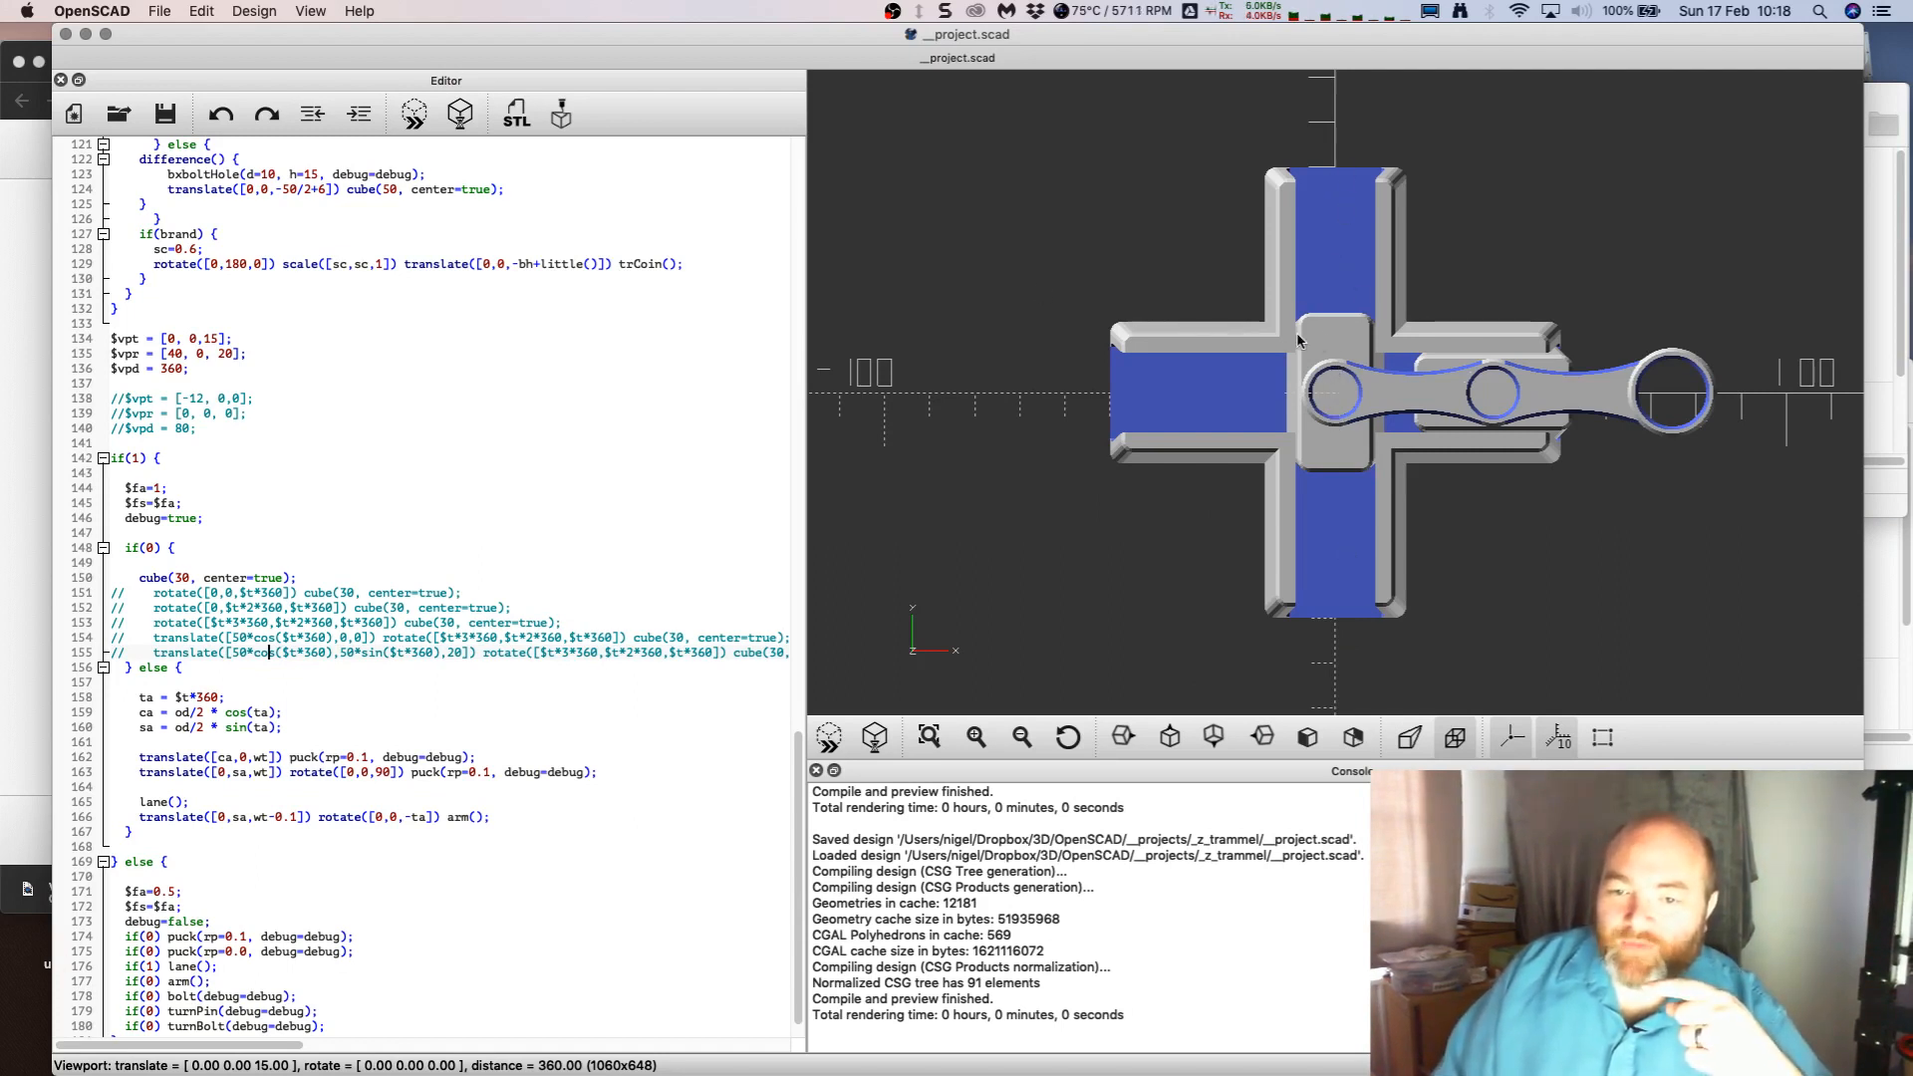
{"action": "mouse_move", "coordinate": [1355, 478]}
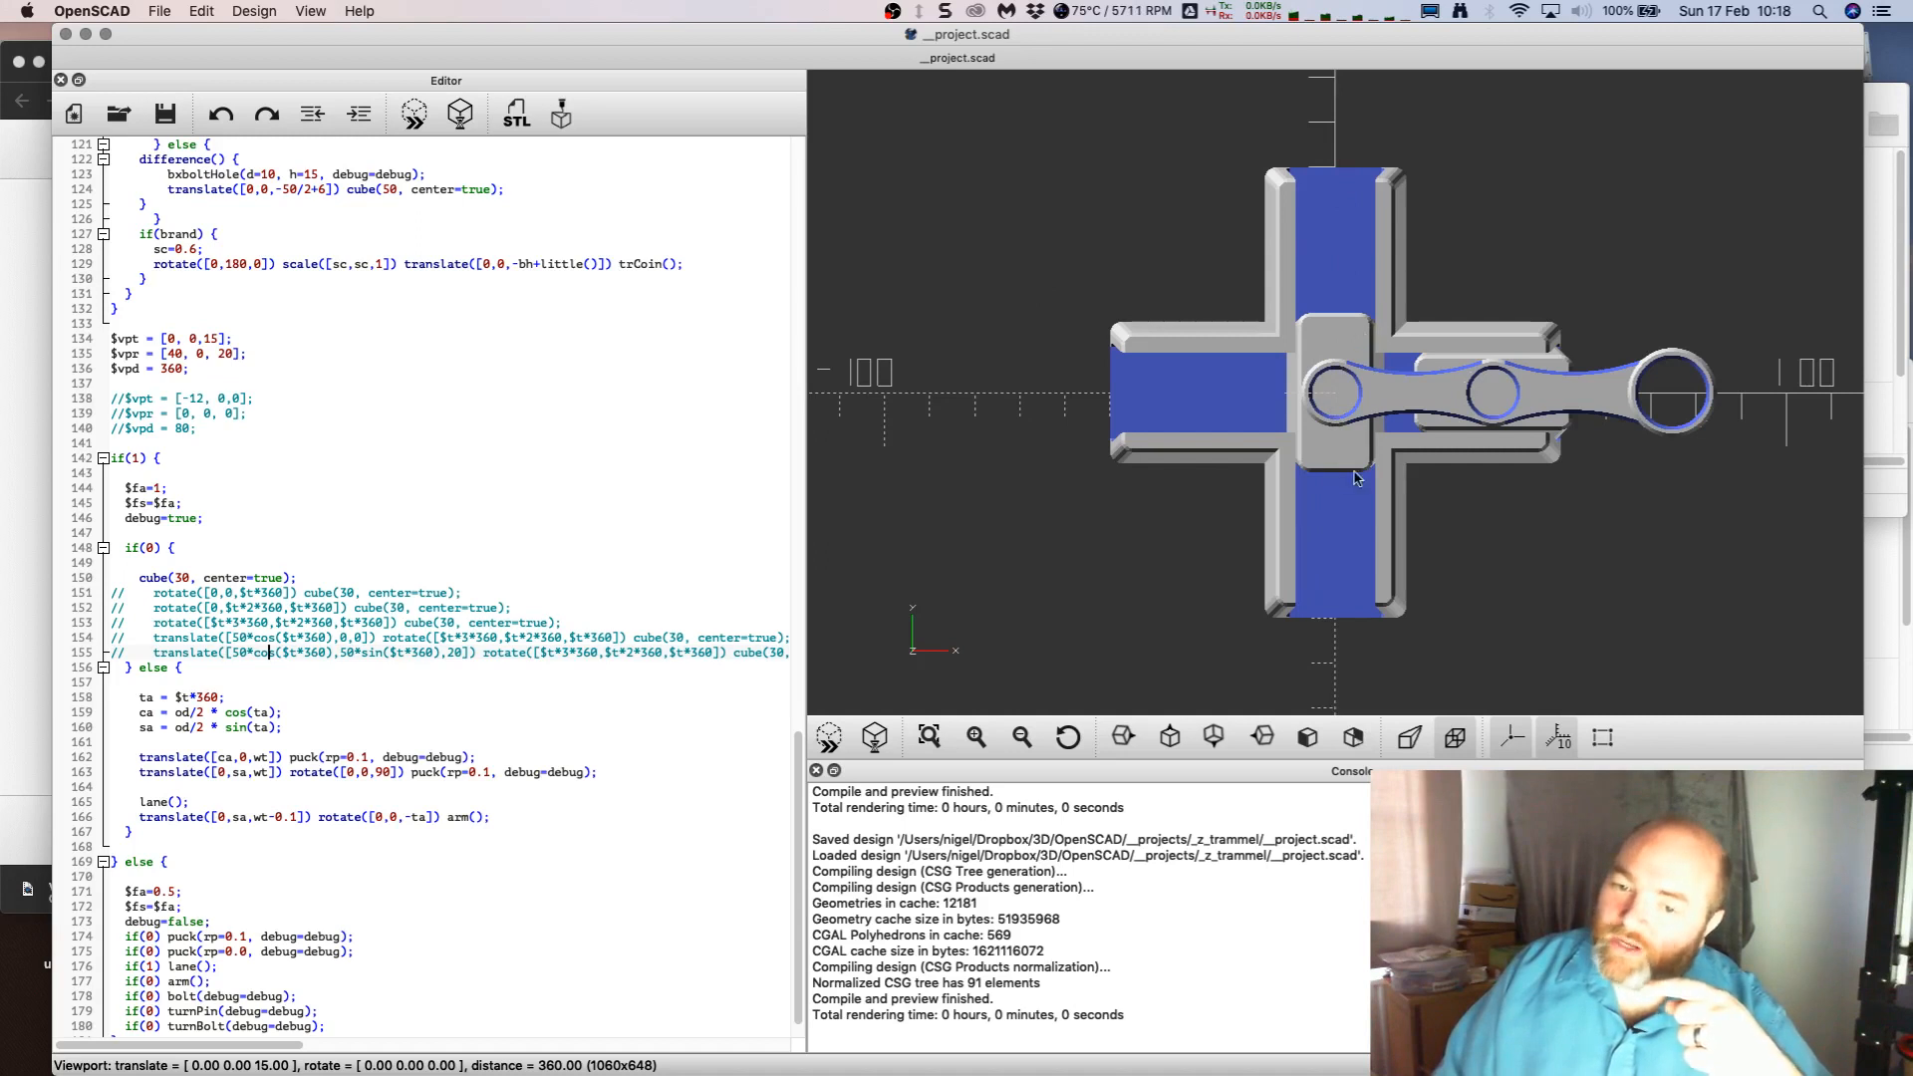
{"action": "mouse_move", "coordinate": [1382, 366]}
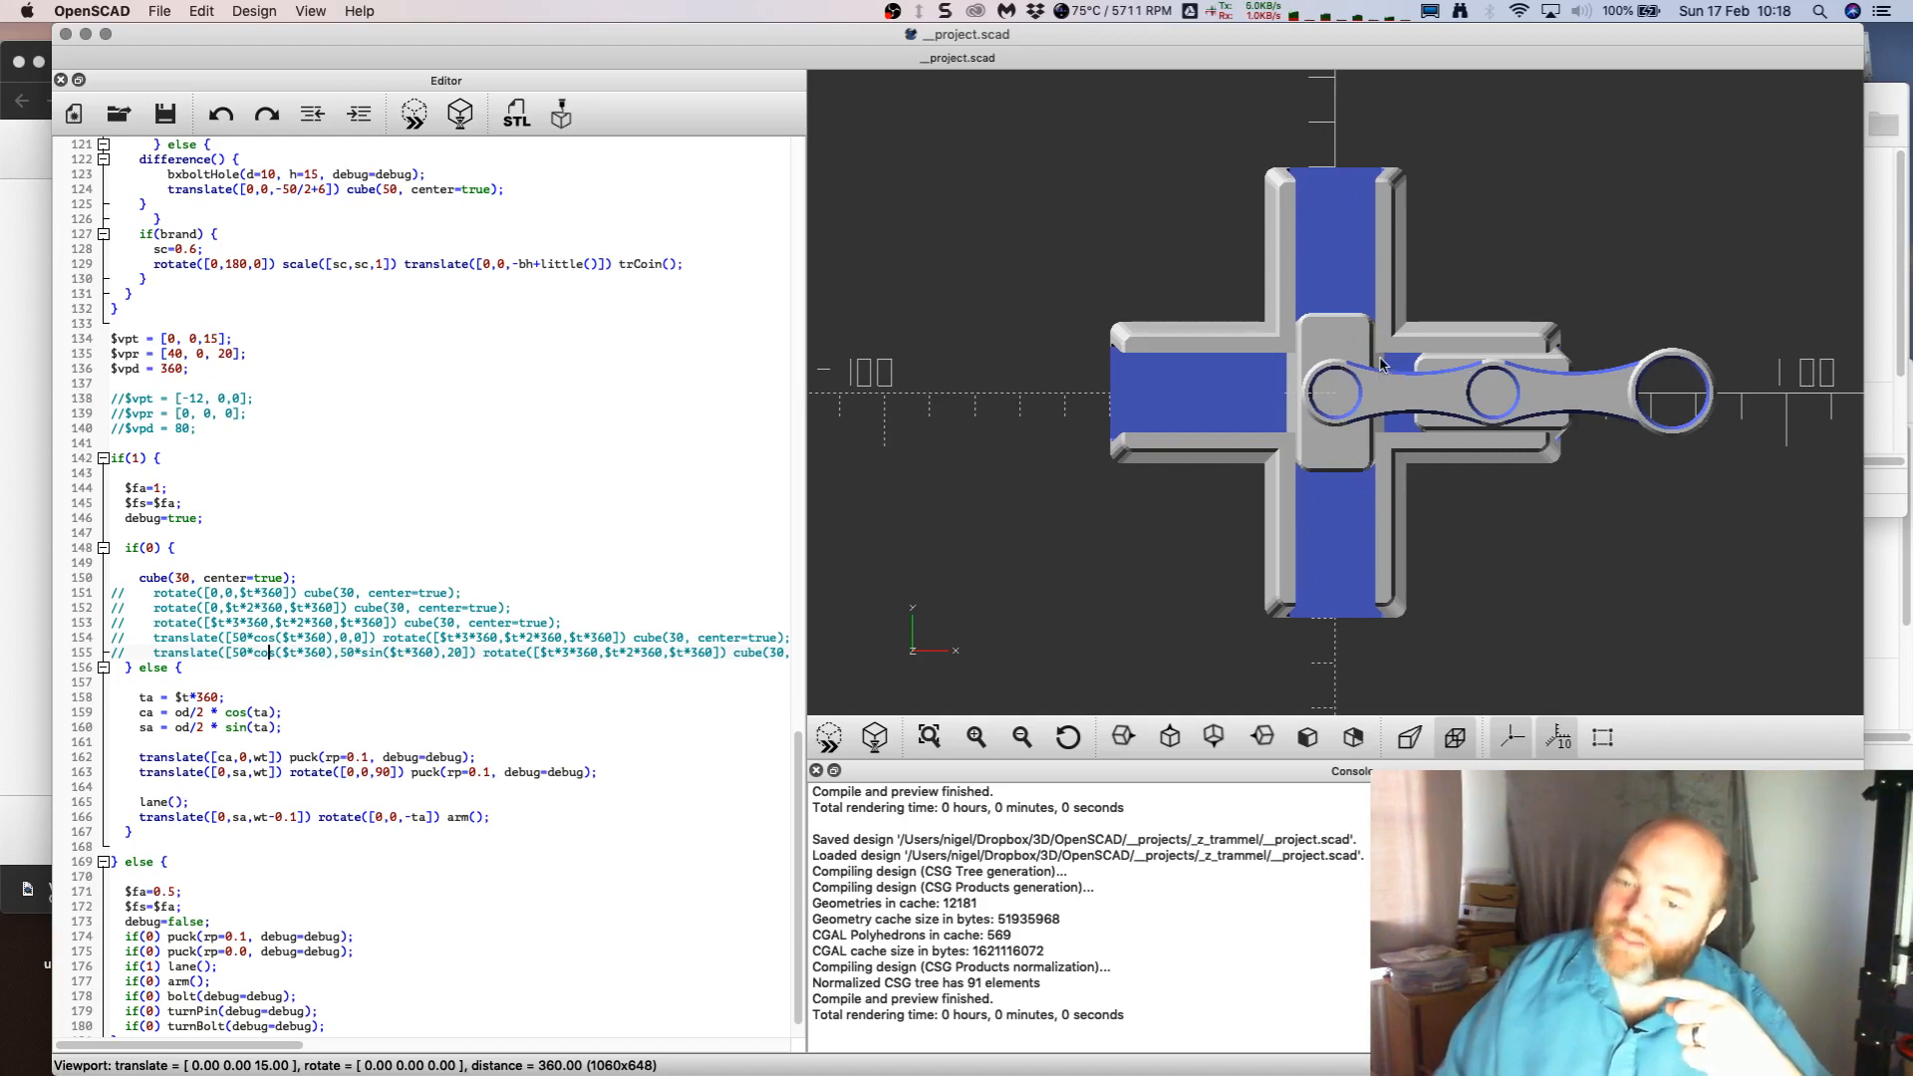
{"action": "mouse_move", "coordinate": [1365, 320]}
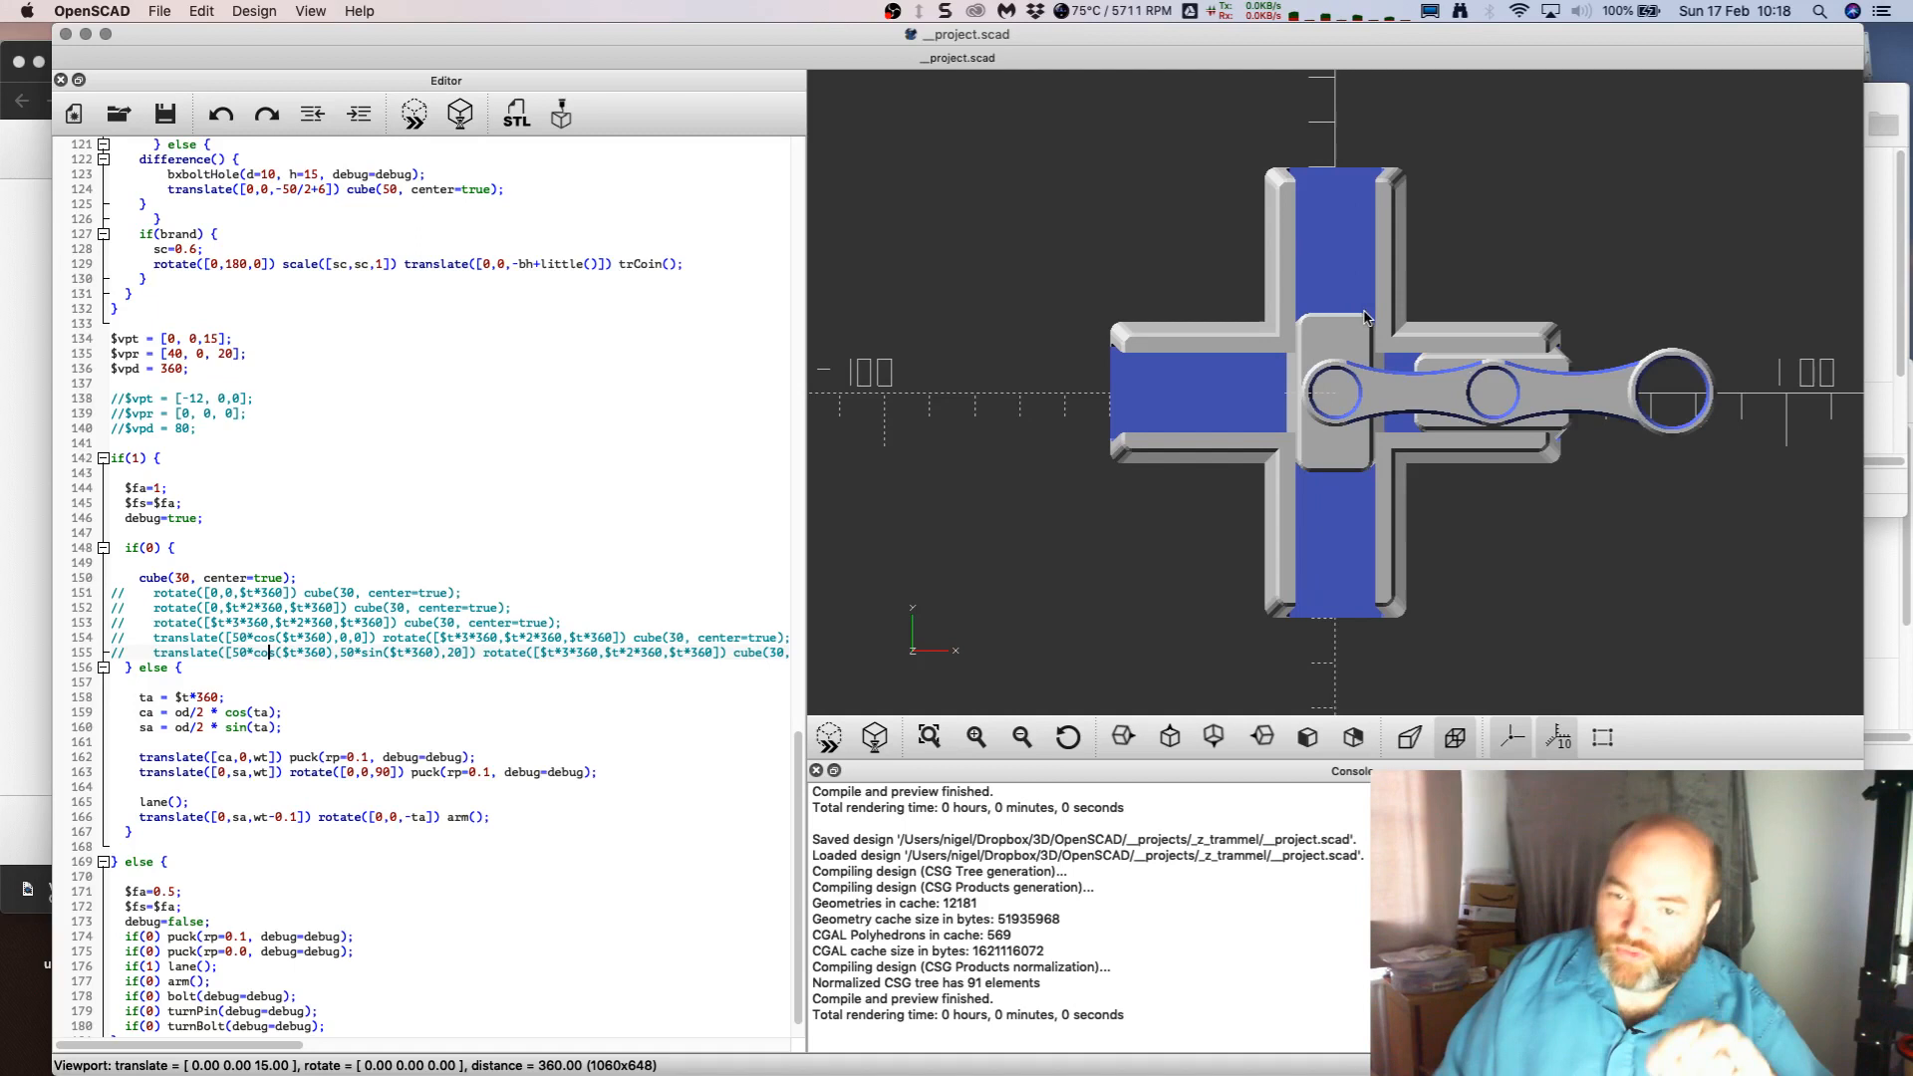
{"action": "mouse_move", "coordinate": [1385, 428]}
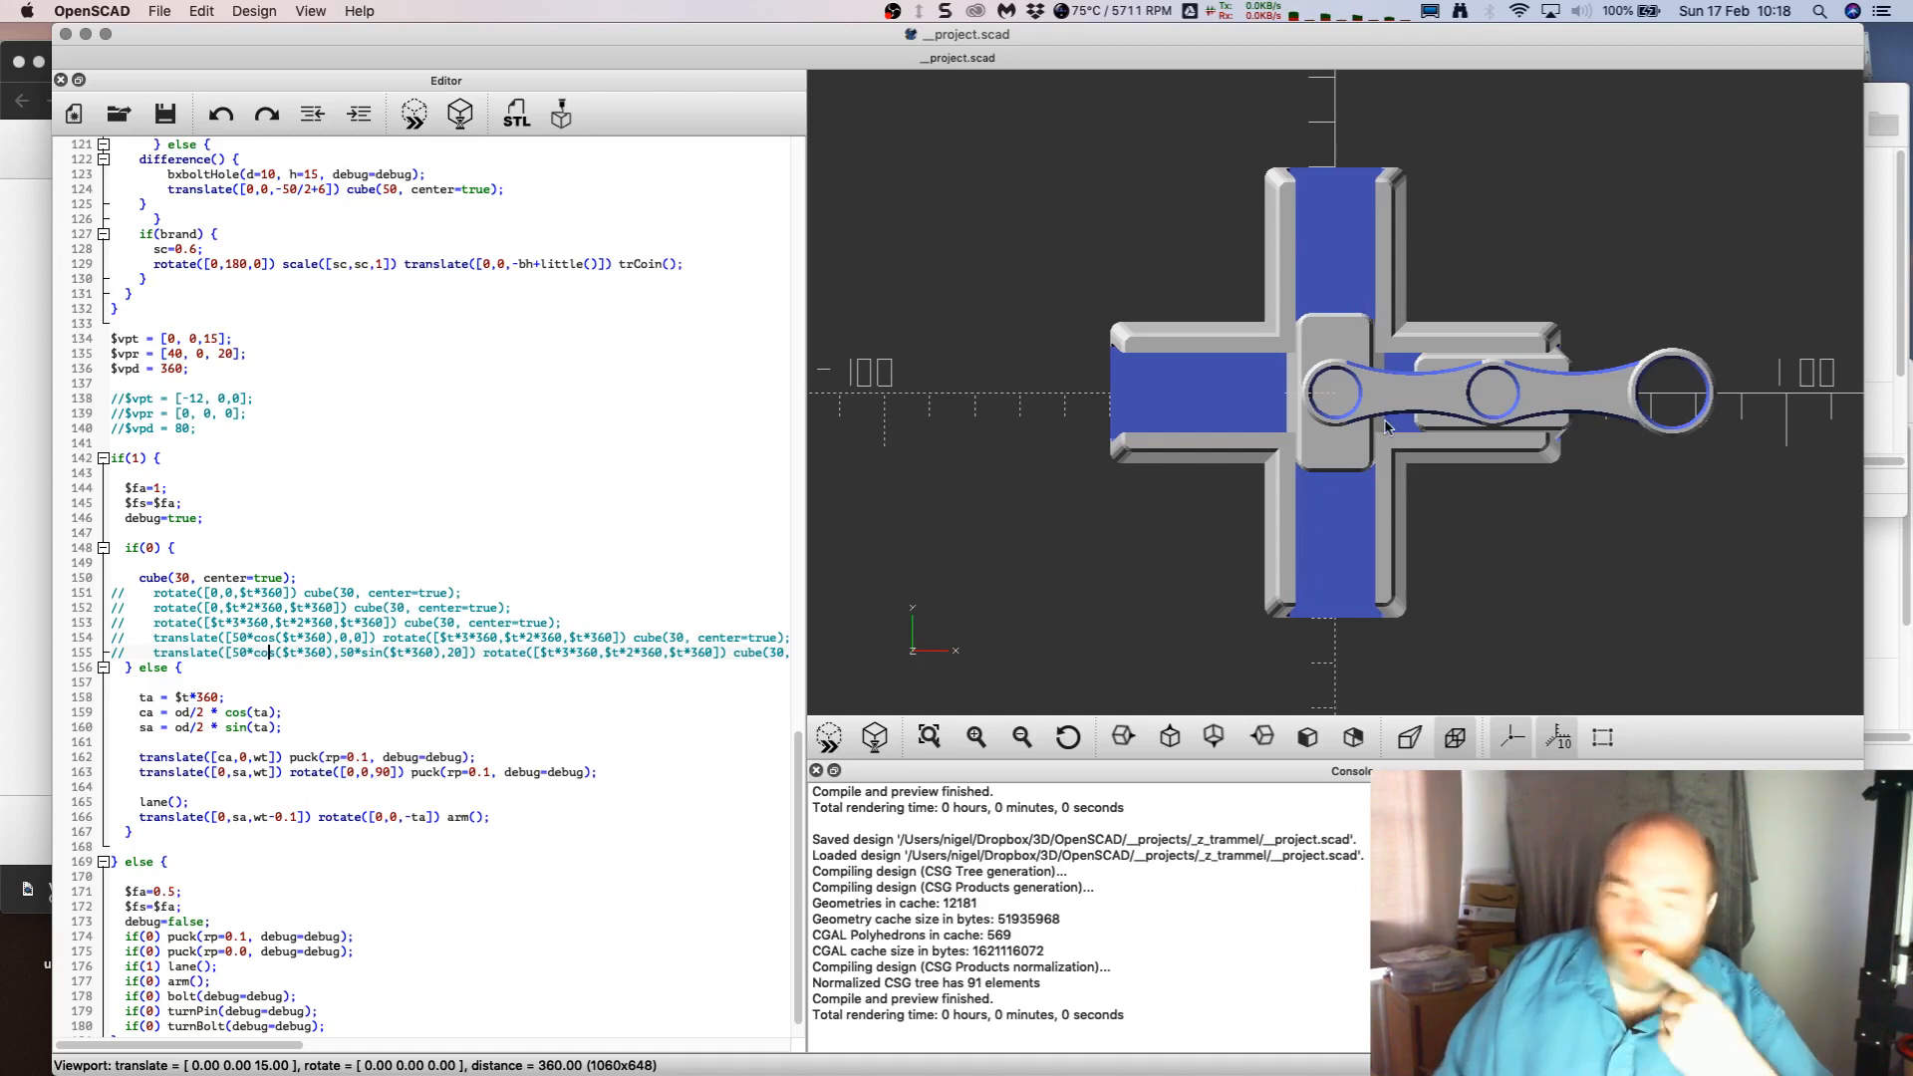
{"action": "mouse_move", "coordinate": [1437, 364]}
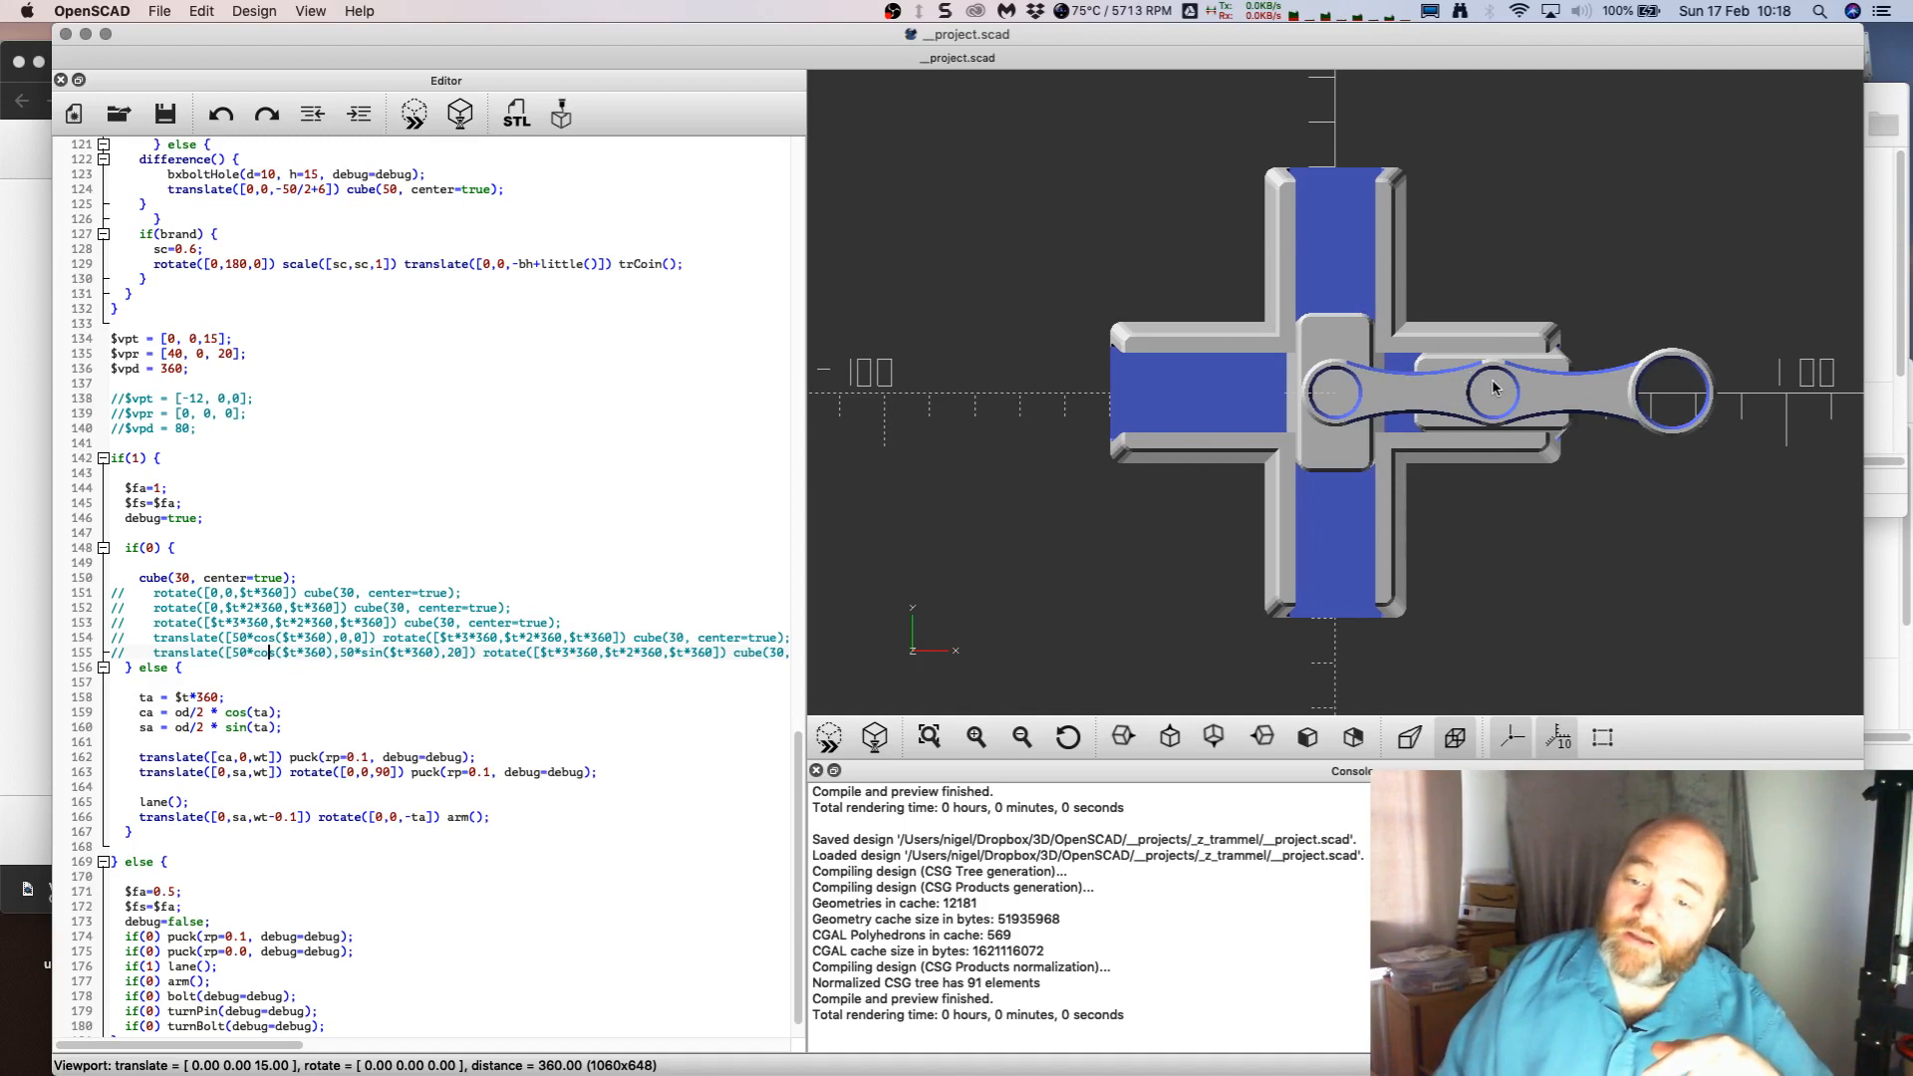
{"action": "mouse_move", "coordinate": [1342, 419]}
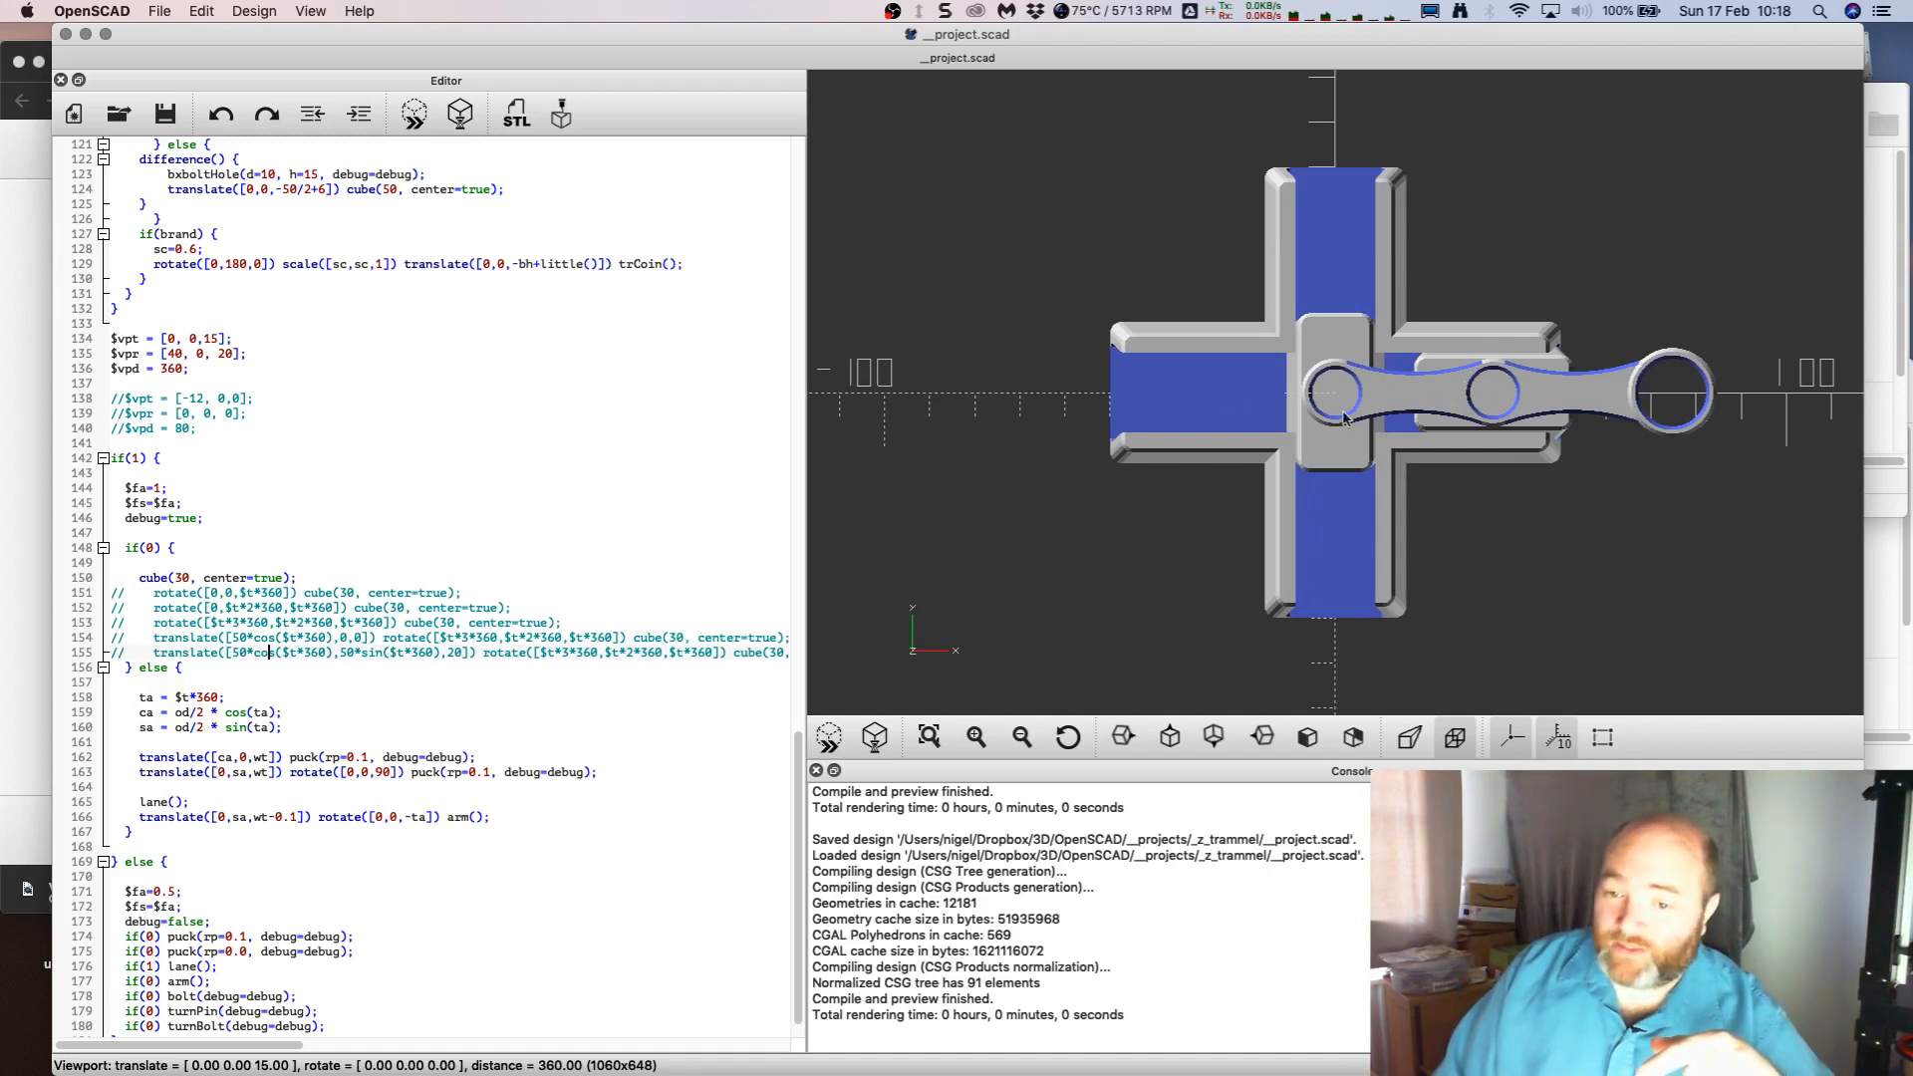
{"action": "mouse_move", "coordinate": [1348, 305]}
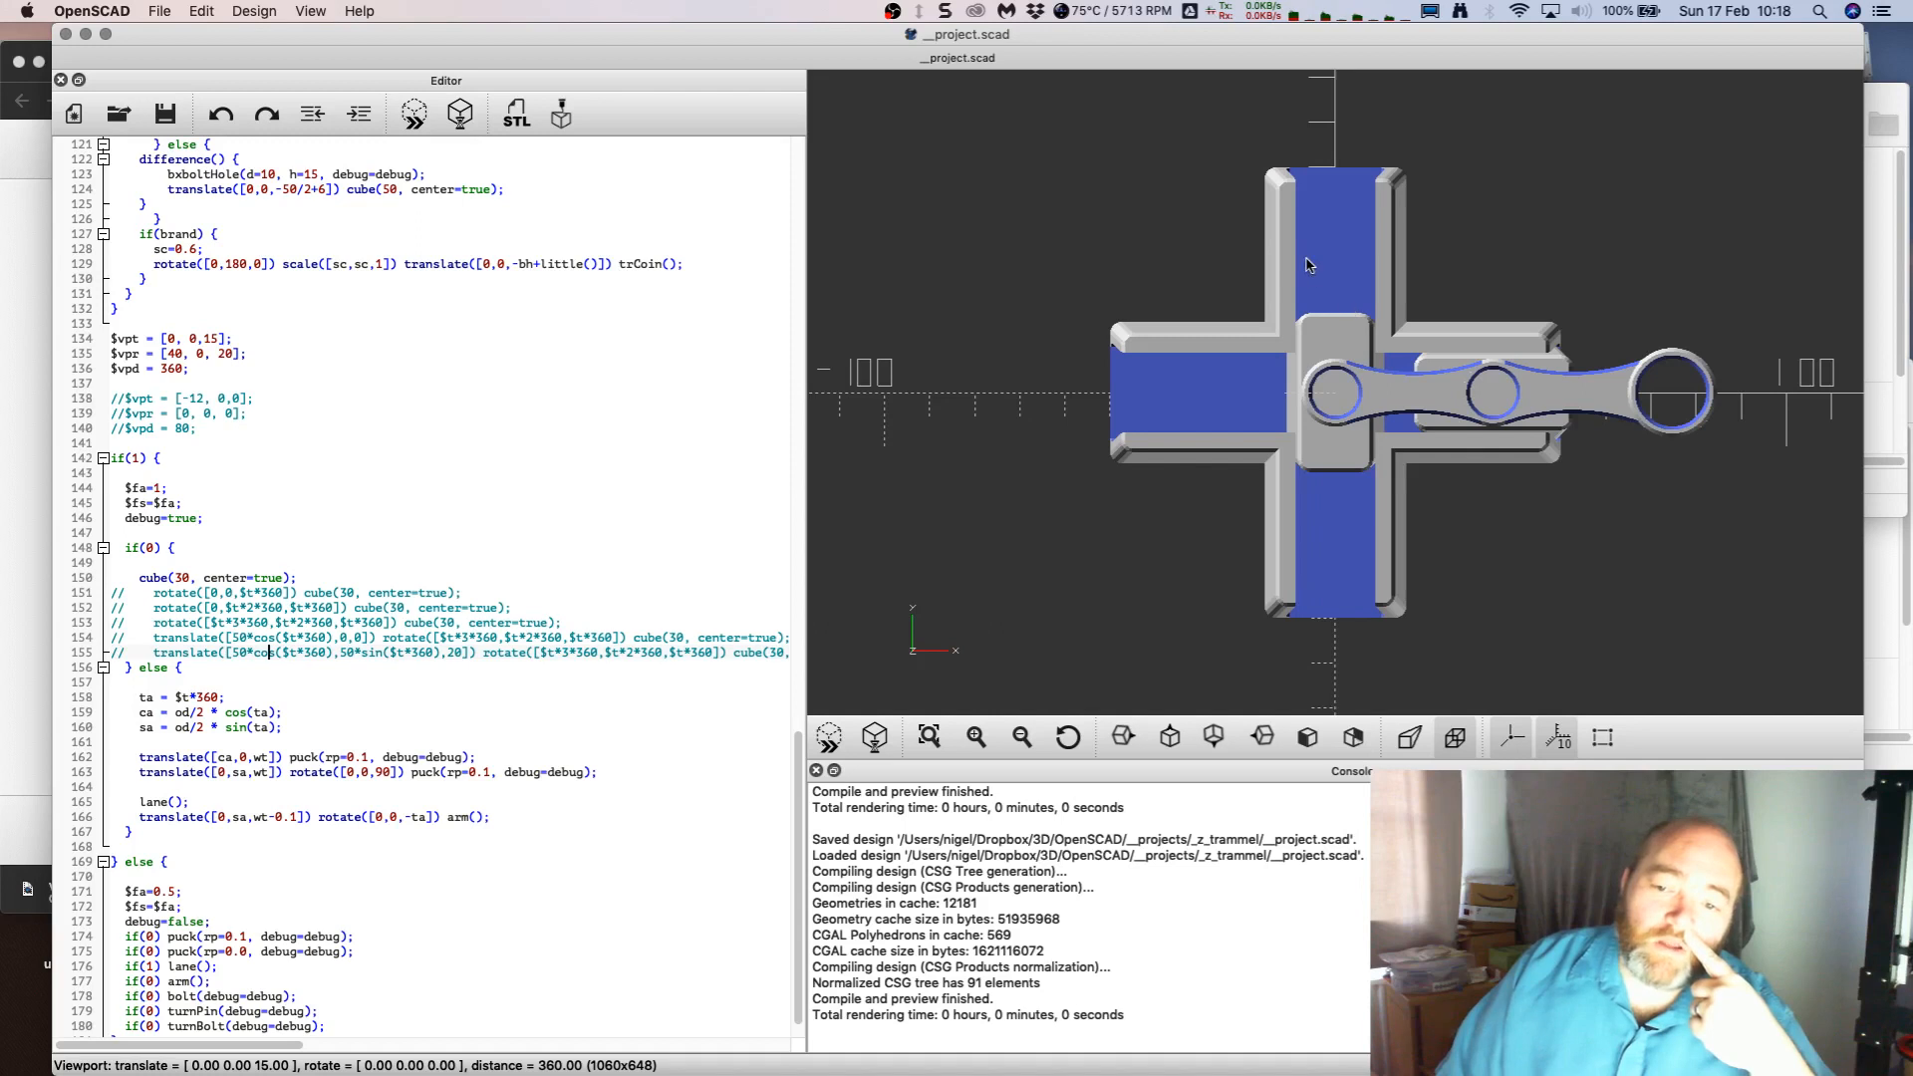
{"action": "mouse_move", "coordinate": [1336, 380]}
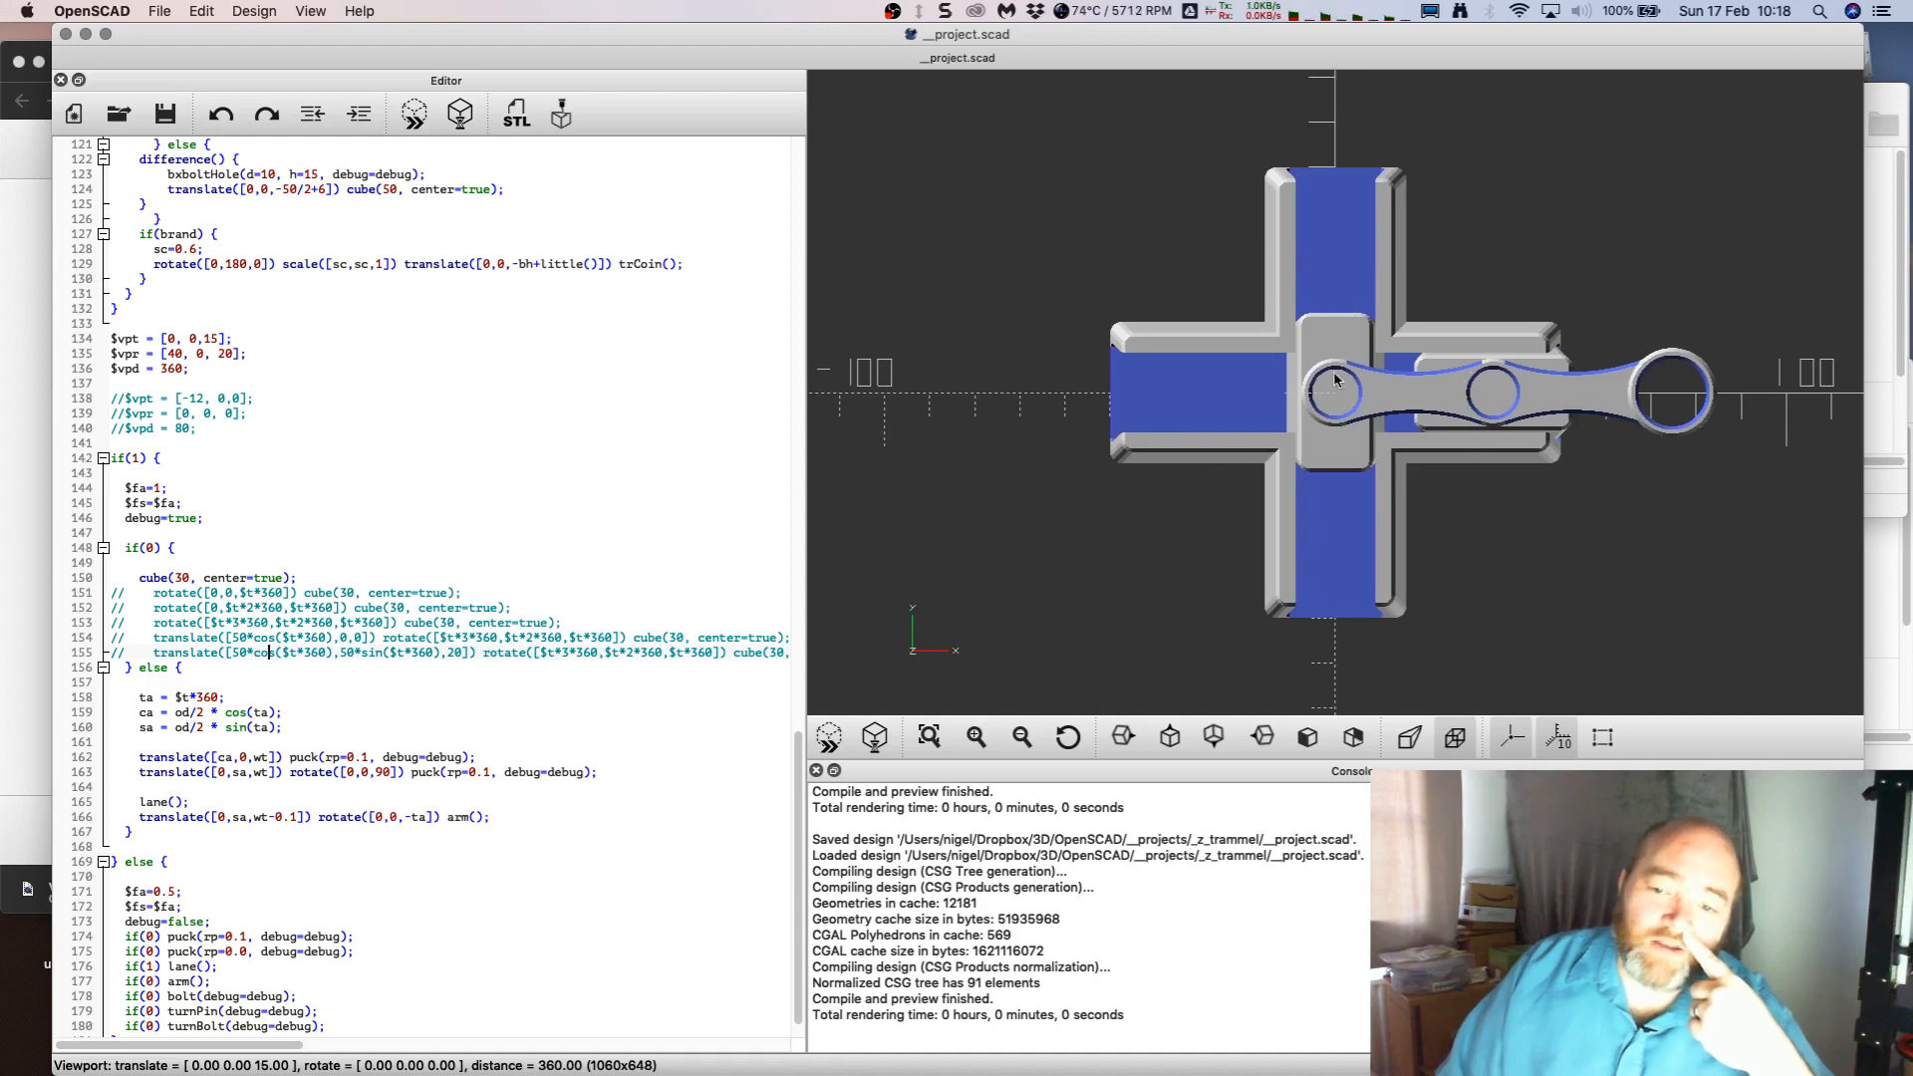
{"action": "mouse_move", "coordinate": [1324, 375]}
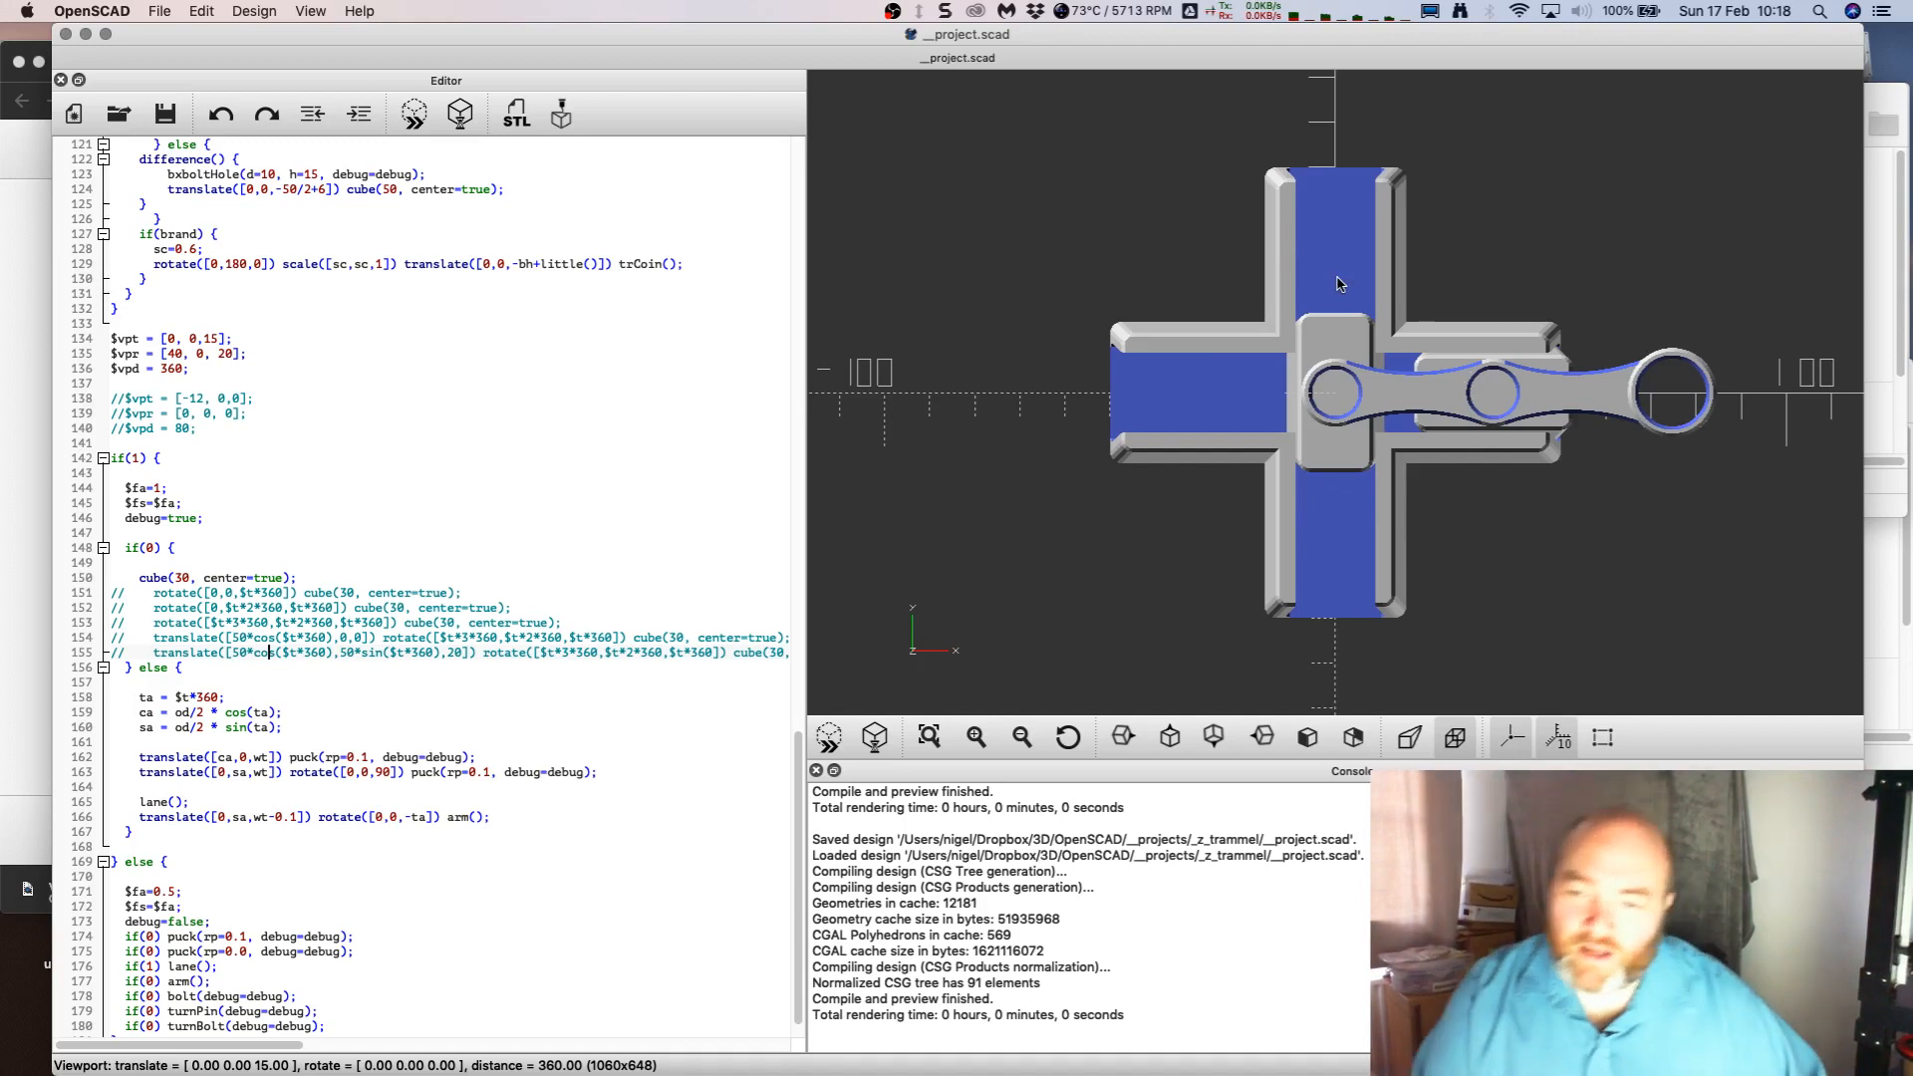
{"action": "mouse_move", "coordinate": [1370, 327]}
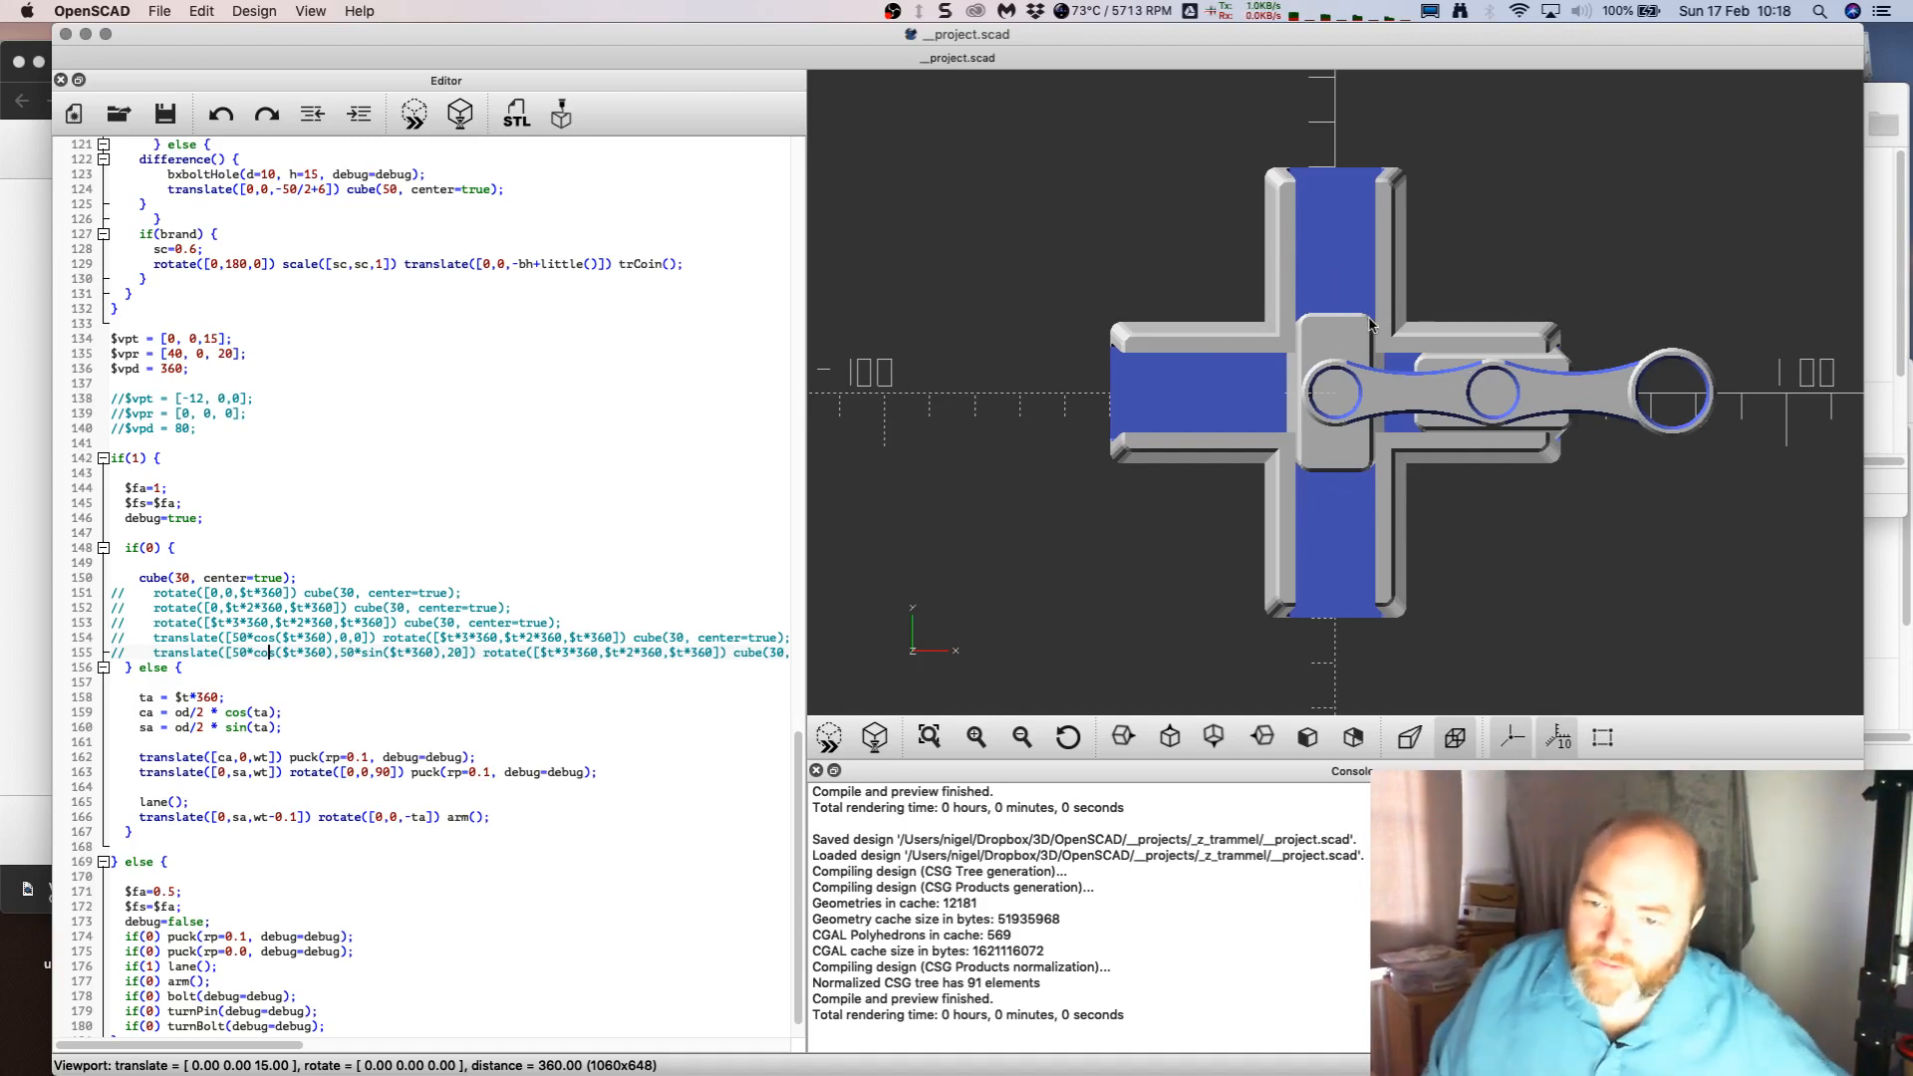
{"action": "mouse_move", "coordinate": [1415, 382]}
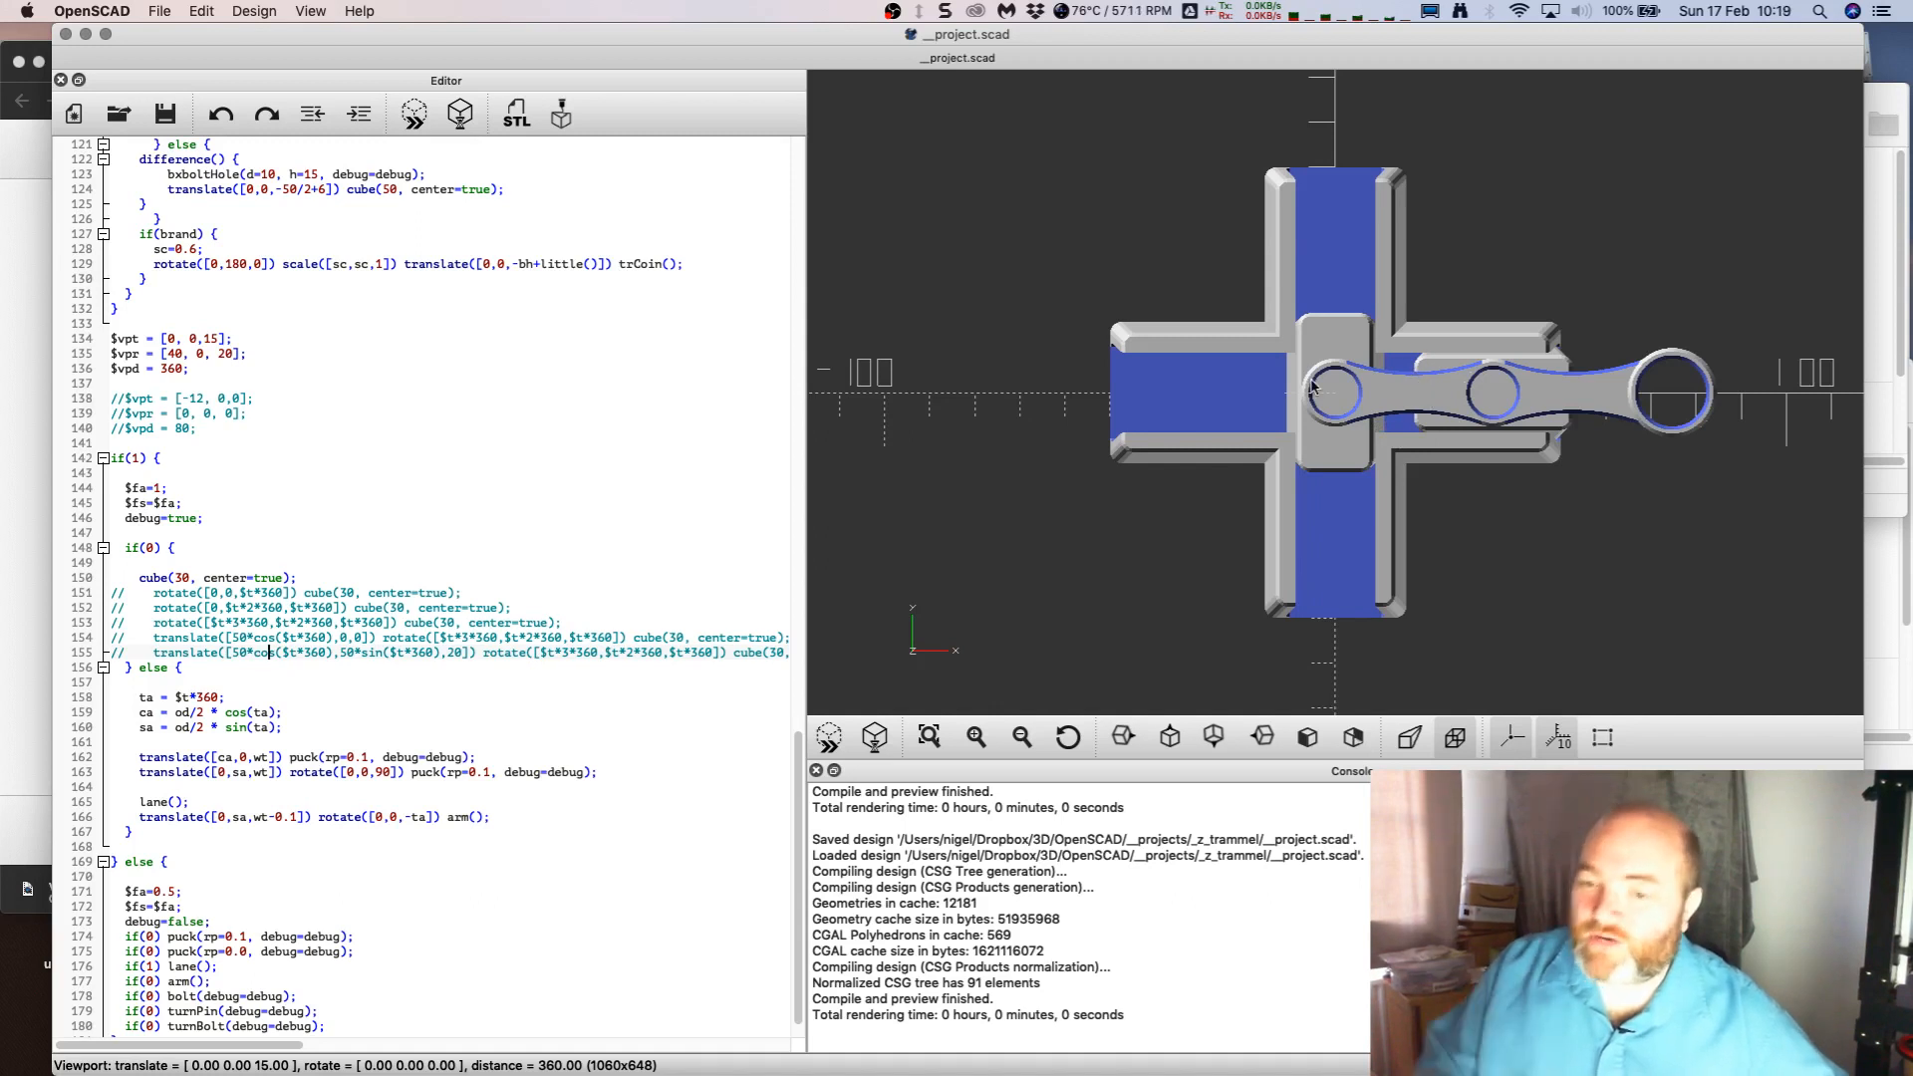
{"action": "mouse_move", "coordinate": [1312, 390]}
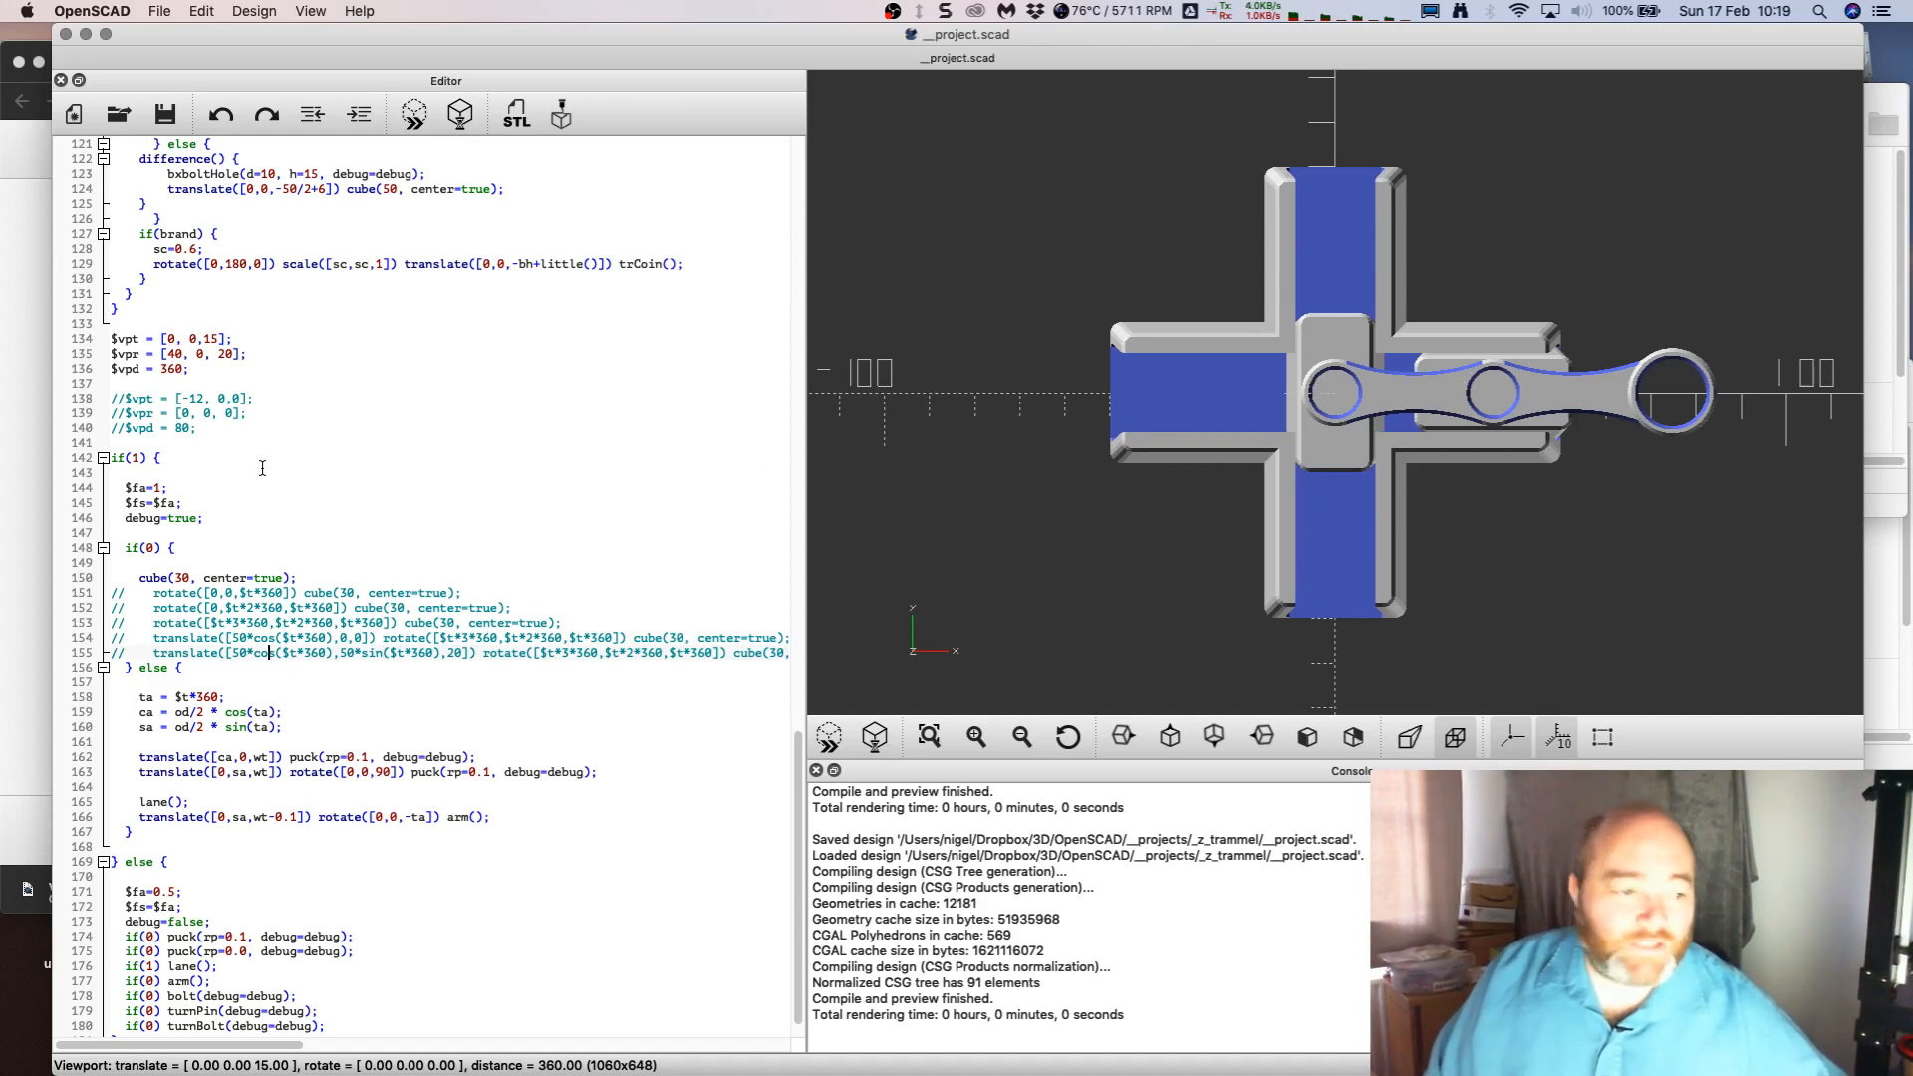
Step: Change if(0) to if(1) on line 148 to show the test cube
{"action": "left_click", "coordinate": [155, 547]}
{"action": "type", "text": "1"}
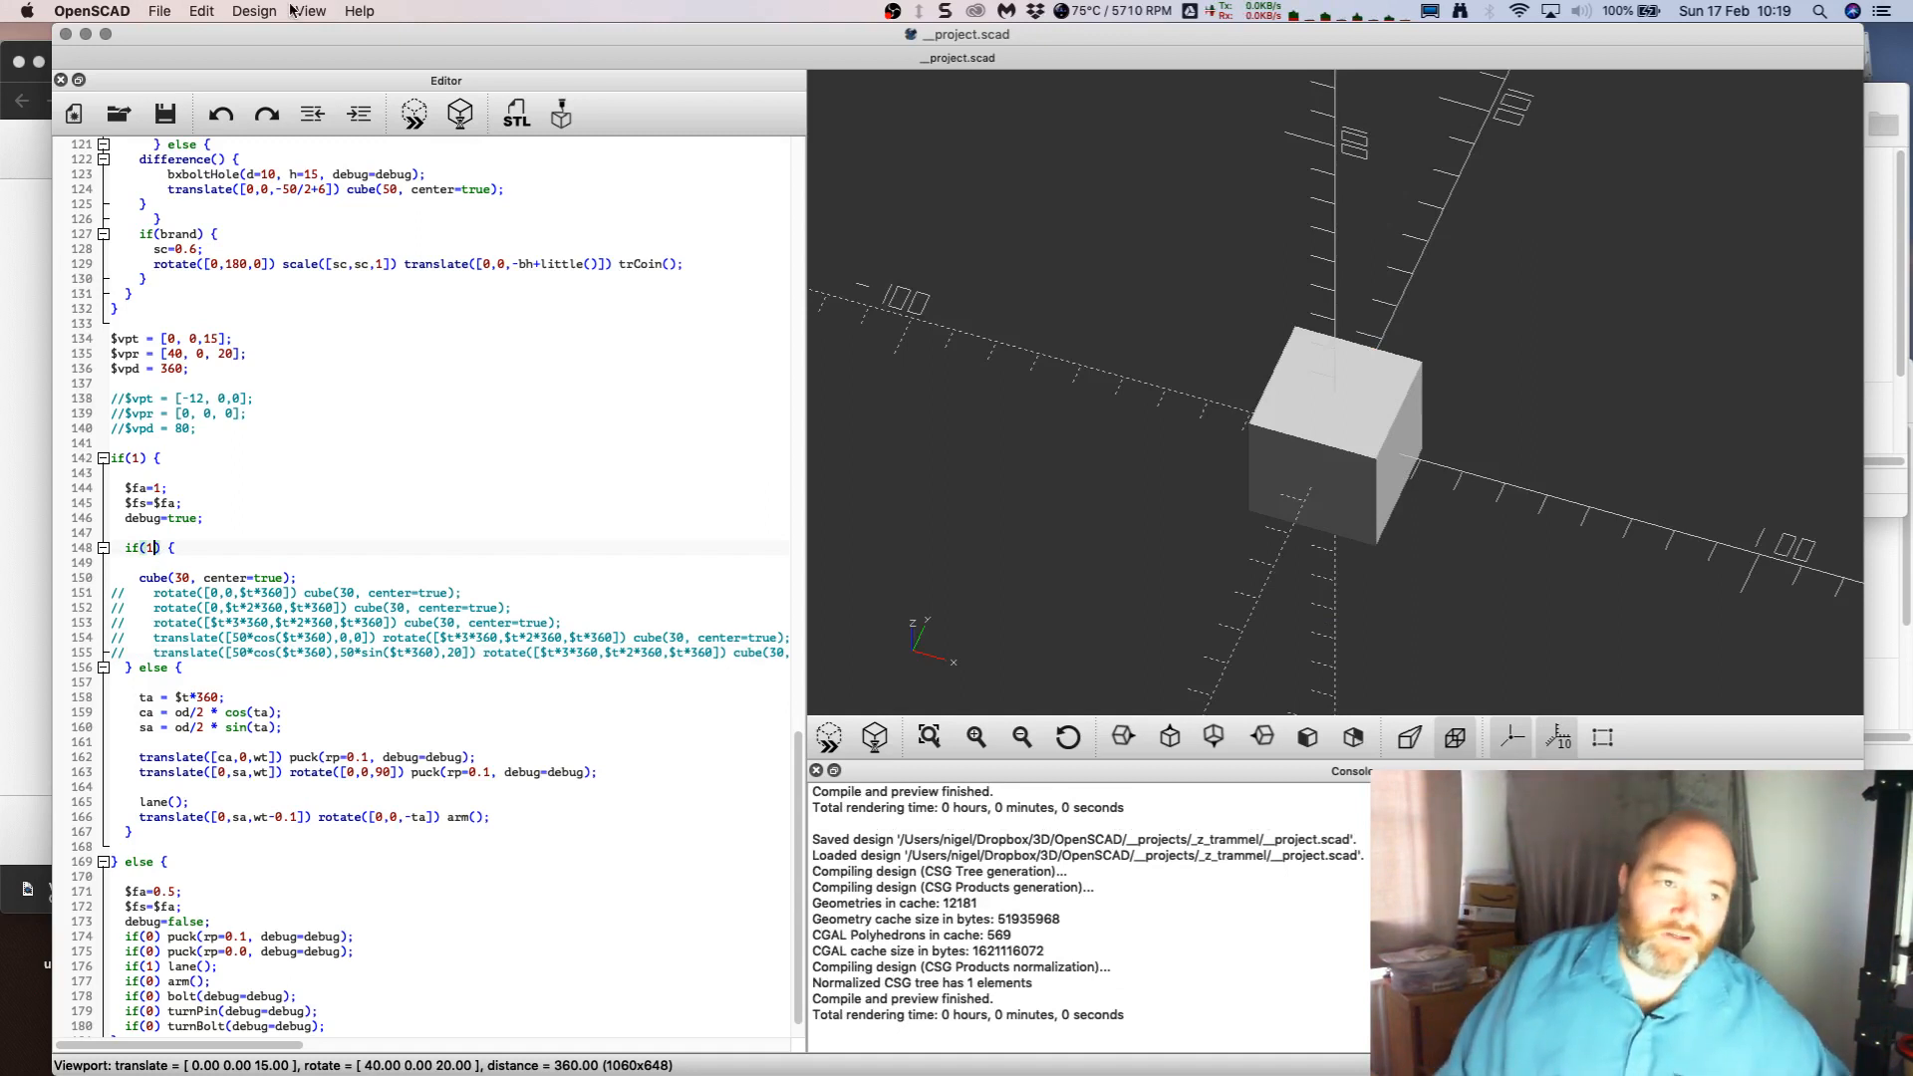
Step: Enable View > Animate to reveal the Time, FPS and Steps fields
{"action": "left_click", "coordinate": [310, 11]}
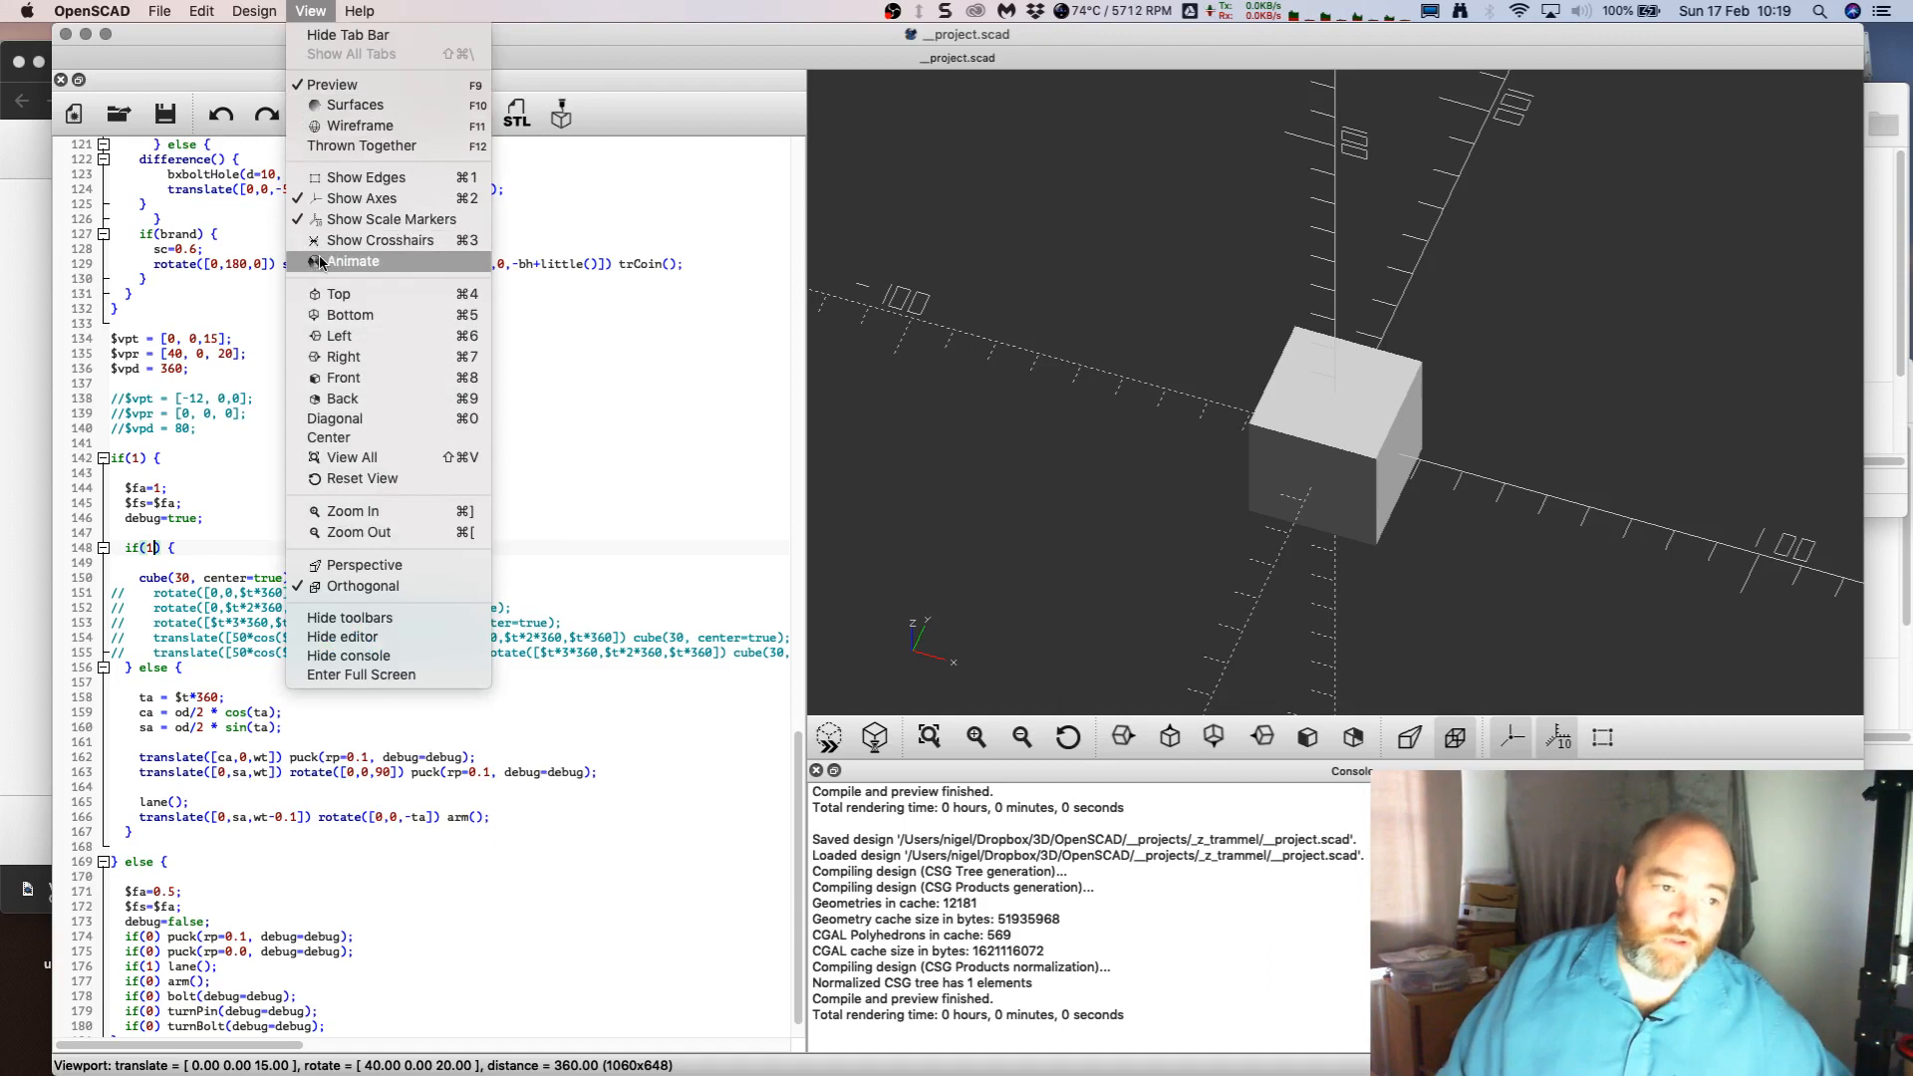
{"action": "left_click", "coordinate": [353, 261]}
{"action": "type", "text": "0"}
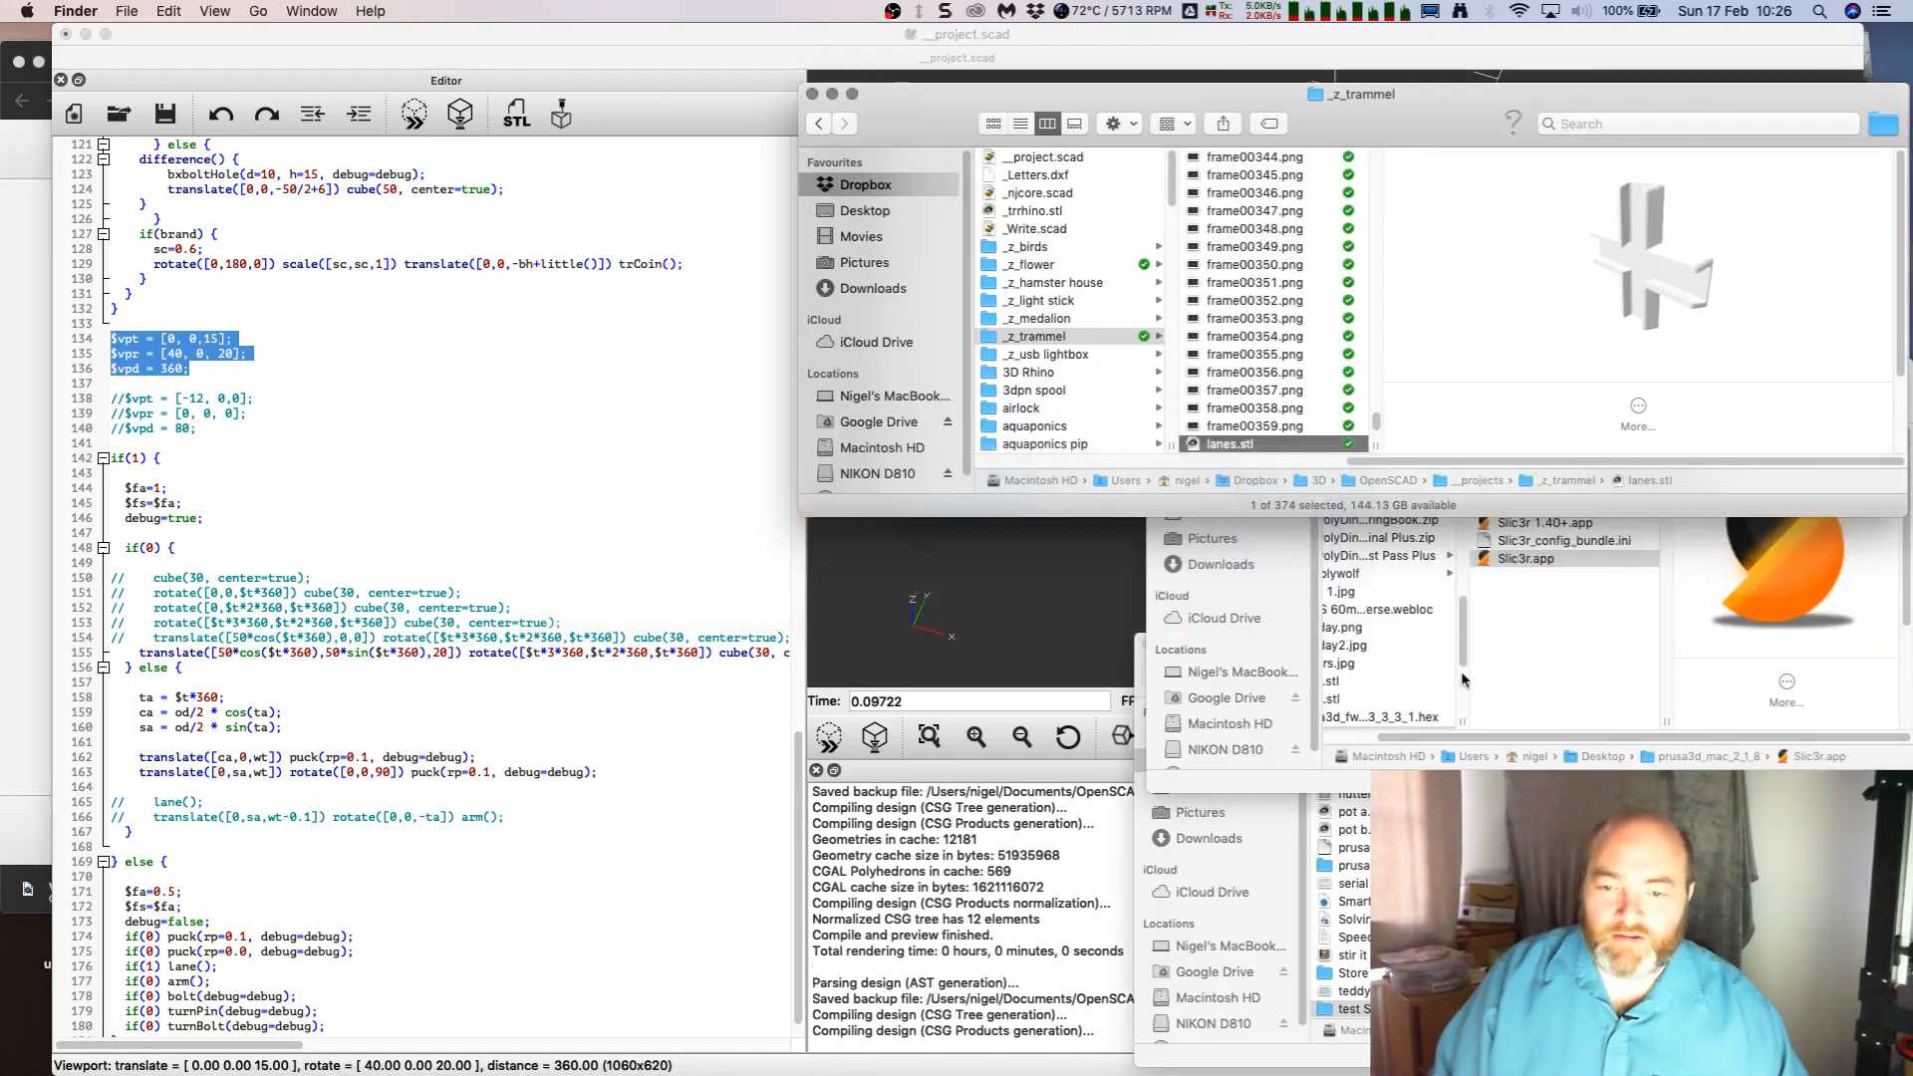
Step: Preview individual numbered frame PNGs in the _z_trammel folder
{"action": "left_click", "coordinate": [1254, 408]}
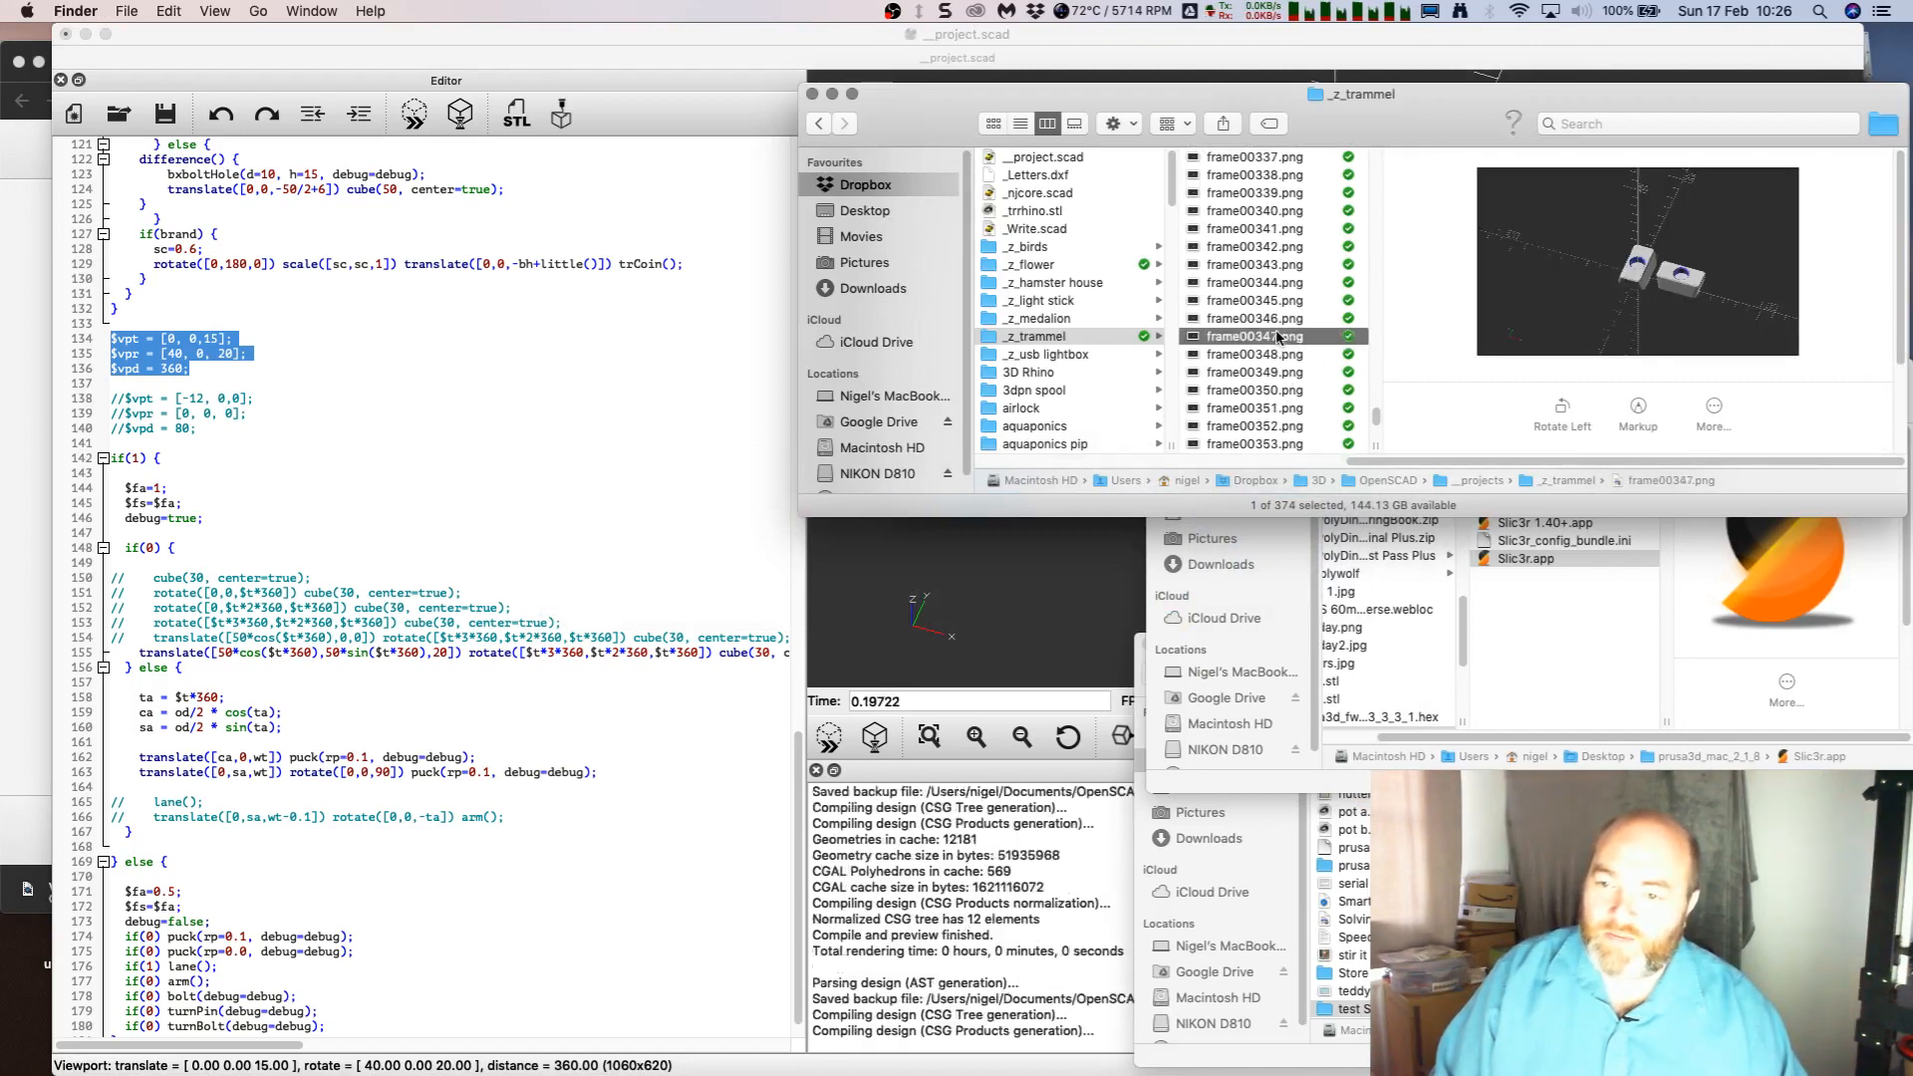
{"action": "scroll", "scroll_direction": "up", "scroll_amount": 3}
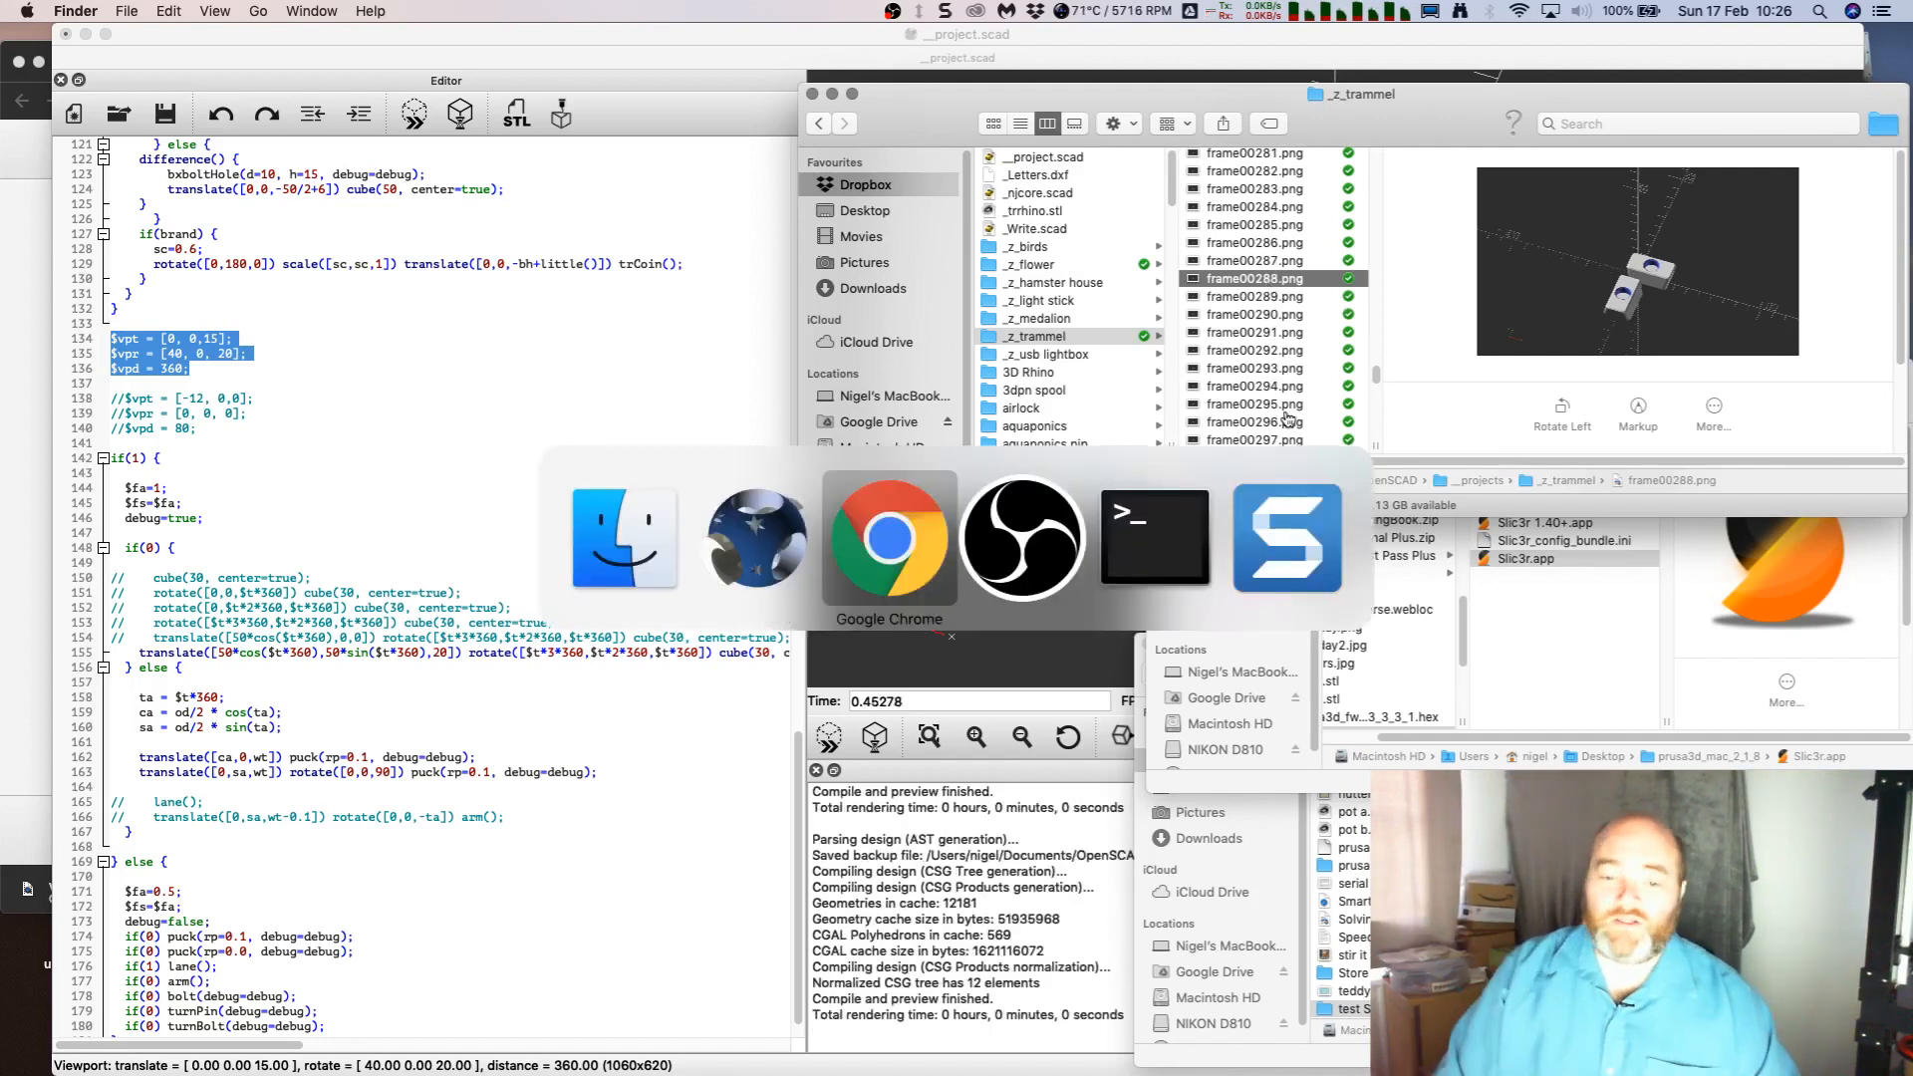
Step: Run ffmpeg on frame%05d.png to create _output.mp4, then open the video
{"action": "left_click", "coordinate": [1154, 537]}
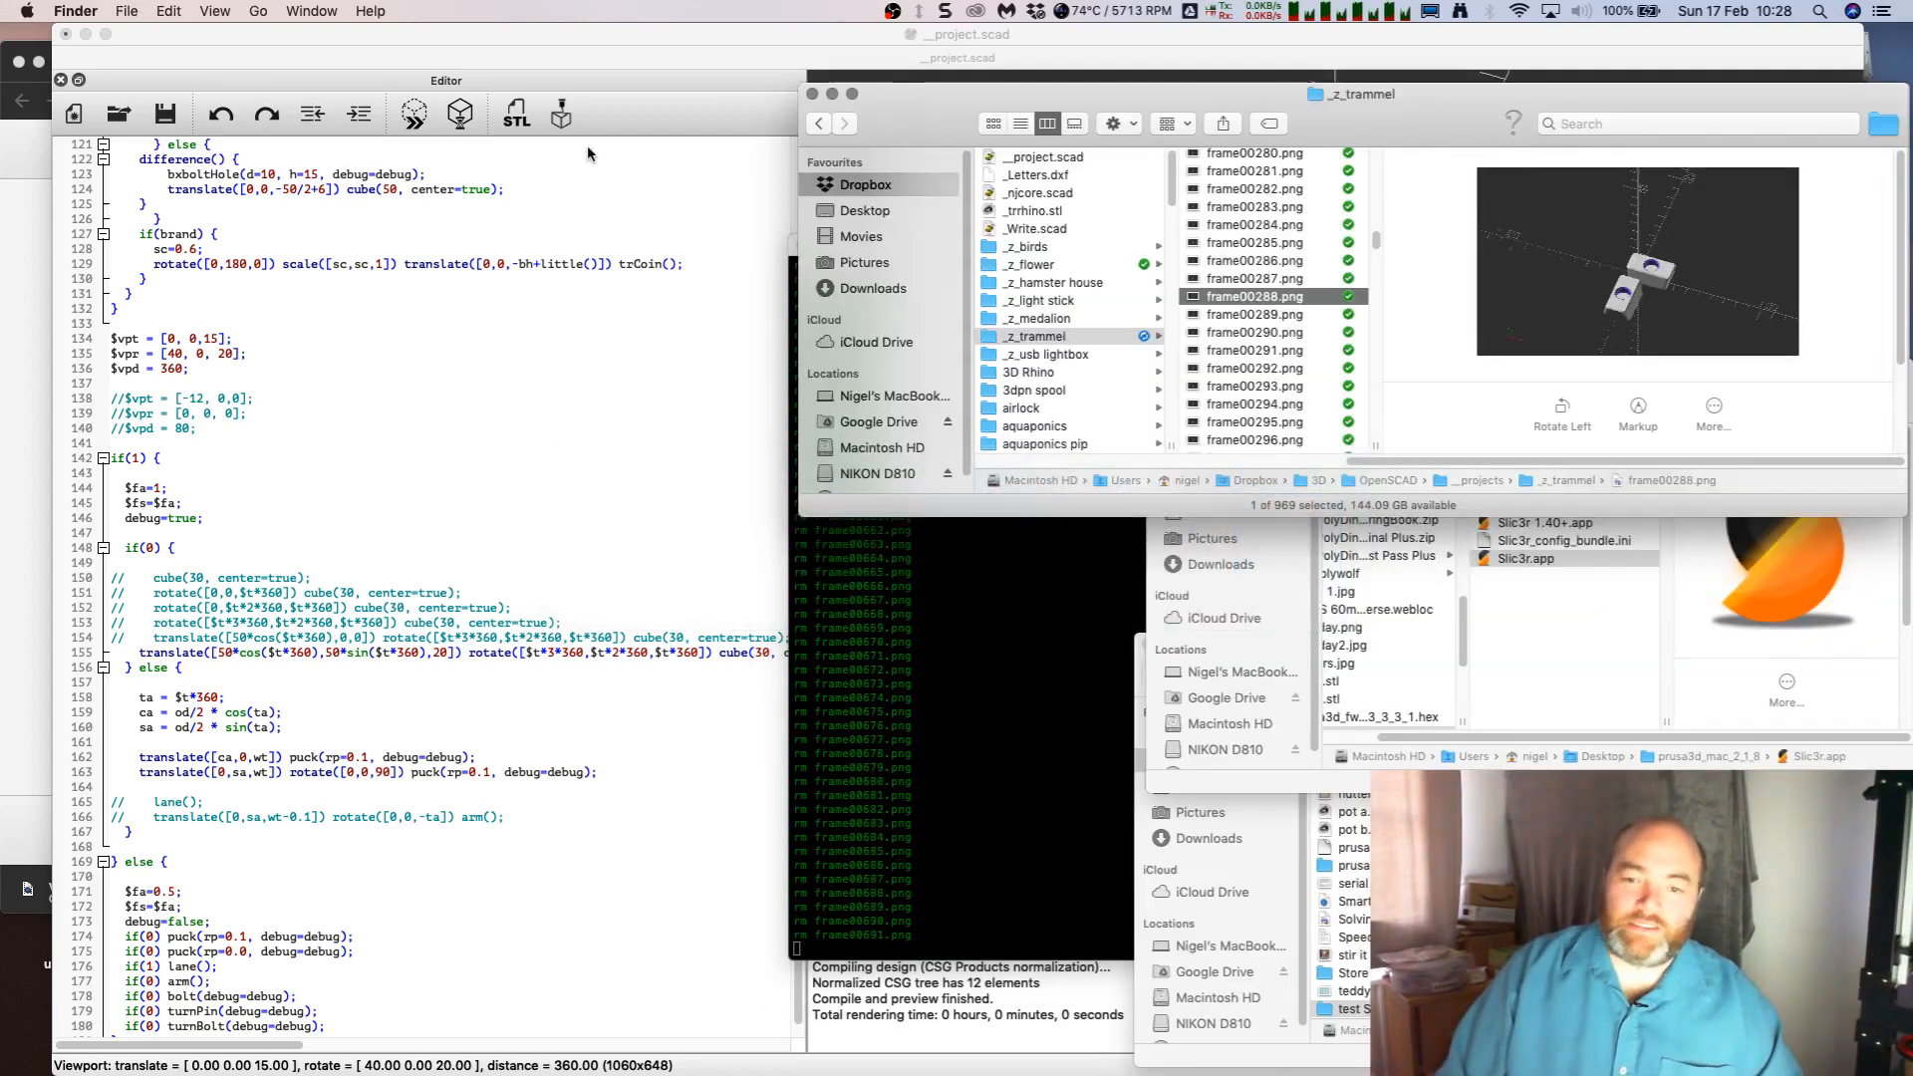
{"action": "scroll", "scroll_direction": "down", "scroll_amount": 3}
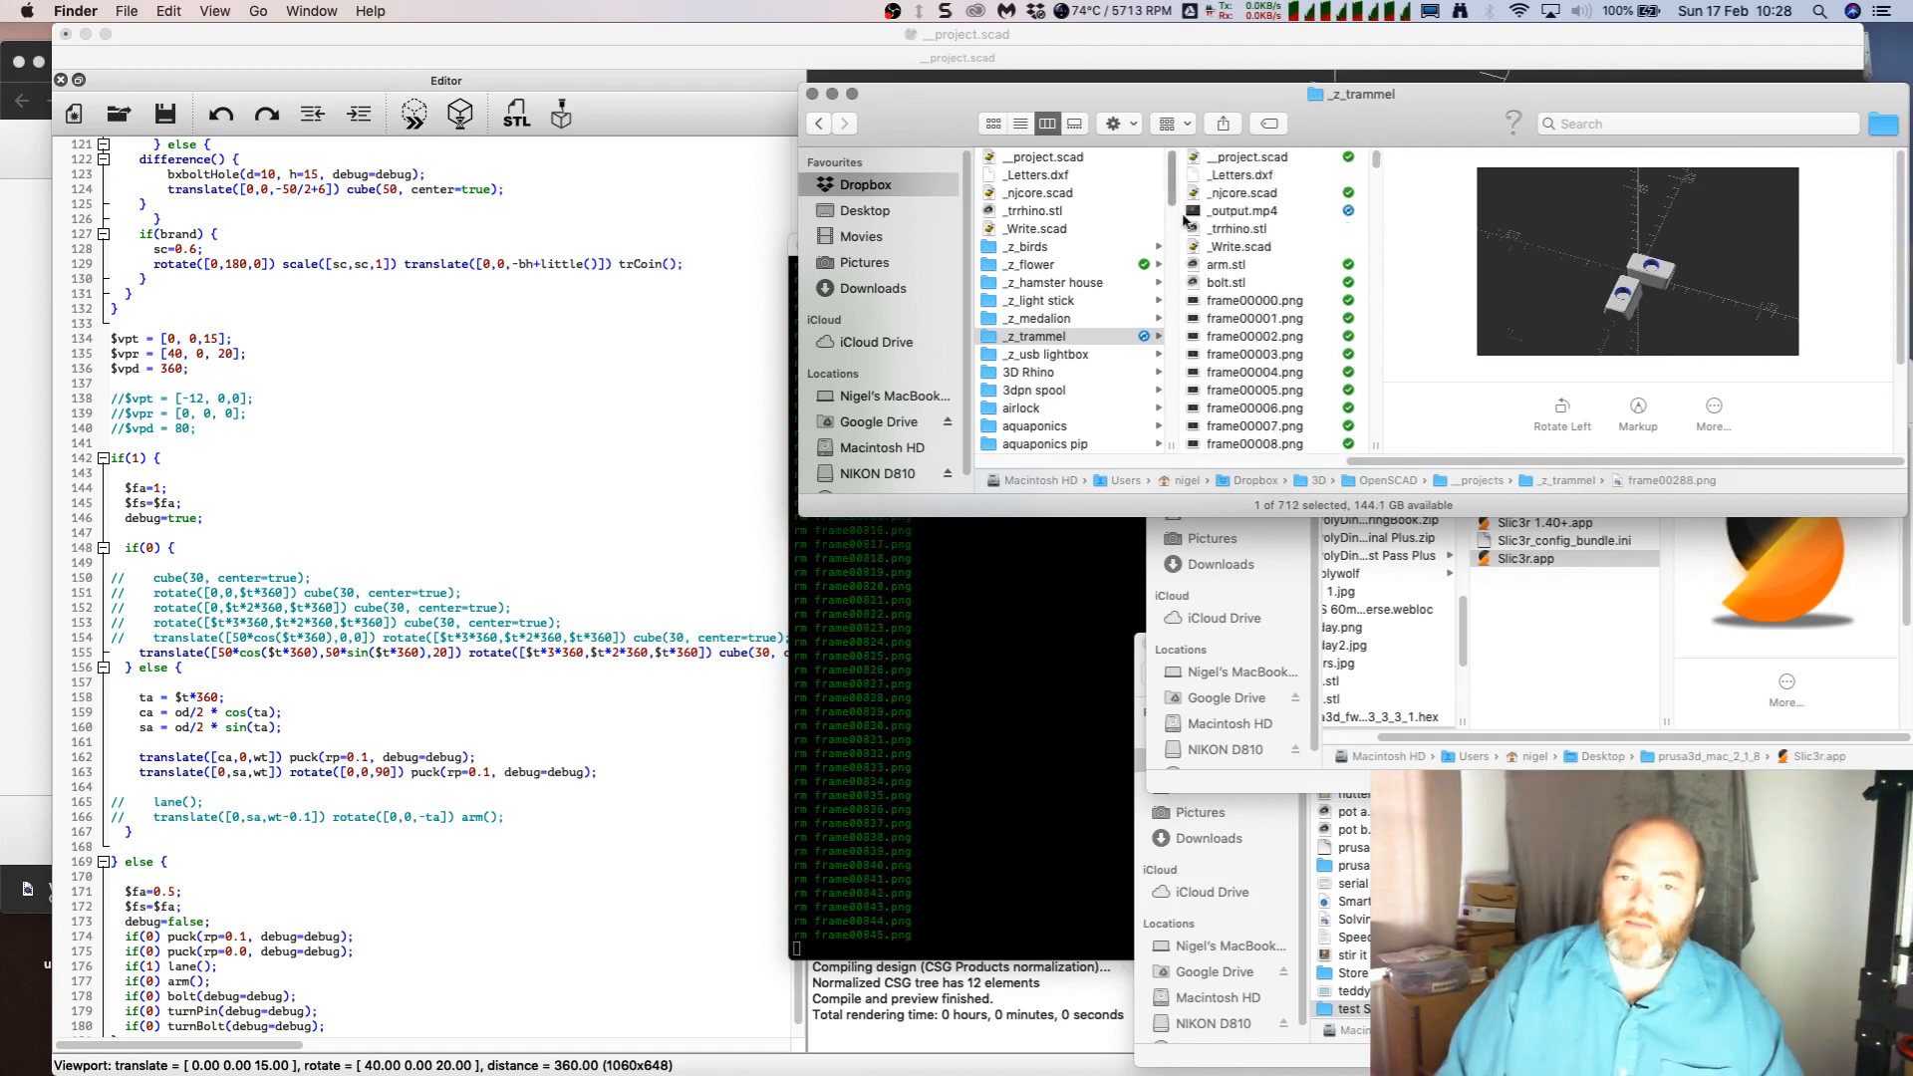
{"action": "left_click", "coordinate": [1243, 210]}
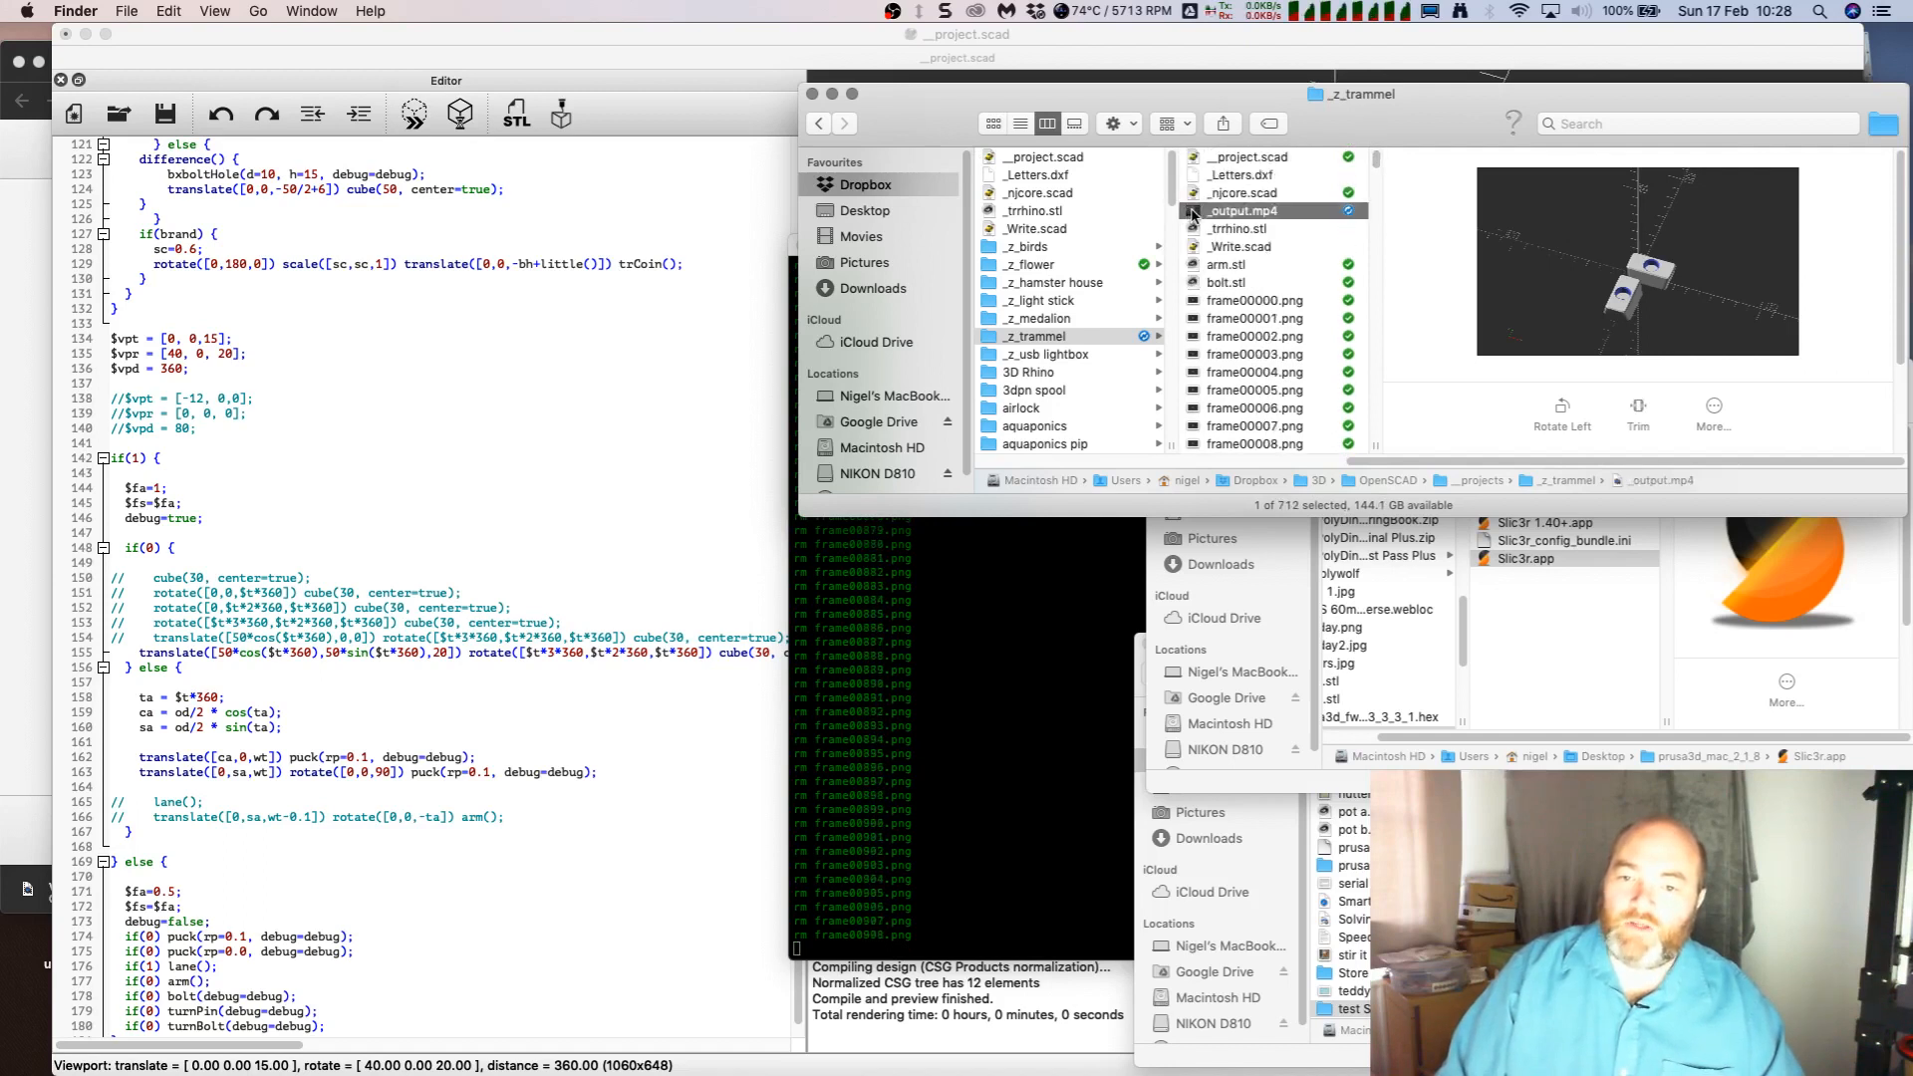
{"action": "double_click", "coordinate": [1240, 210]}
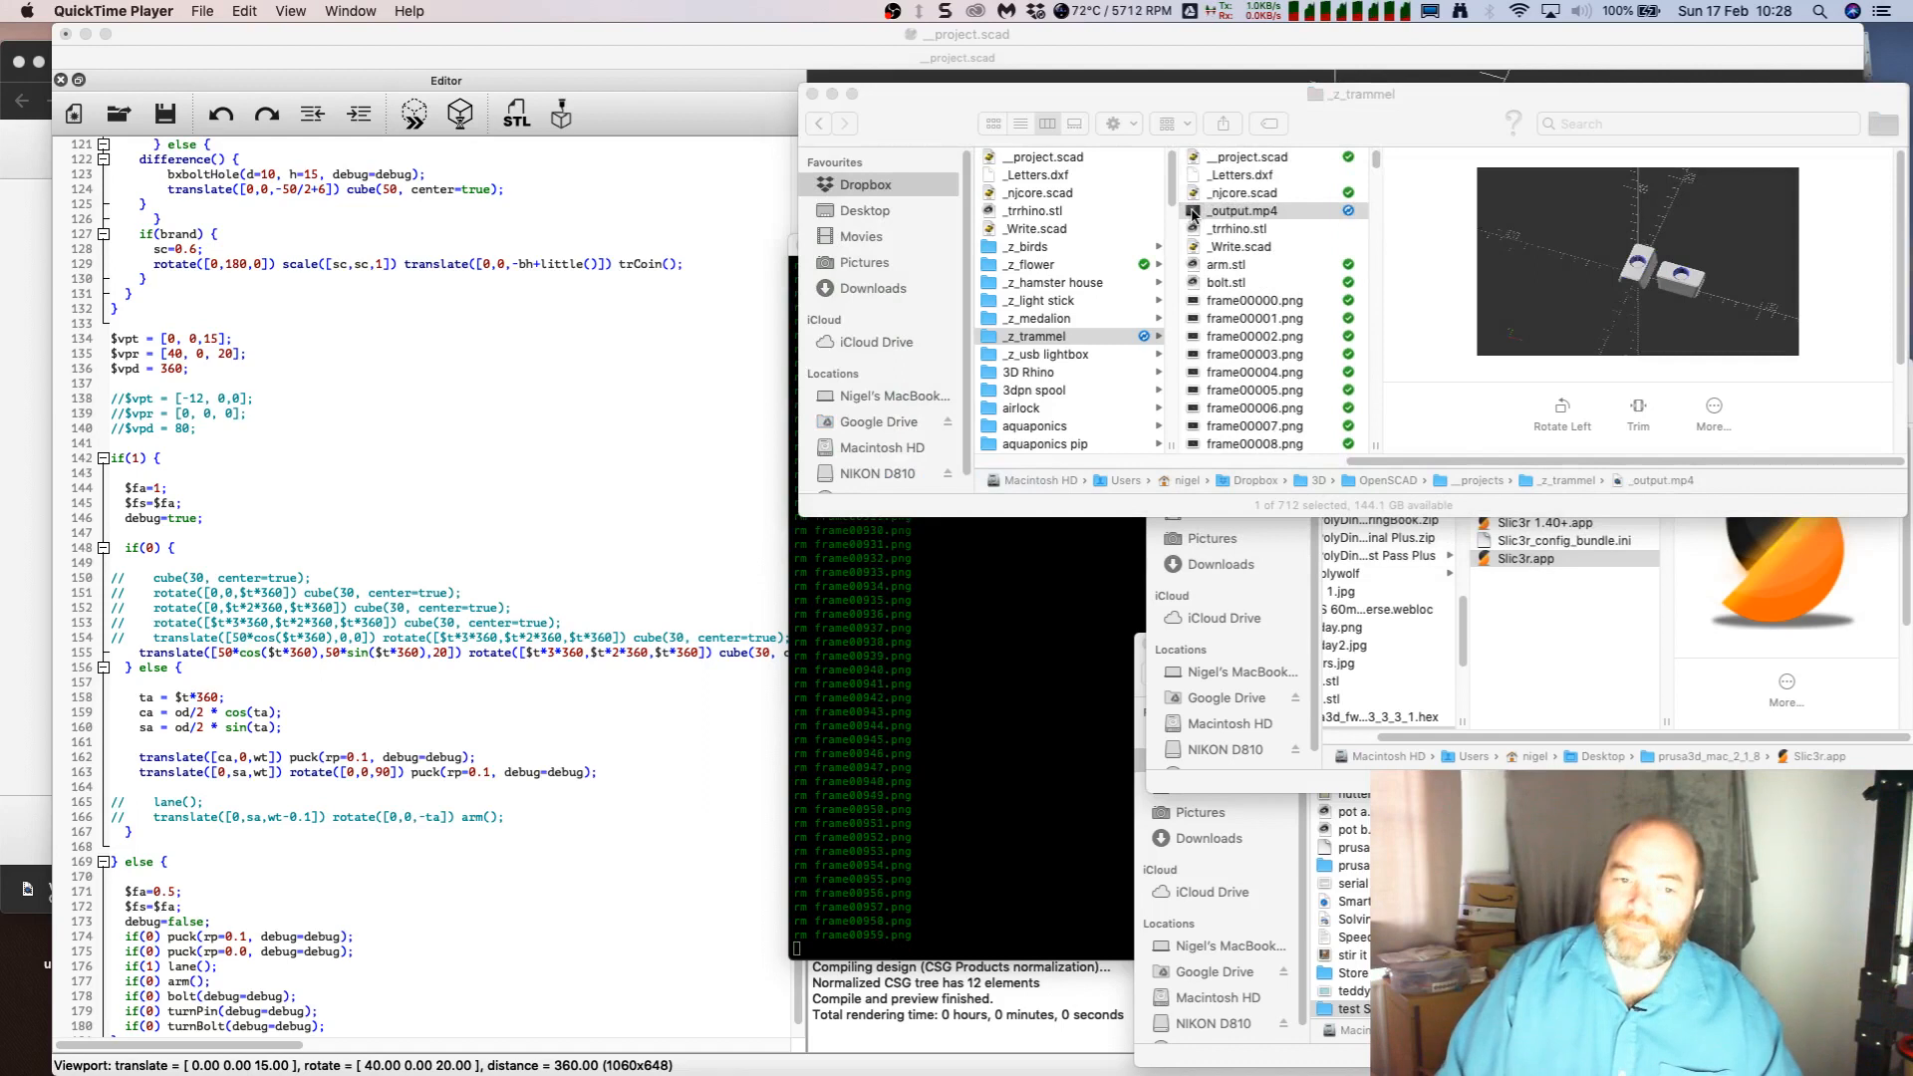
Step: Play _output.mp4 in QuickTime Player to watch the sliding blocks
{"action": "double_click", "coordinate": [1240, 210]}
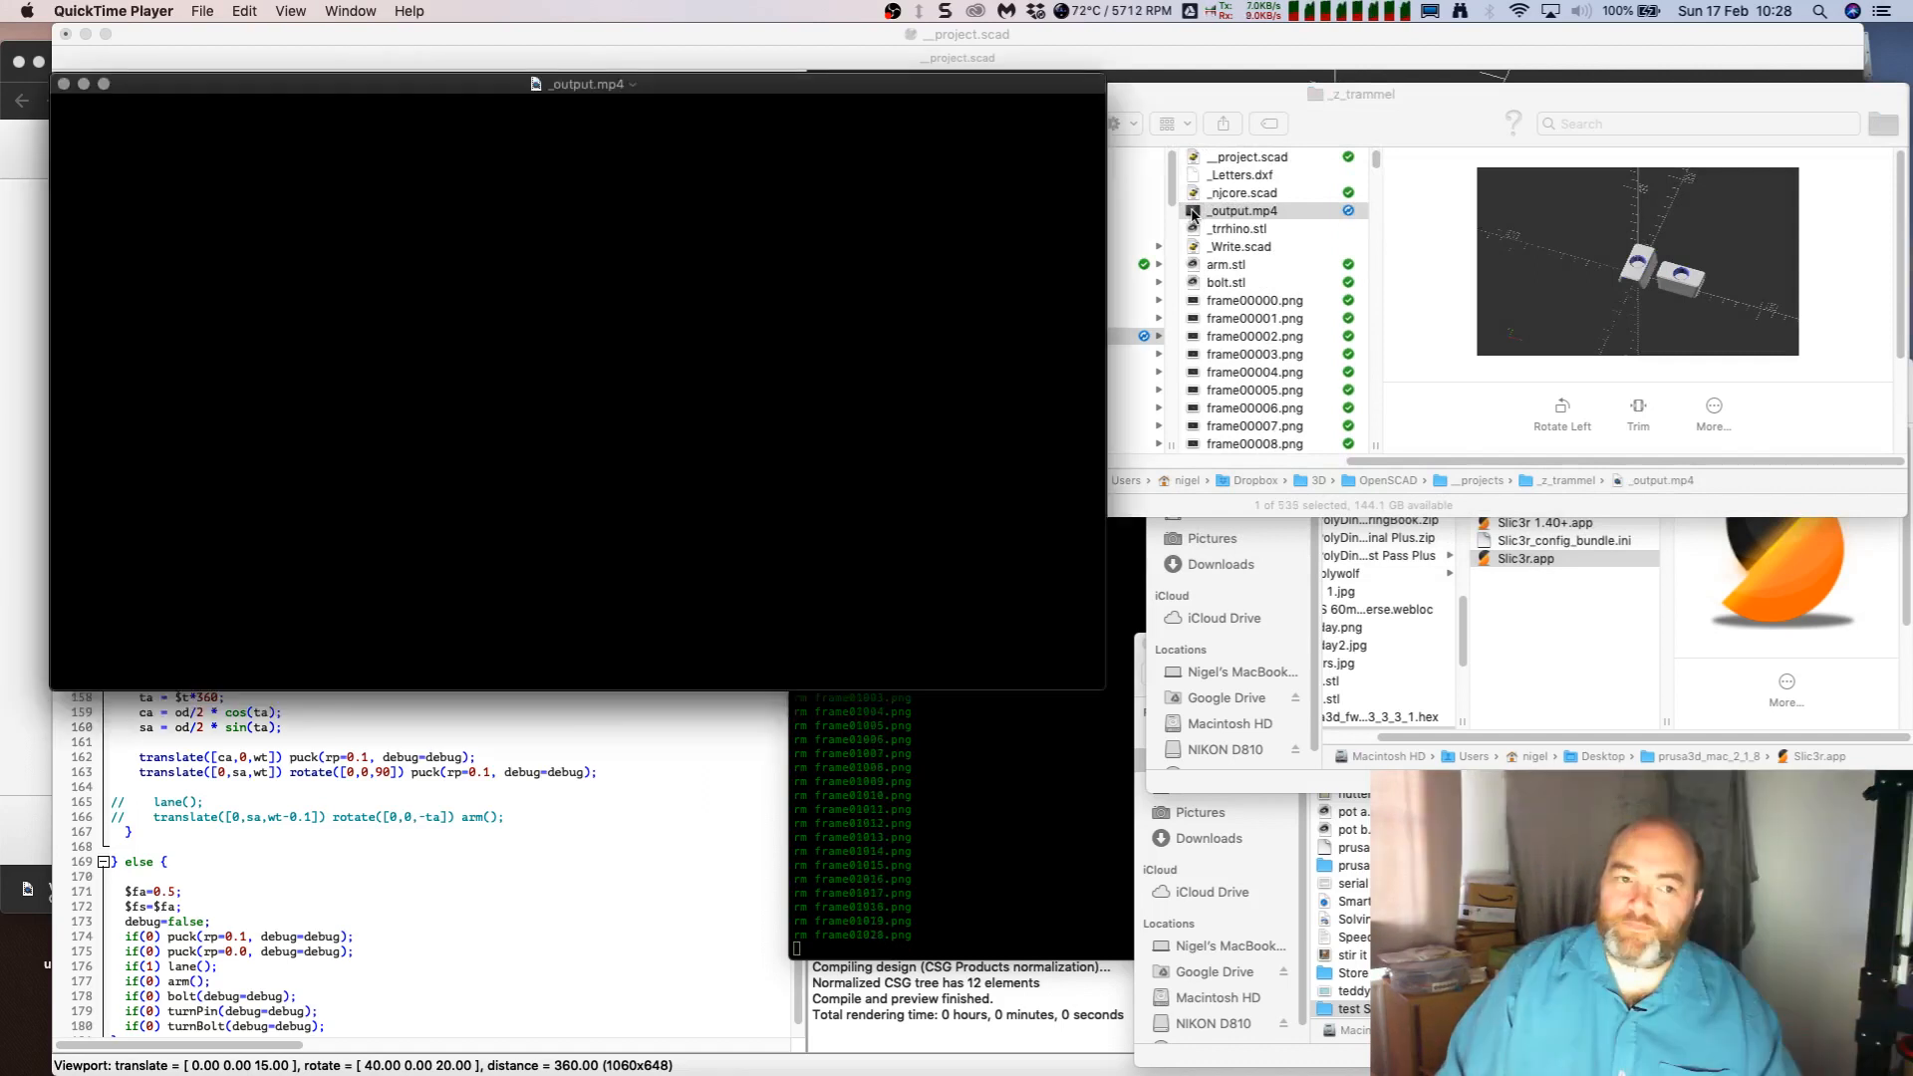
{"action": "left_click", "coordinate": [577, 545]}
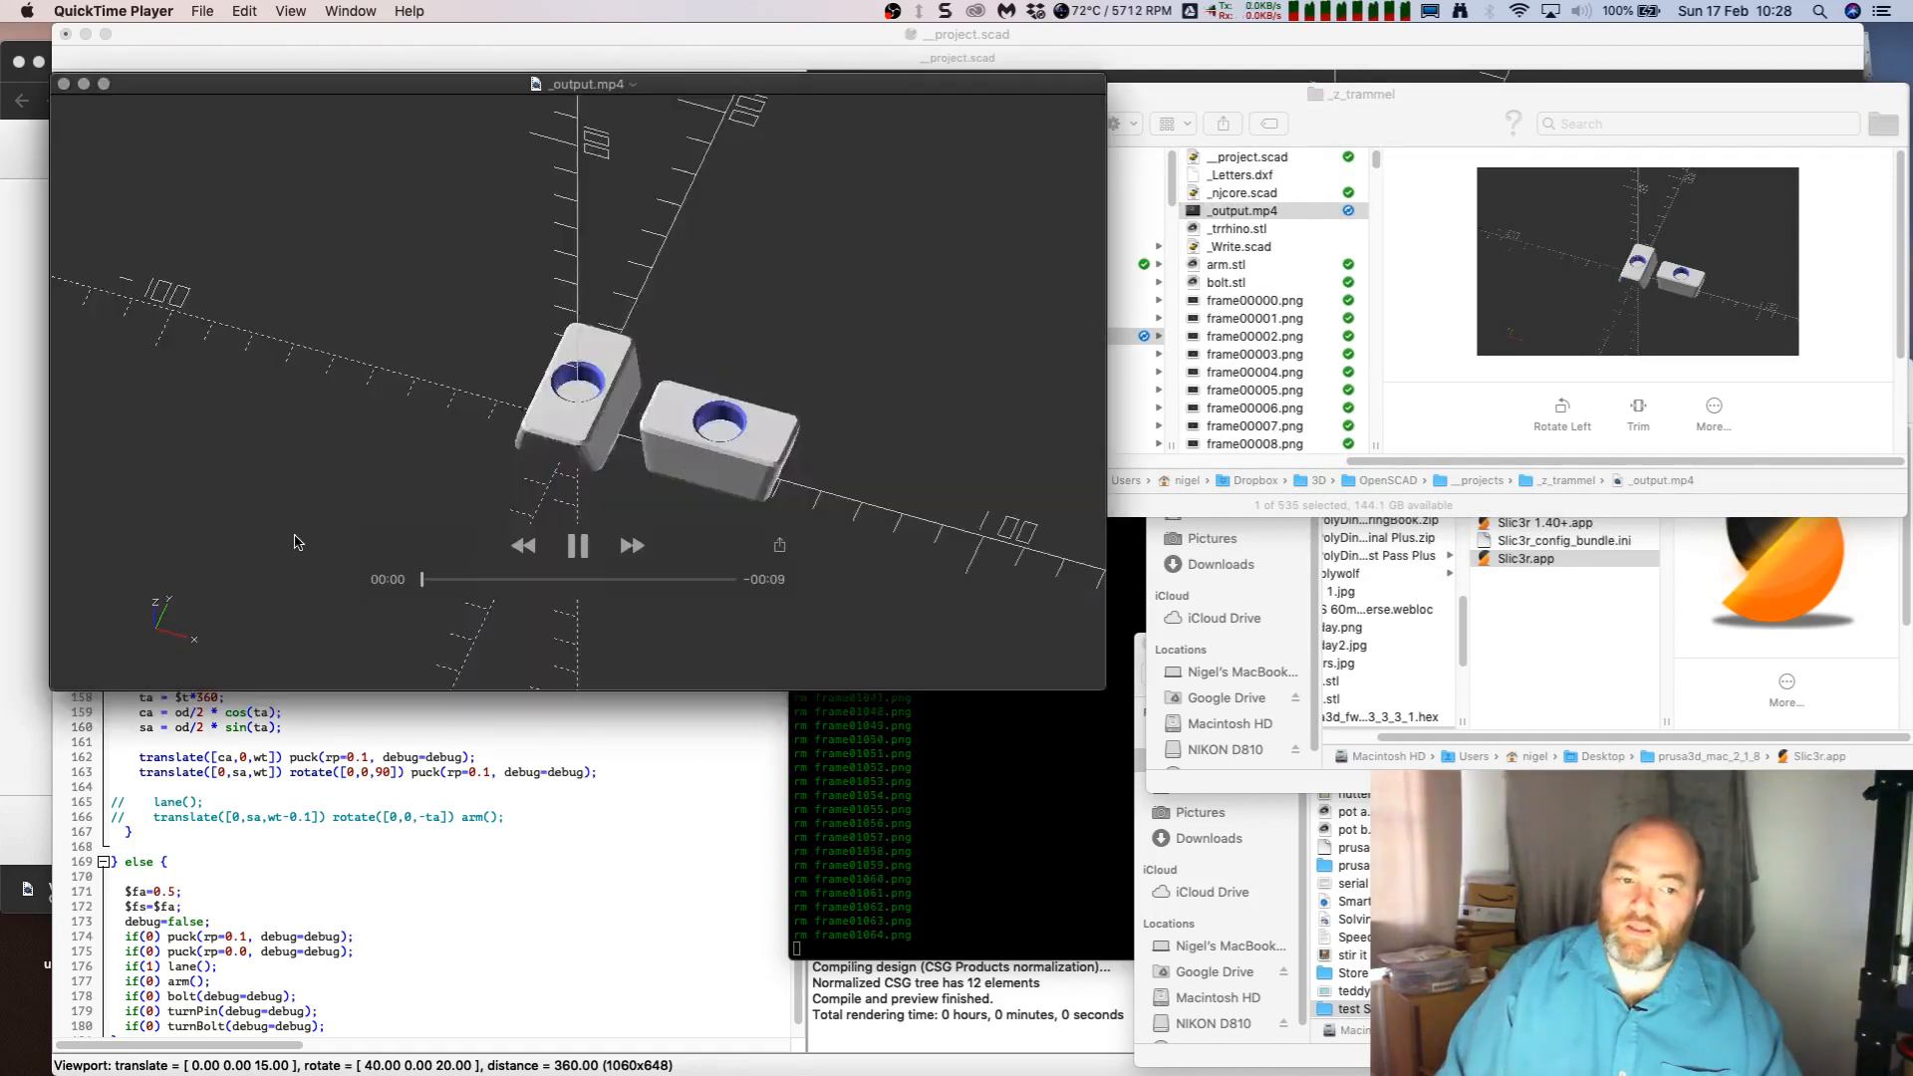